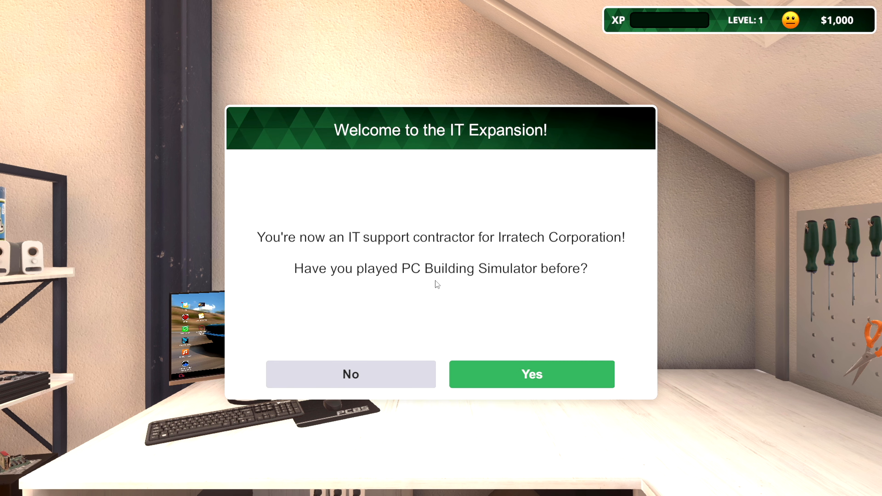
mouse_move(522, 286)
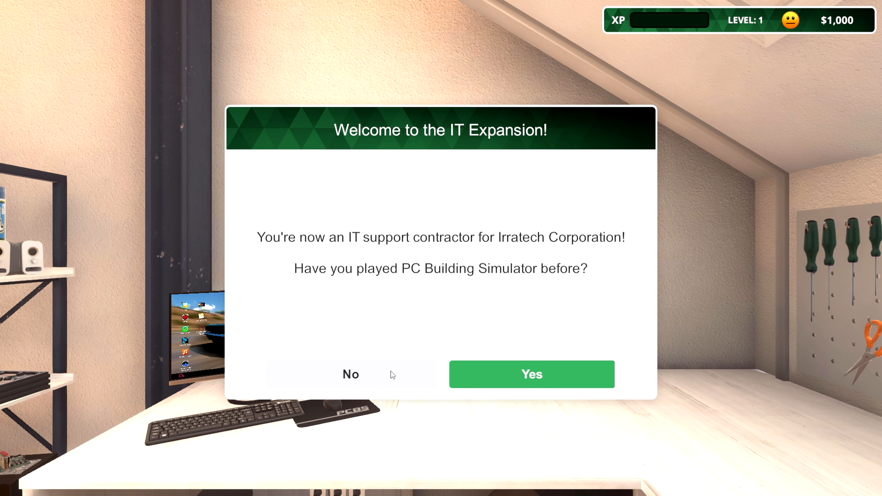
Answer 'No' to having played before, untick PCBS Tutor, keep Cash Injection and continue.
left_click(531, 373)
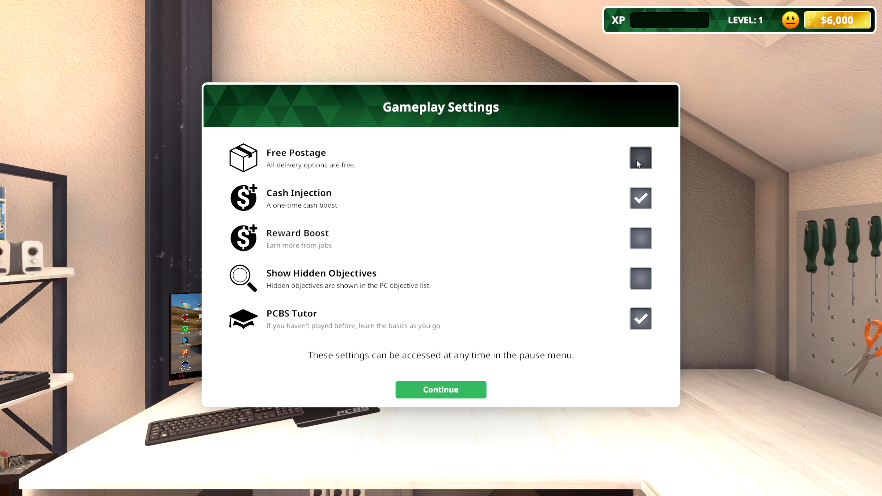
mouse_move(551, 200)
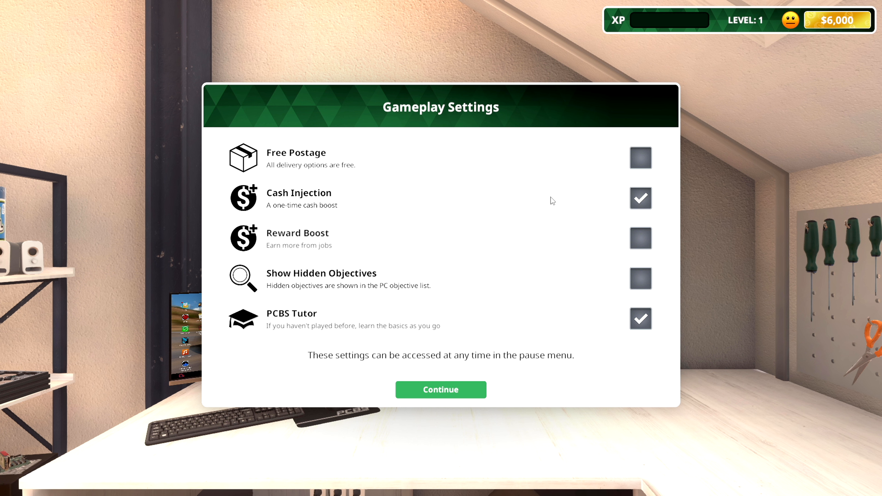
mouse_move(351, 173)
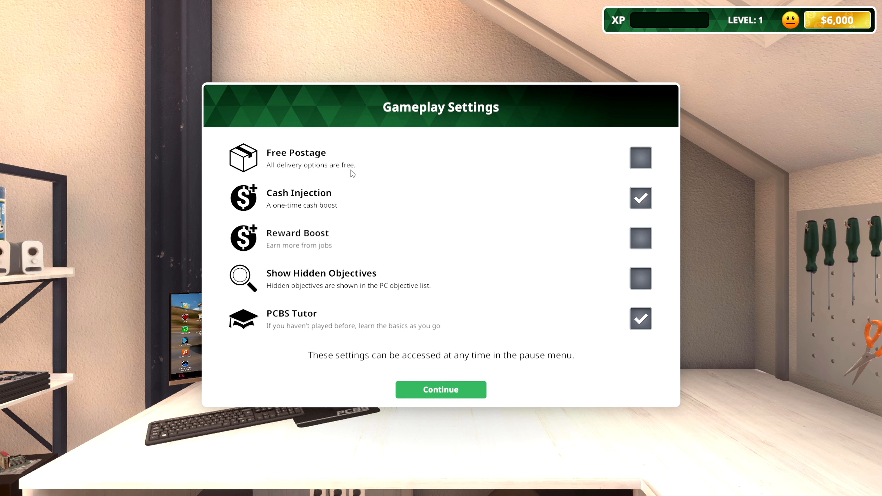
mouse_move(381, 180)
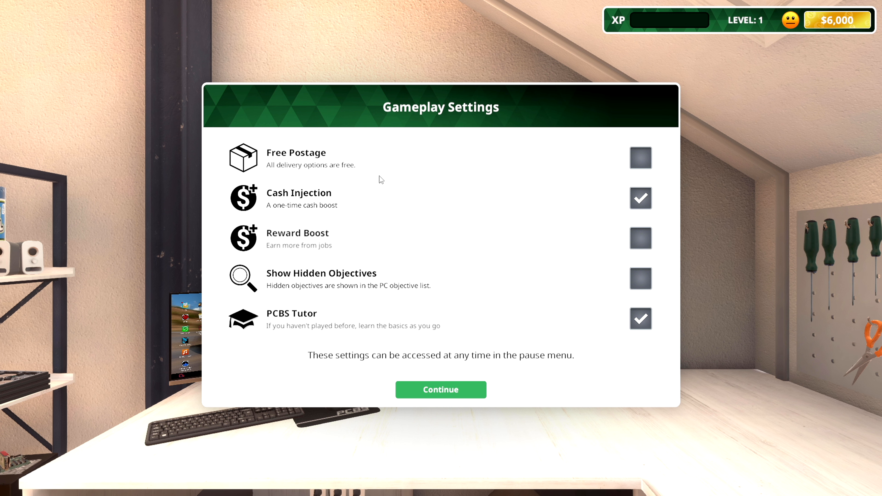
mouse_move(569, 137)
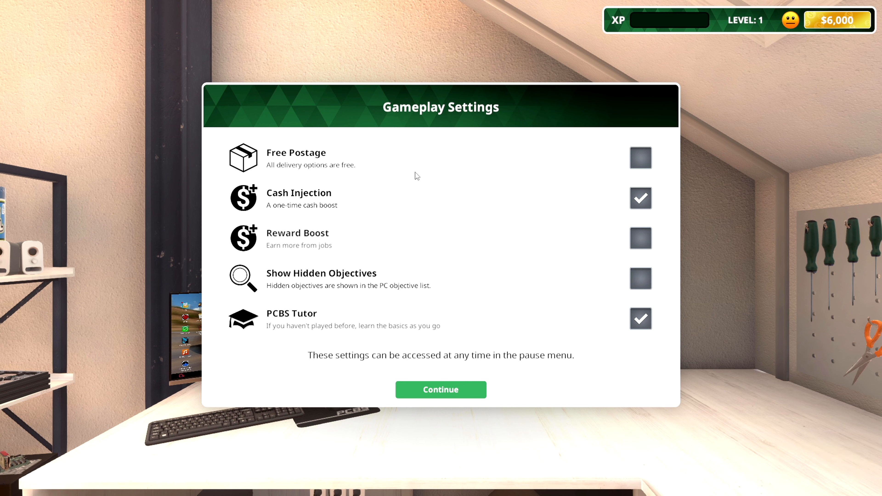
mouse_move(386, 203)
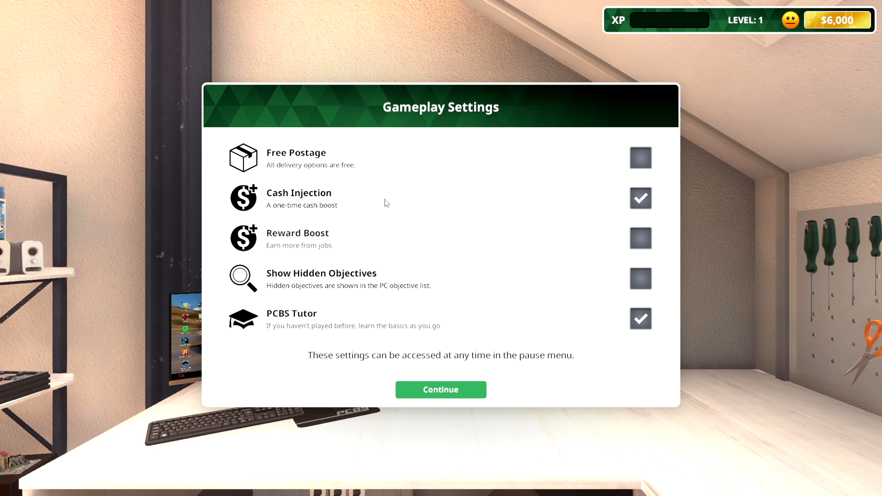
mouse_move(438, 313)
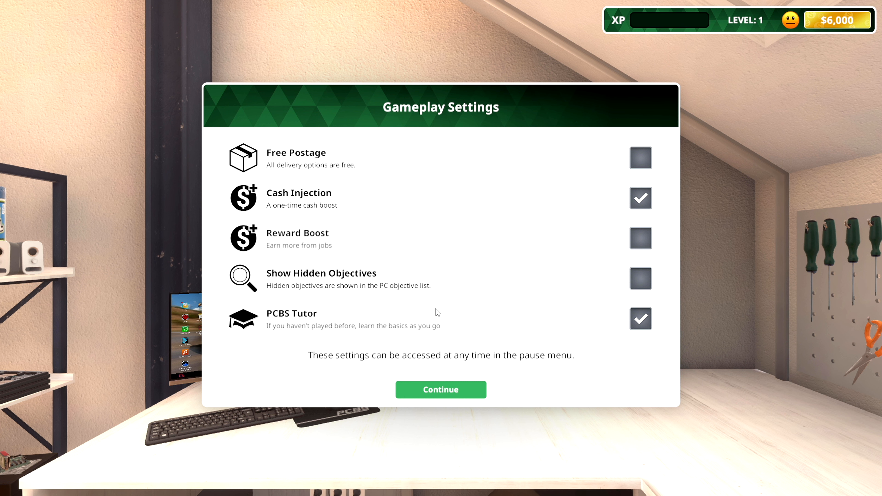
left_click(640, 319)
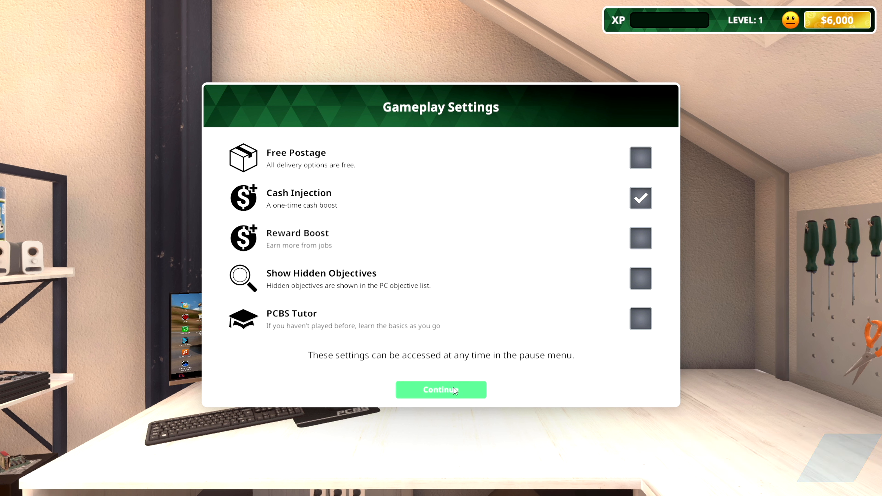
left_click(441, 389)
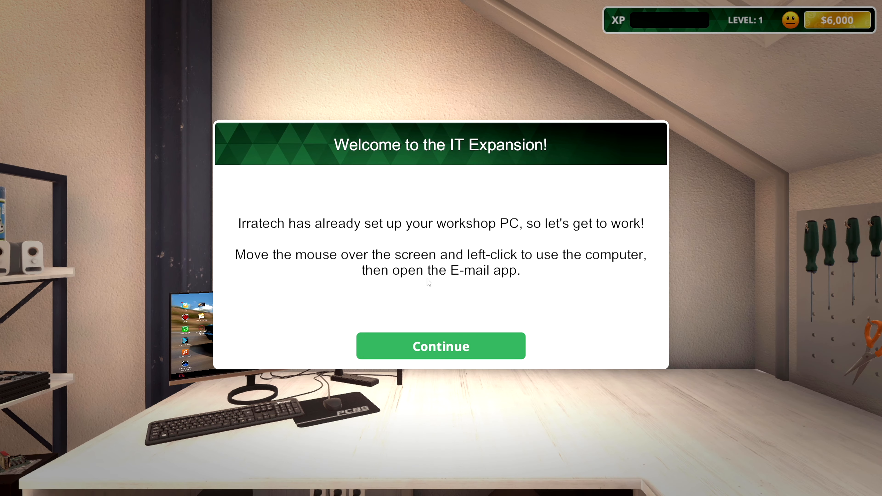
mouse_move(309, 236)
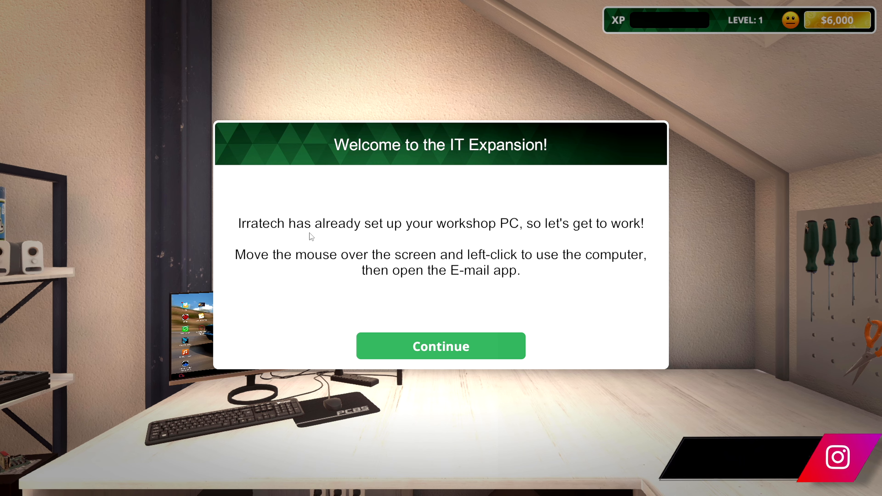
mouse_move(440, 346)
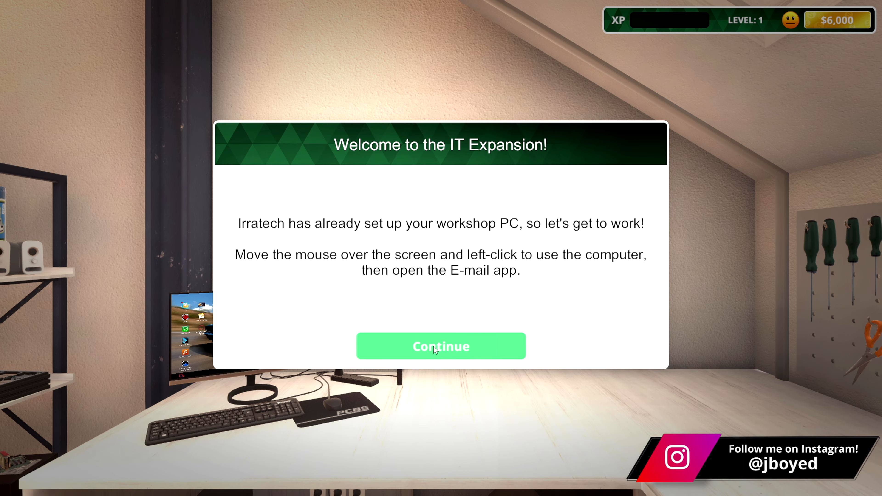
Dismiss the IT Expansion welcome message to reach the workshop.
left_click(440, 345)
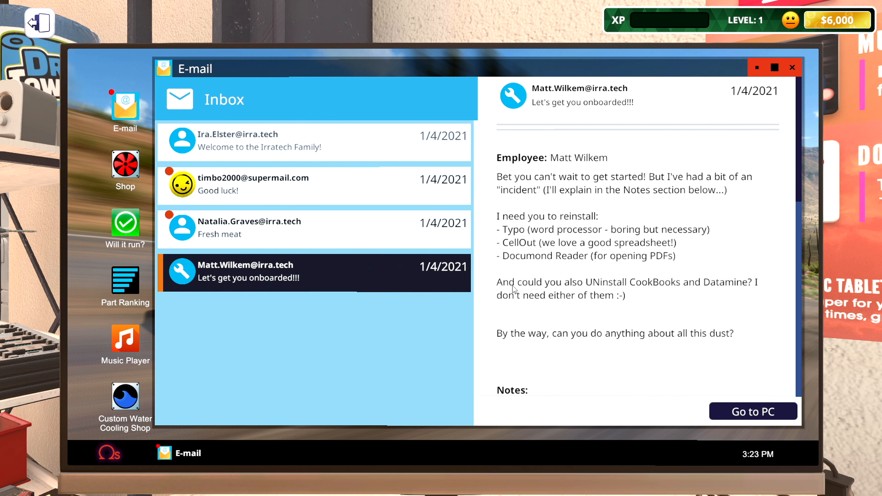
mouse_move(726, 190)
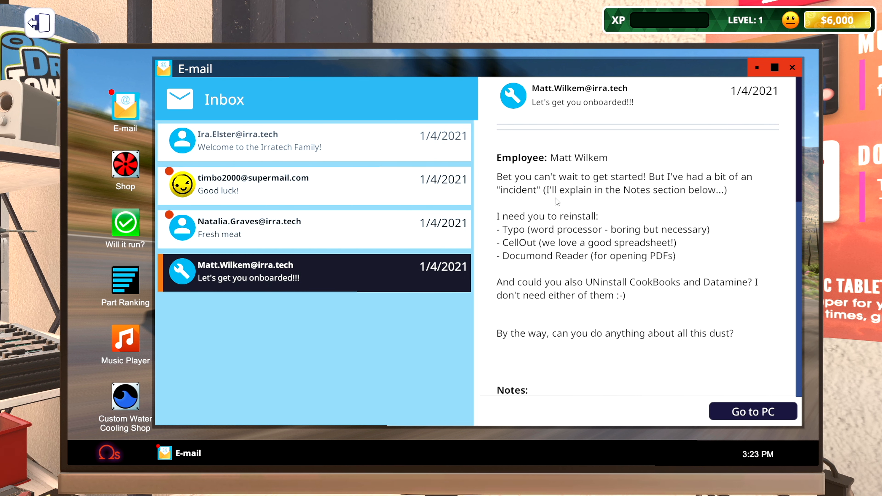
mouse_move(504, 224)
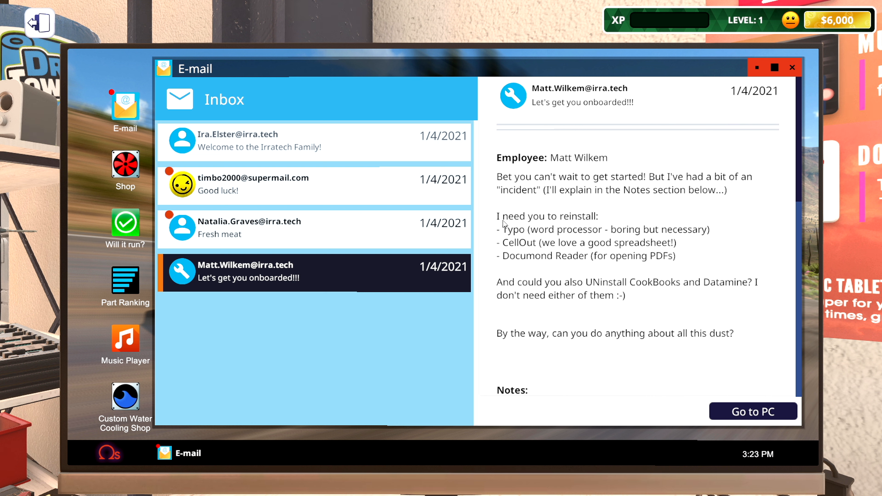
mouse_move(510, 237)
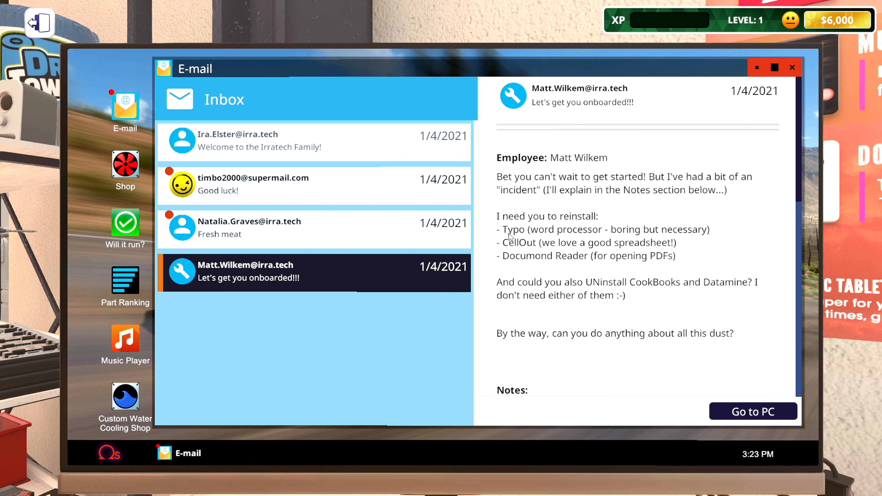
mouse_move(709, 242)
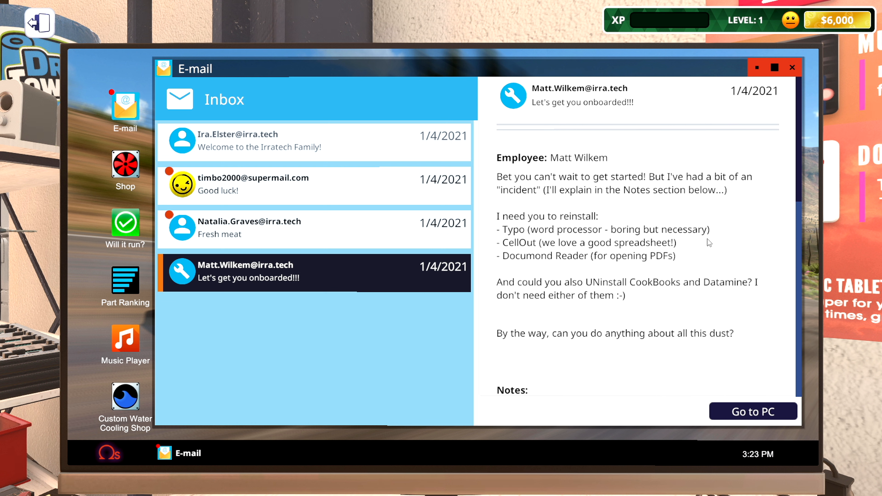
mouse_move(548, 253)
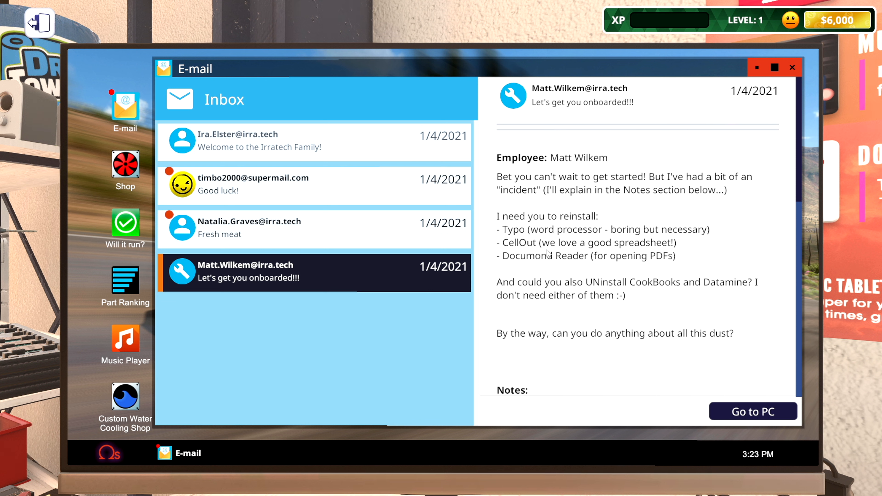
mouse_move(513, 266)
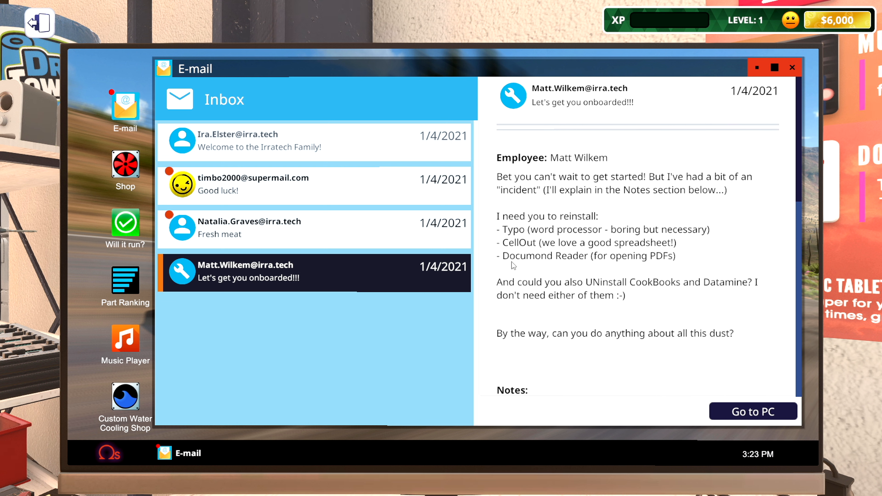
mouse_move(573, 264)
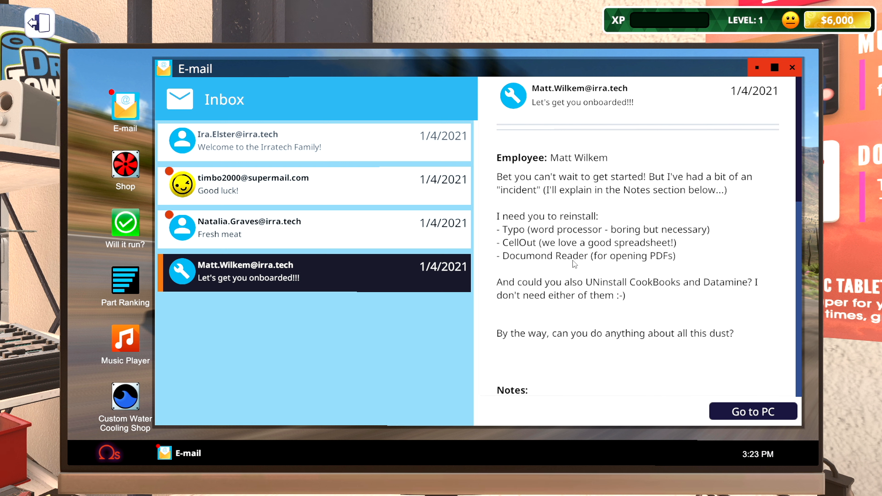
mouse_move(534, 290)
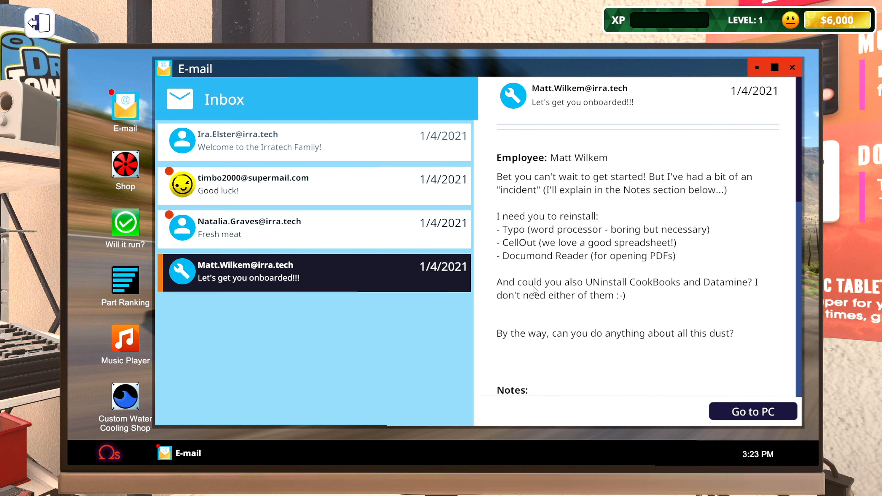
mouse_move(652, 294)
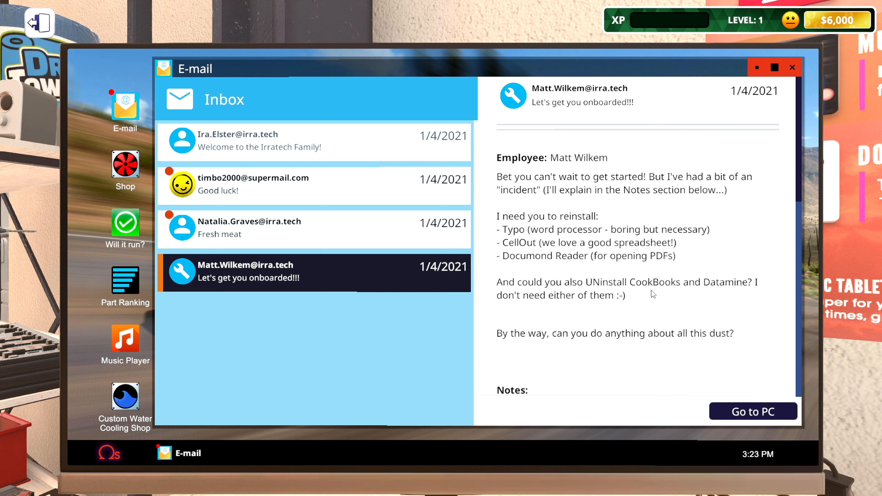
mouse_move(722, 298)
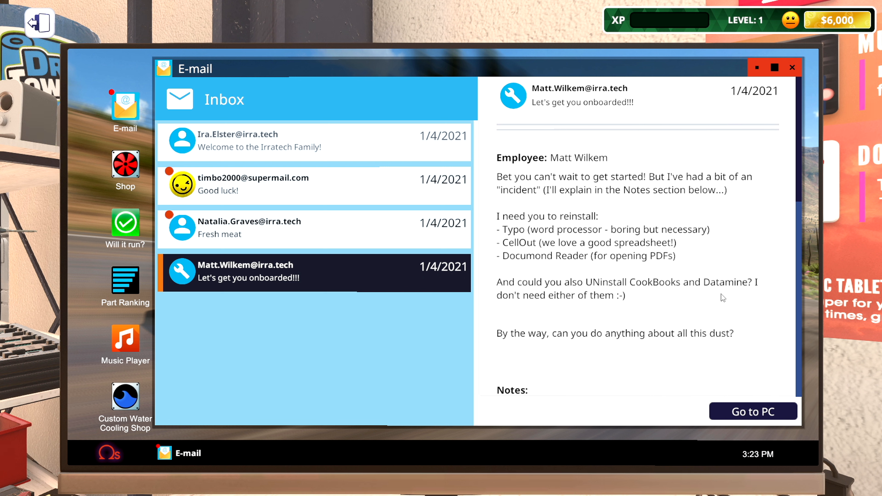
mouse_move(536, 304)
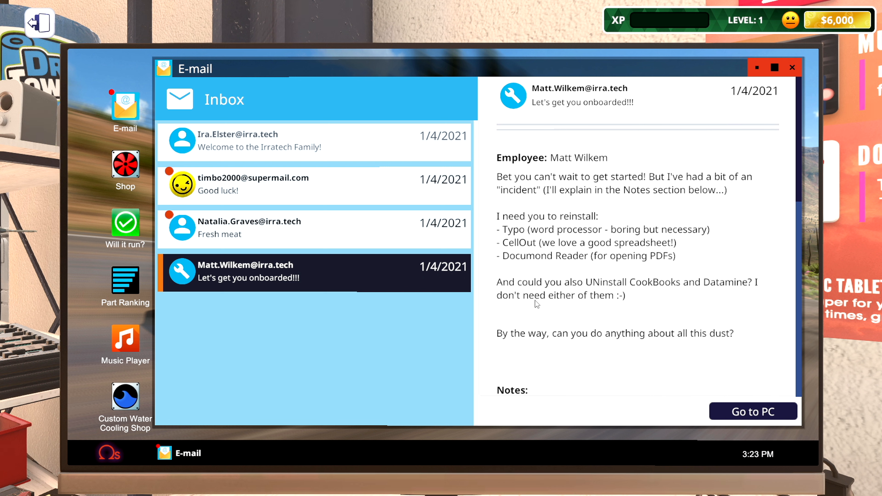
scroll("down", 3)
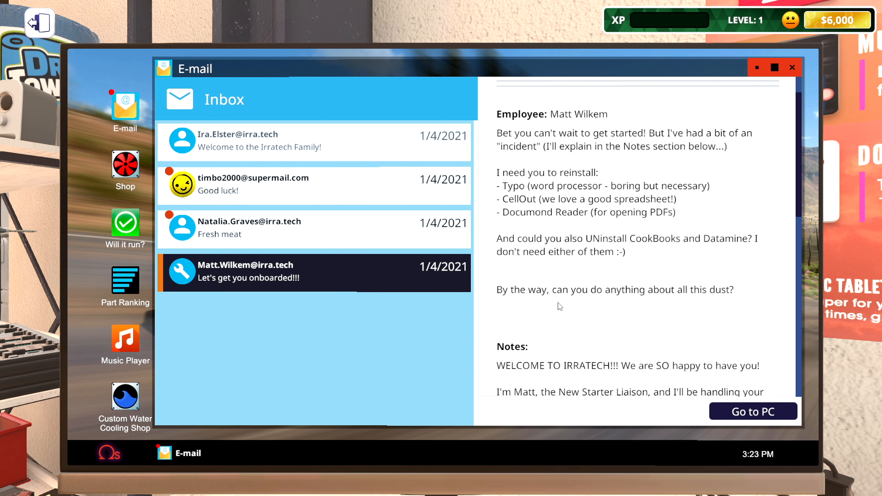
scroll("down", 3)
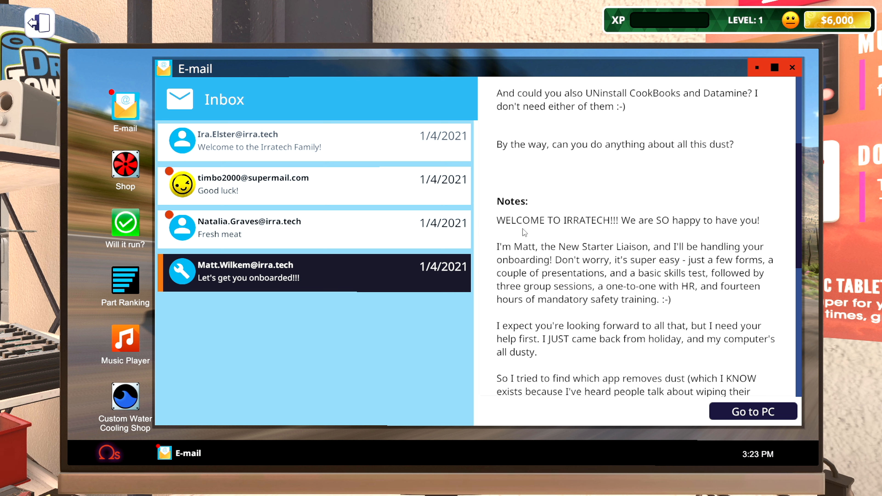
scroll("down", 3)
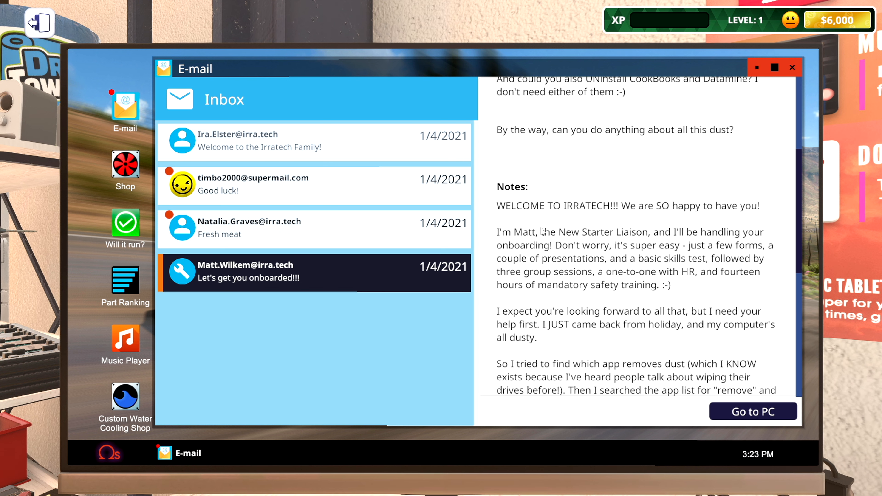
mouse_move(644, 241)
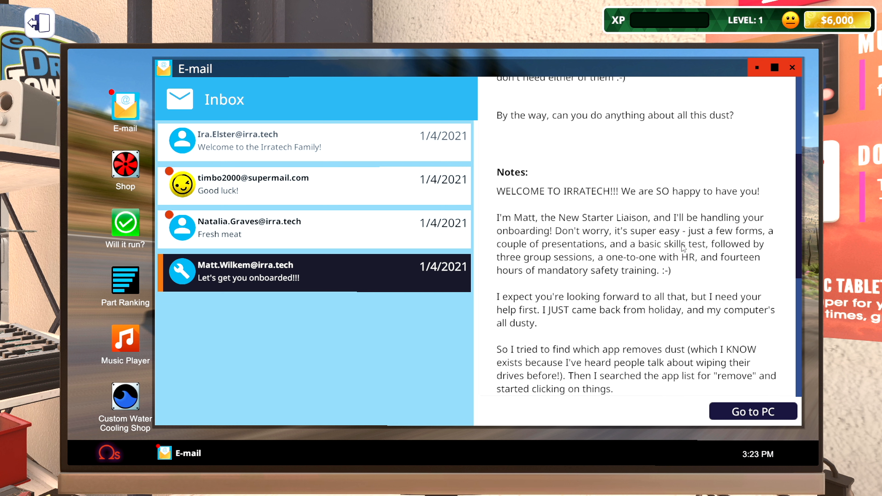
mouse_move(691, 268)
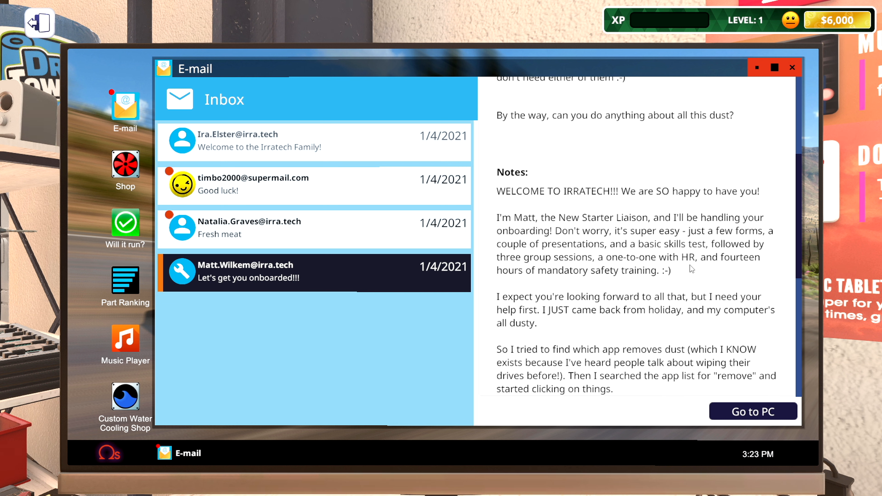
mouse_move(665, 269)
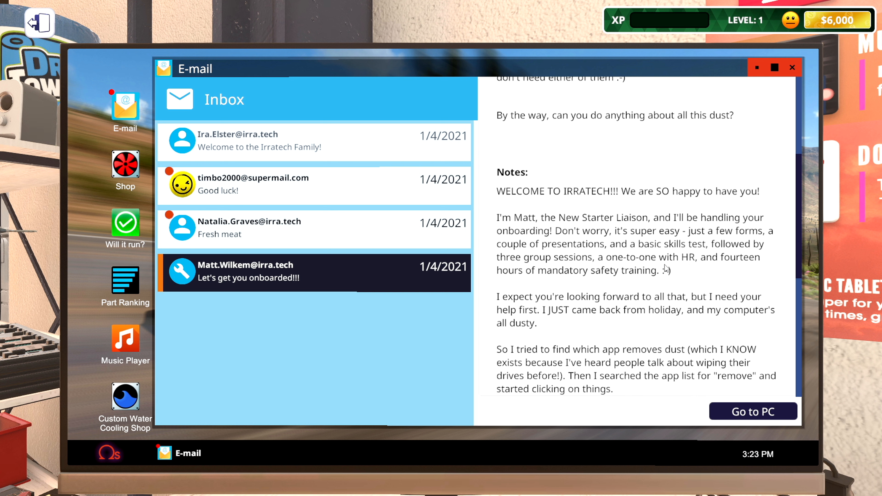
mouse_move(528, 281)
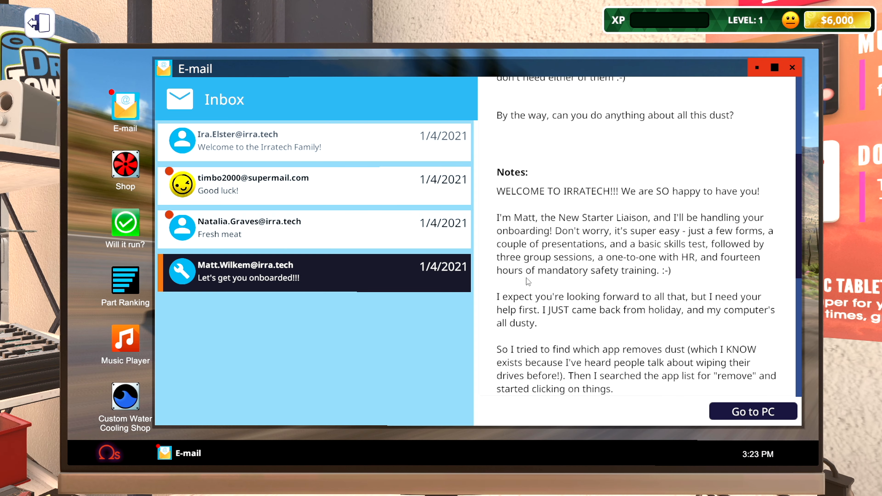
scroll("down", 3)
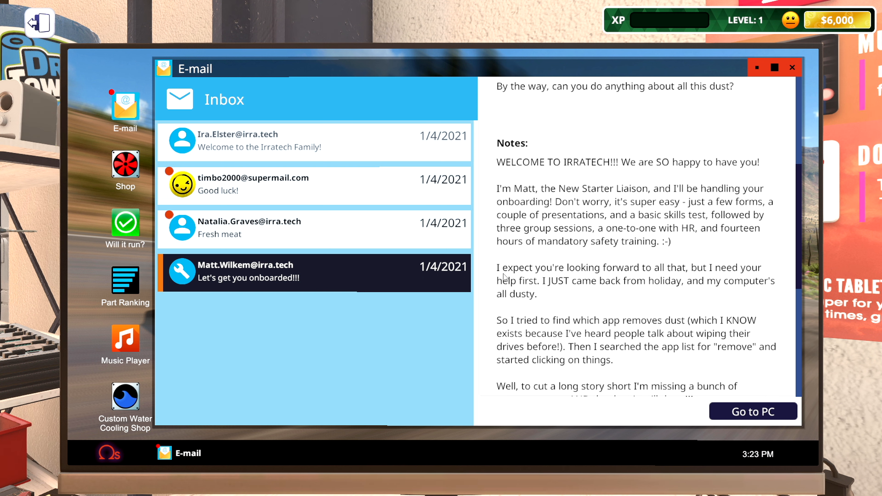
scroll("down", 3)
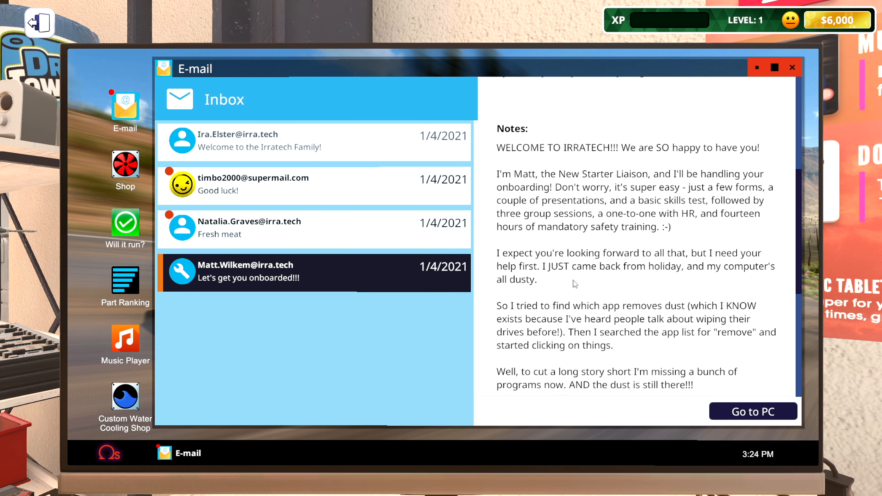
scroll("down", 3)
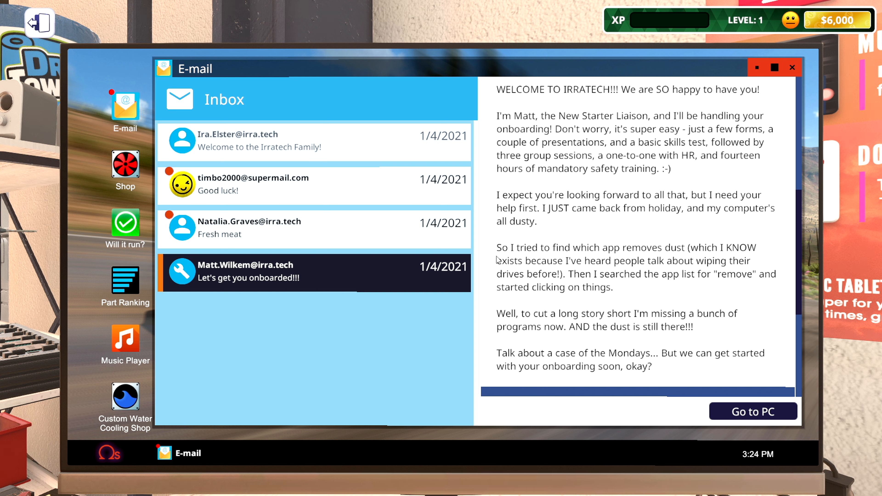
mouse_move(493, 271)
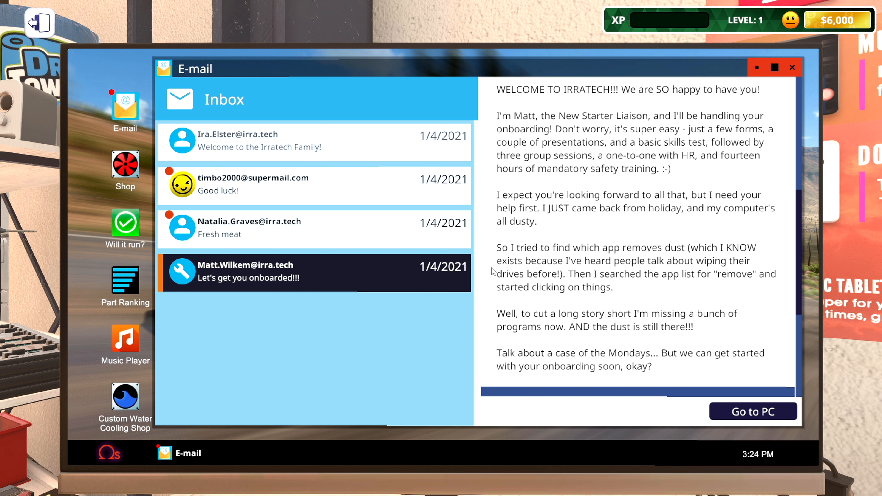
mouse_move(493, 288)
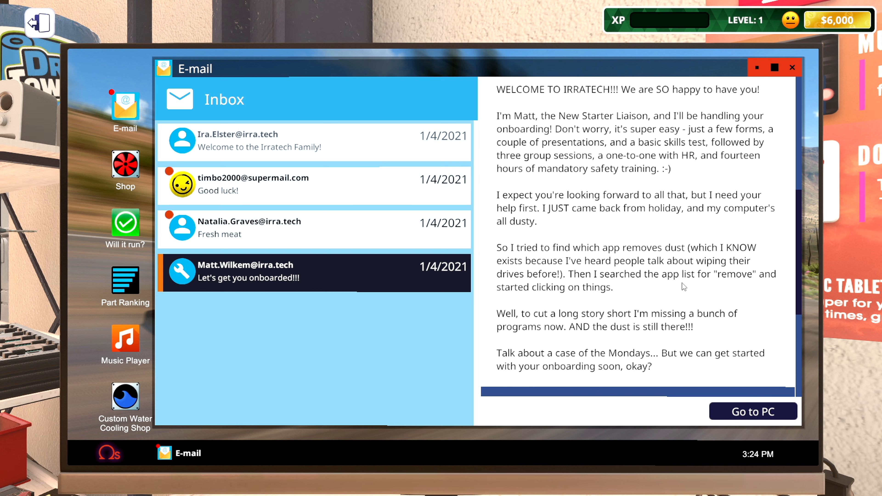
mouse_move(501, 316)
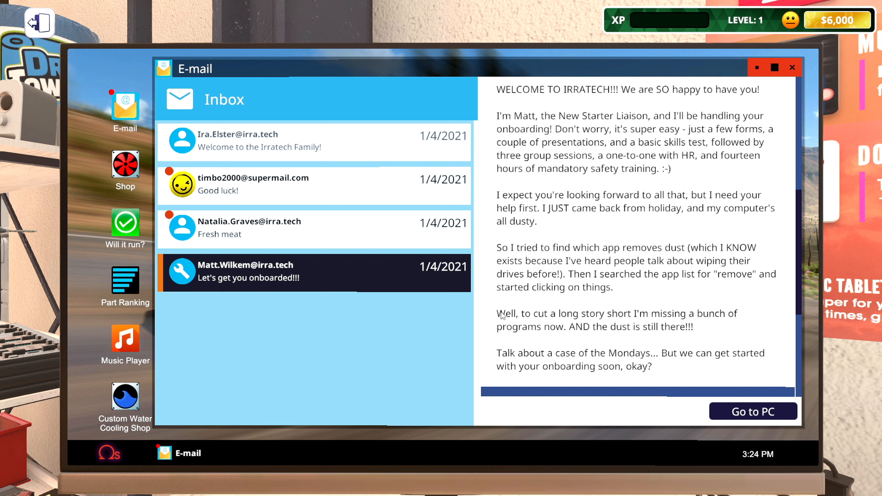
scroll("down", 3)
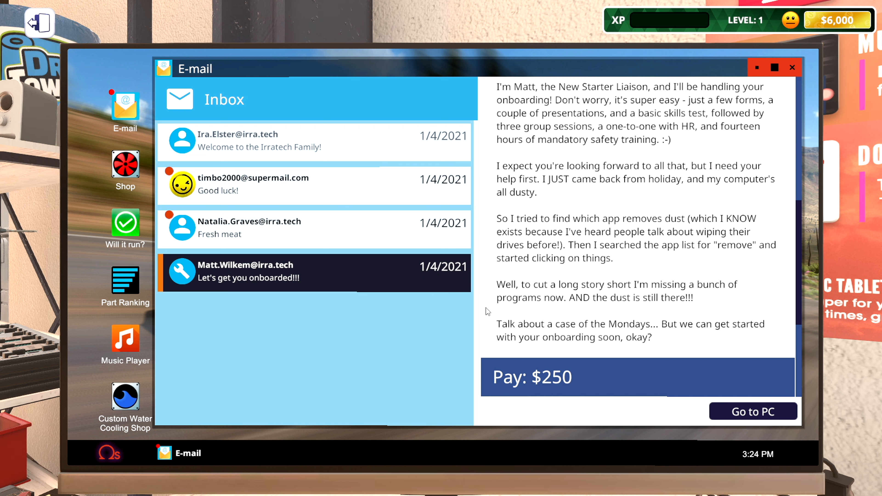
mouse_move(492, 334)
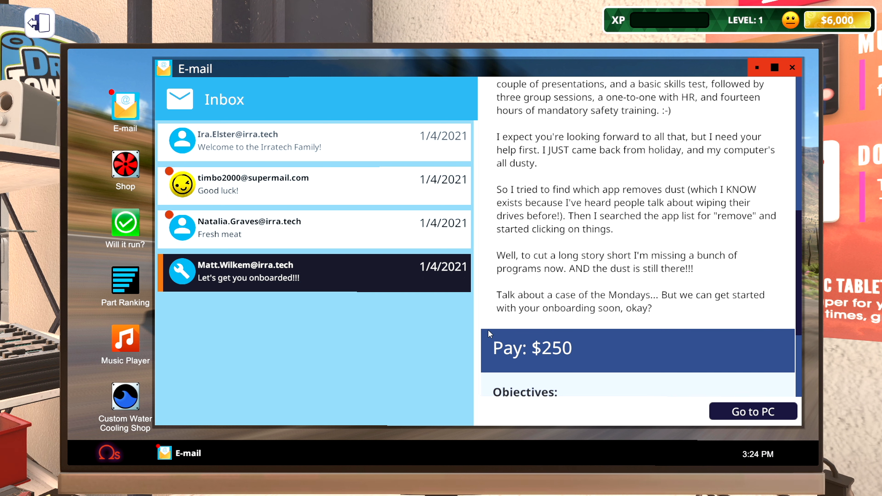
scroll("down", 3)
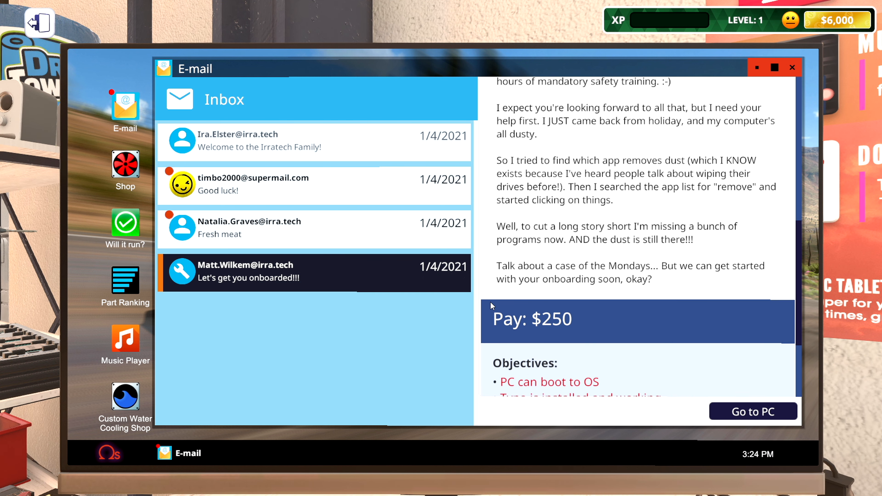
scroll("down", 3)
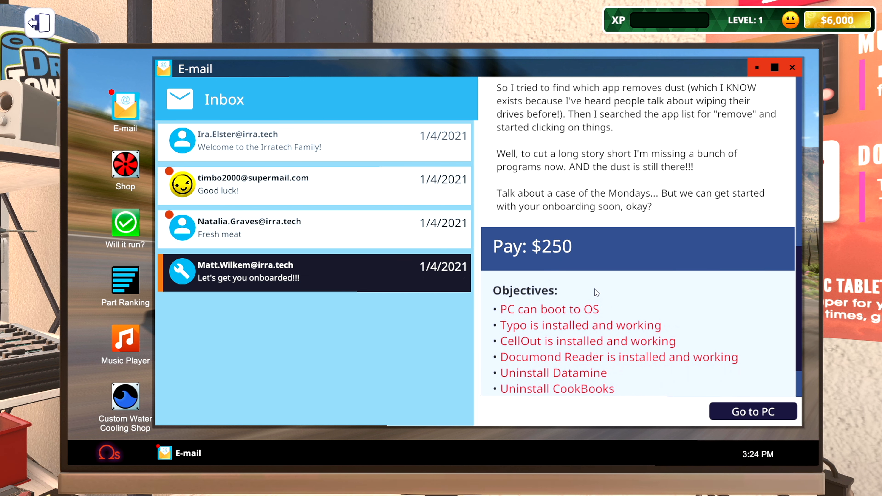
scroll("down", 3)
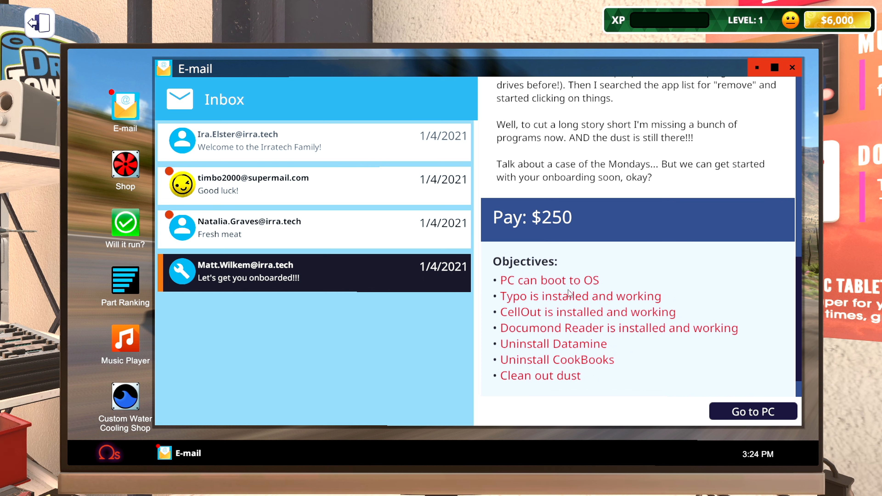
mouse_move(523, 323)
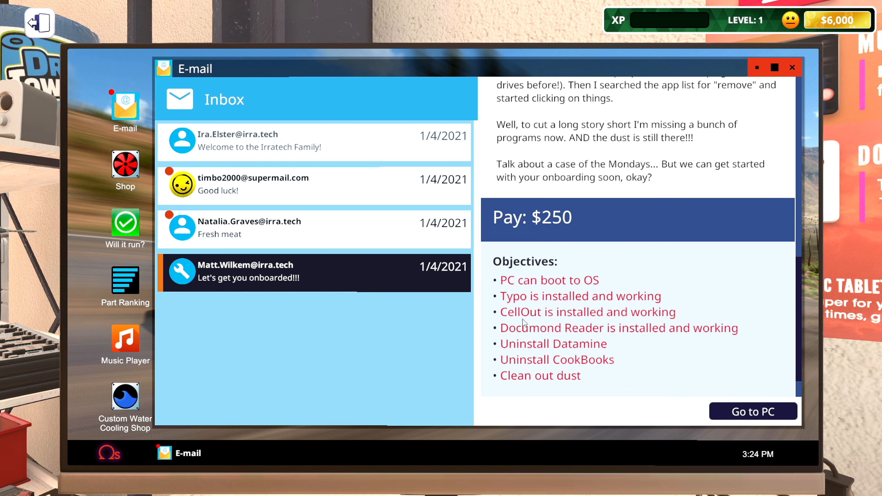
mouse_move(533, 346)
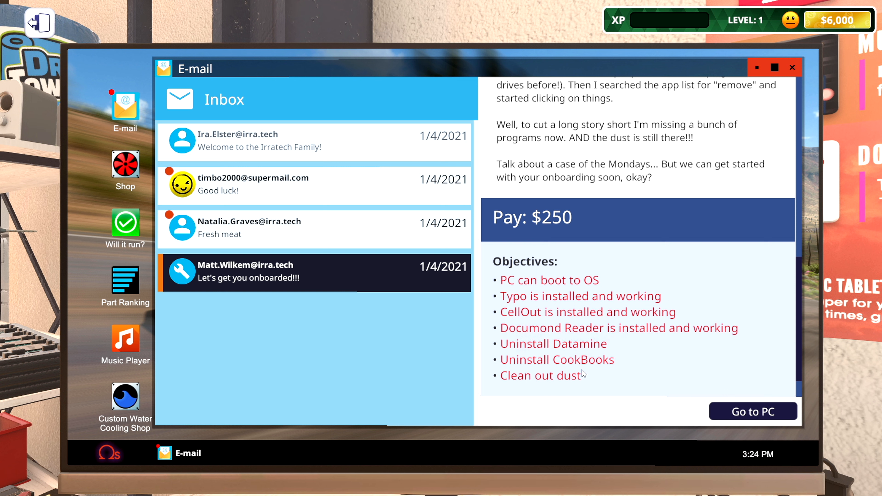
mouse_move(532, 379)
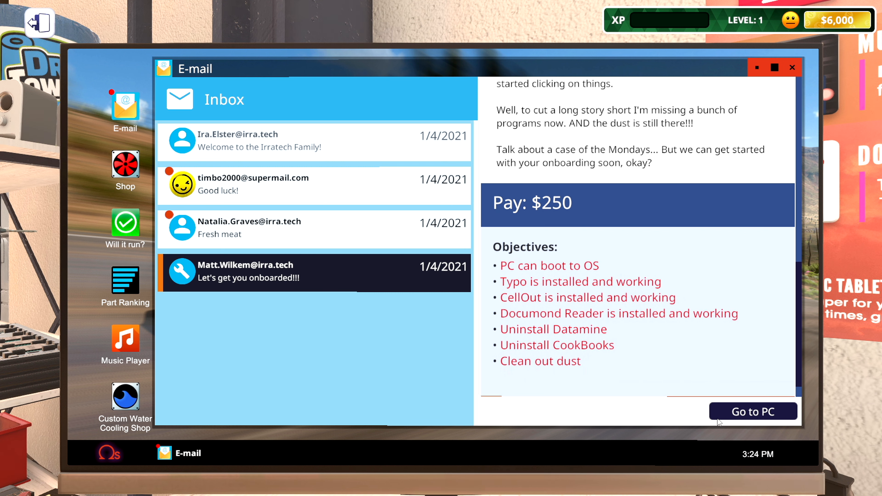
left_click(753, 411)
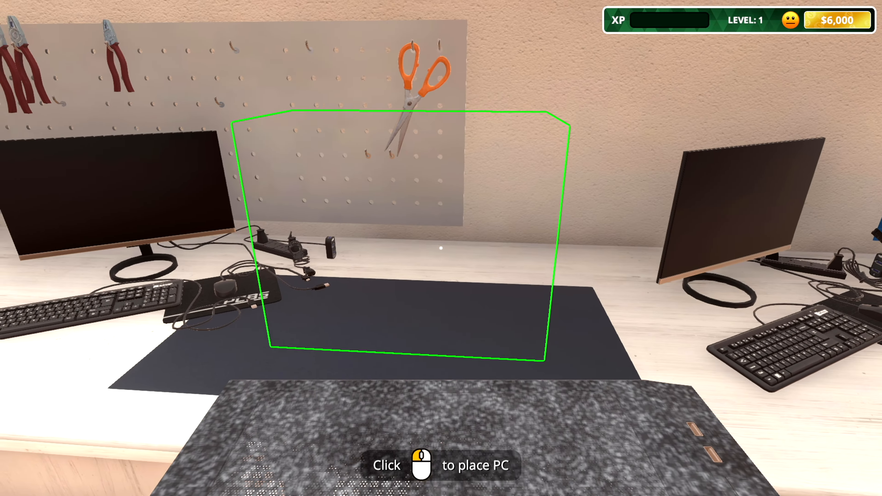
left_click(441, 248)
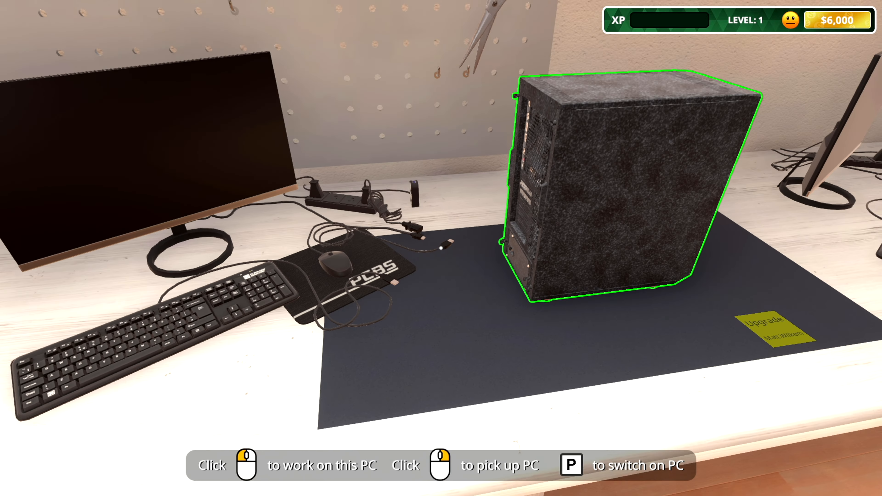
left_click(607, 191)
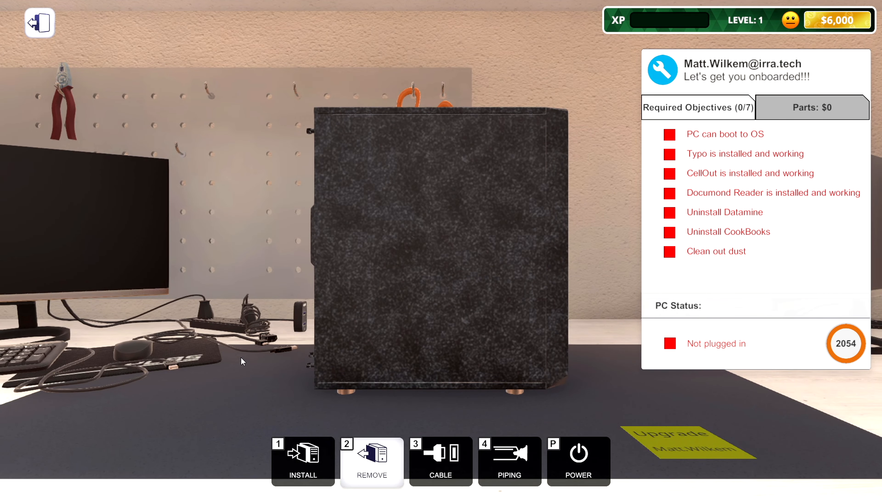
left_click(440, 460)
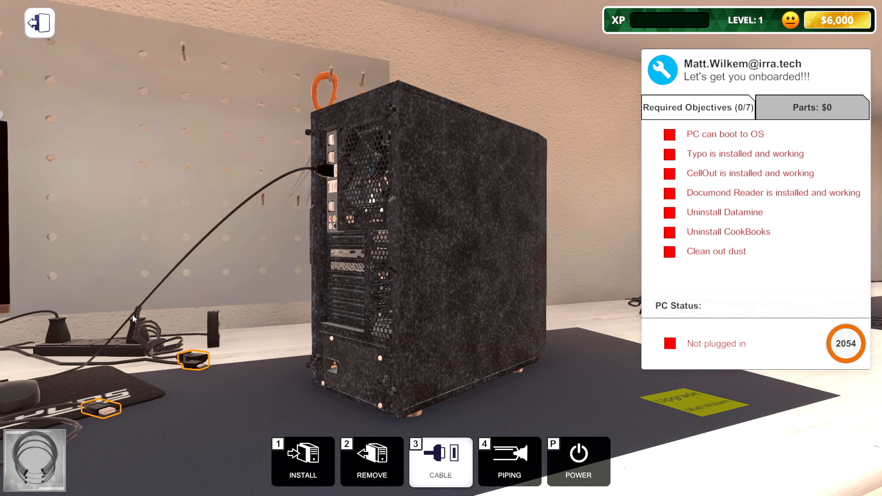
mouse_move(352, 254)
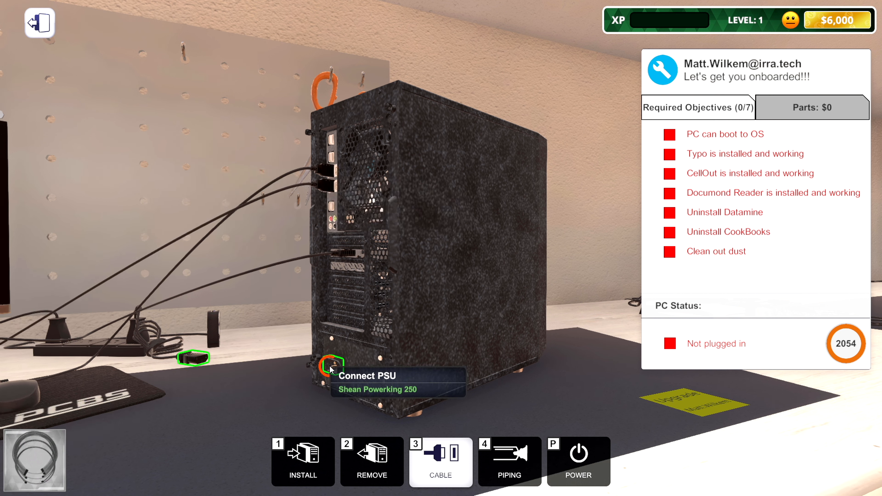
left_click(331, 366)
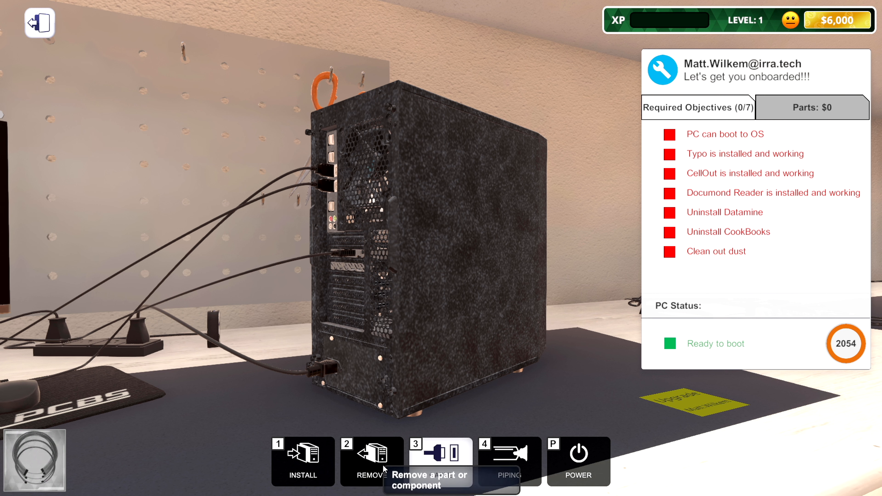
mouse_move(441, 461)
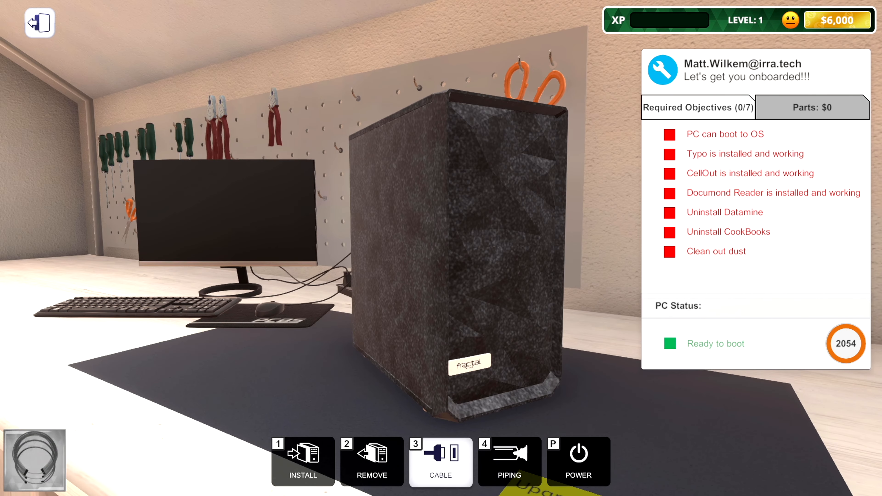
mouse_move(583, 383)
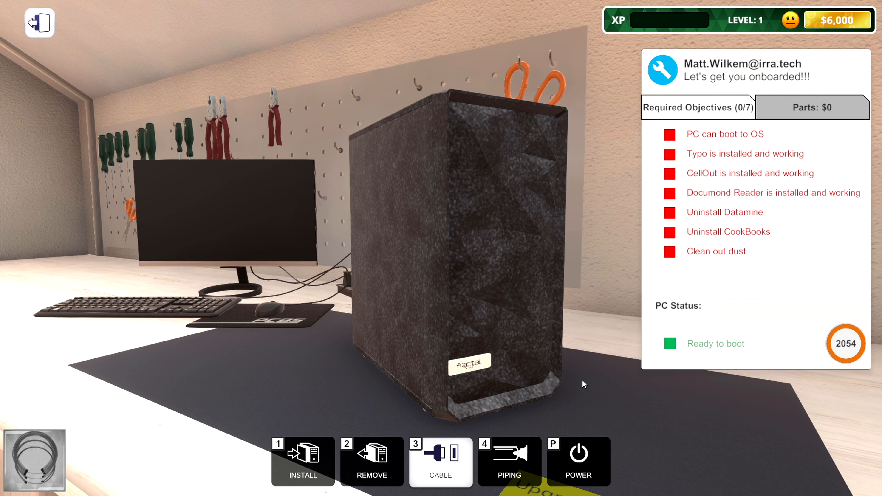
mouse_move(579, 462)
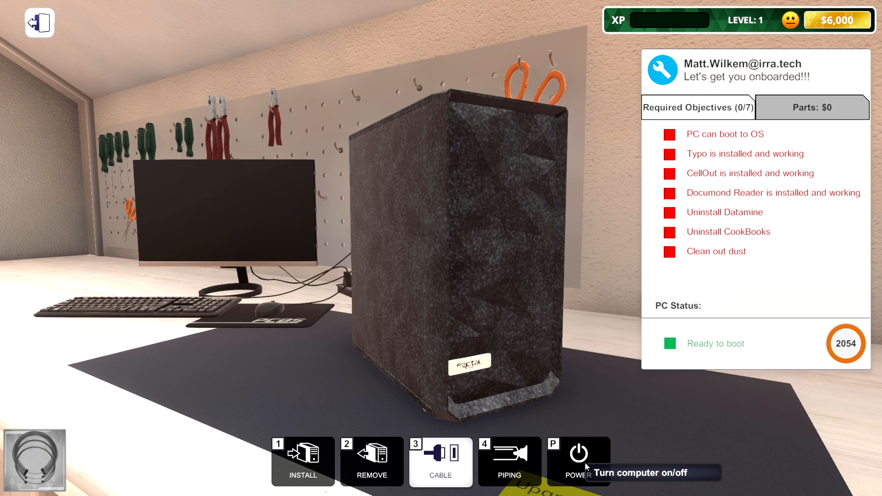
left_click(578, 461)
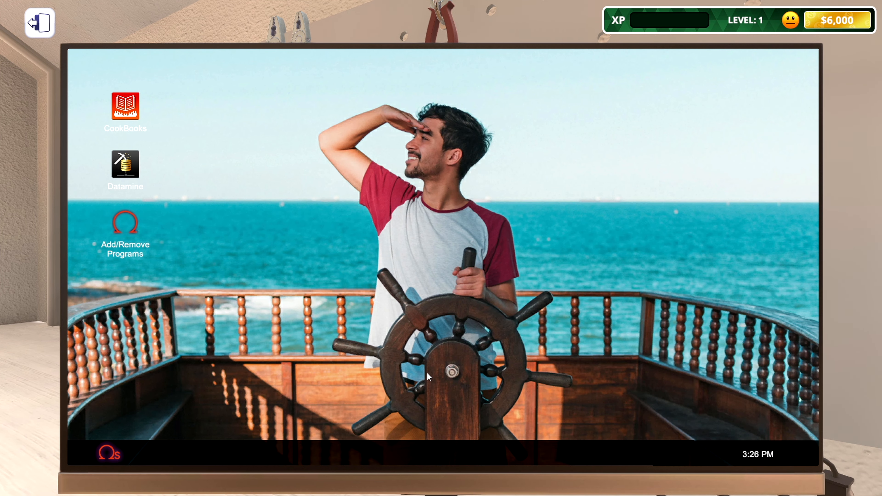
mouse_move(410, 379)
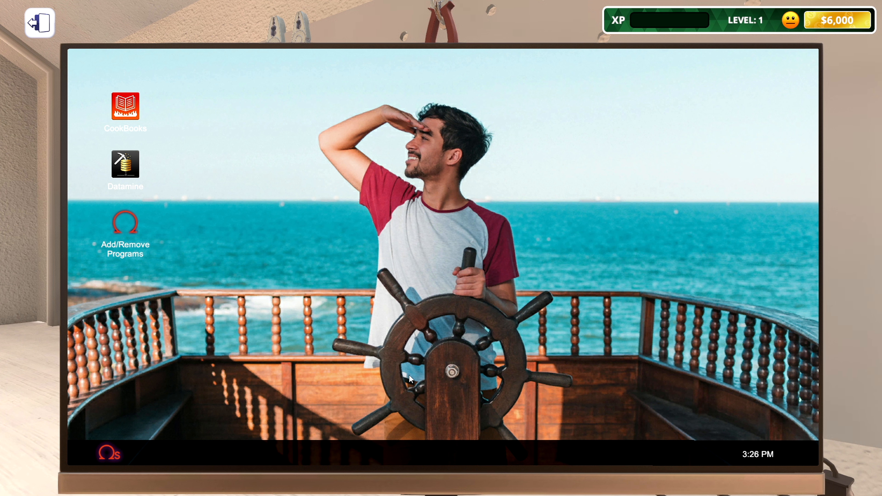
mouse_move(239, 370)
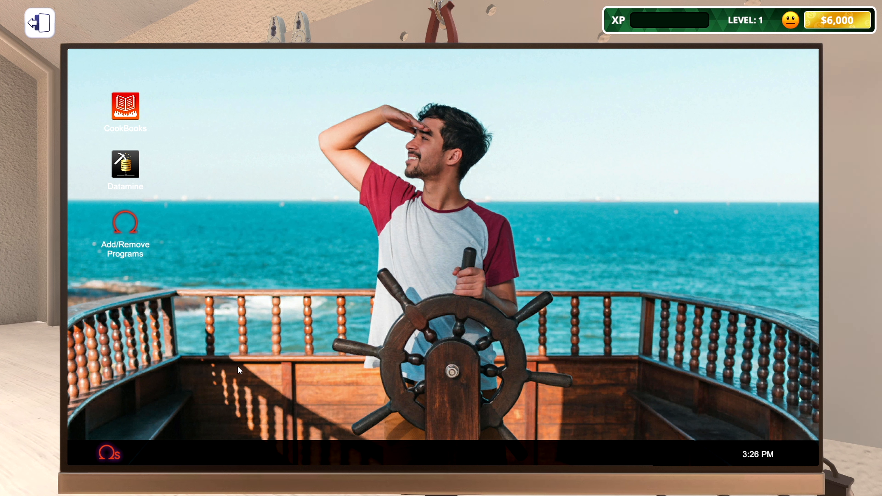
mouse_move(234, 358)
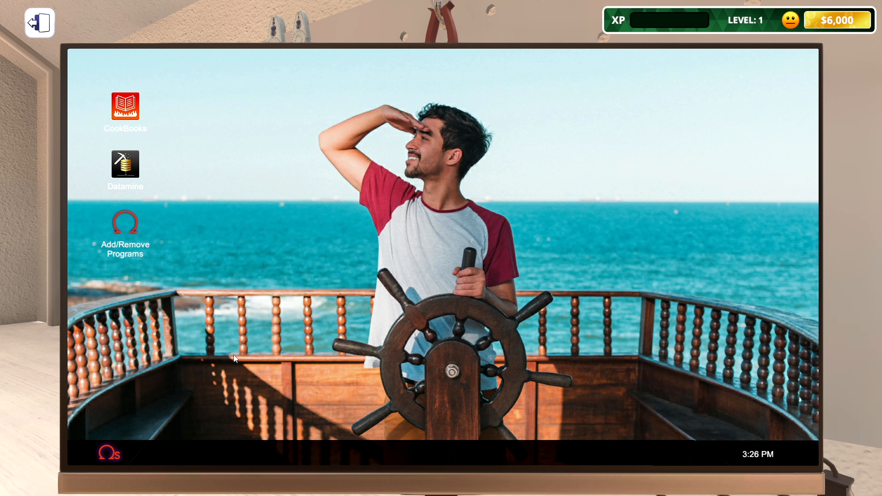
mouse_move(191, 281)
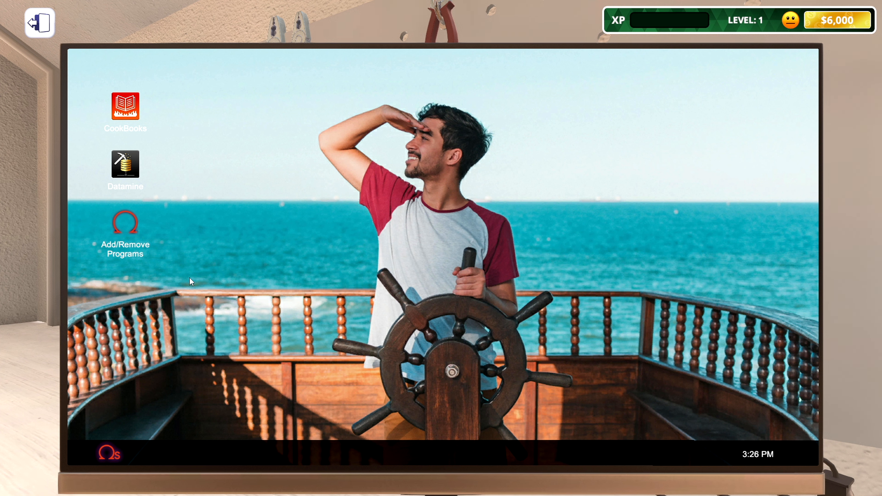
mouse_move(194, 280)
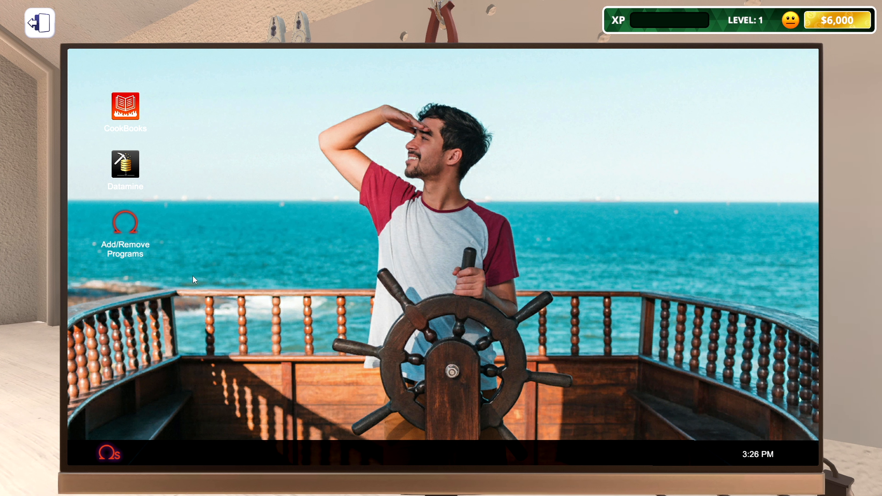
mouse_move(196, 266)
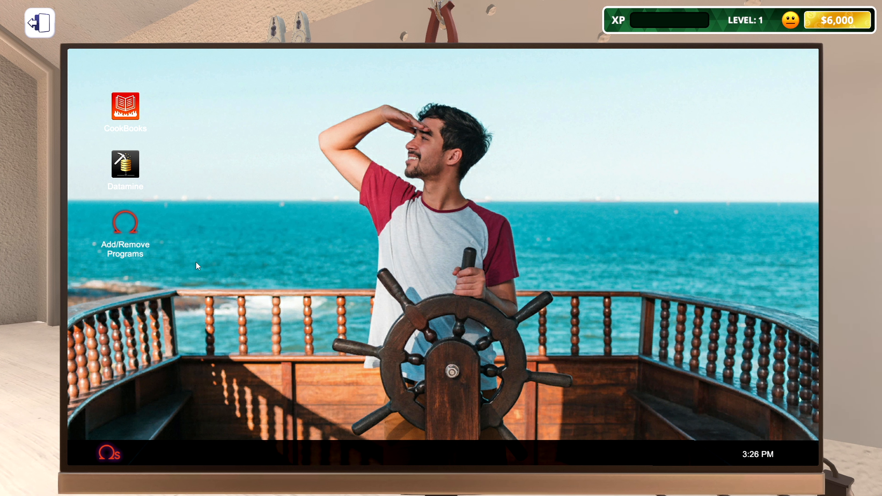
mouse_move(137, 226)
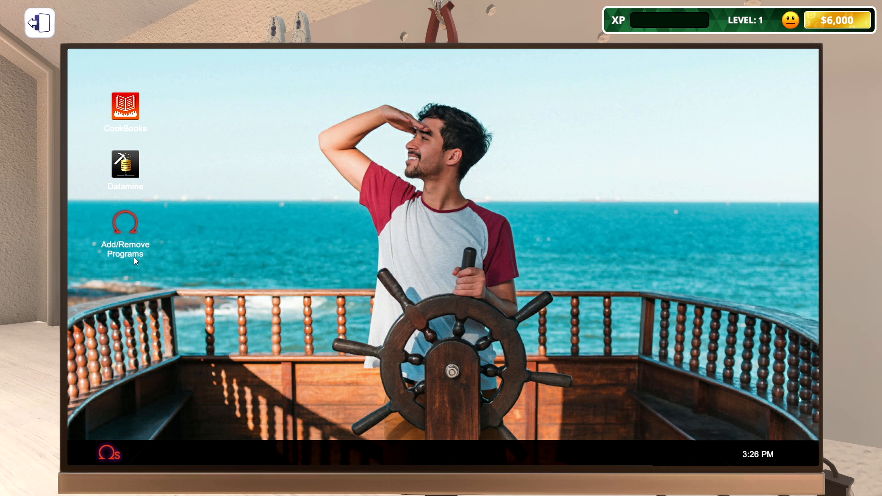
left_click(125, 221)
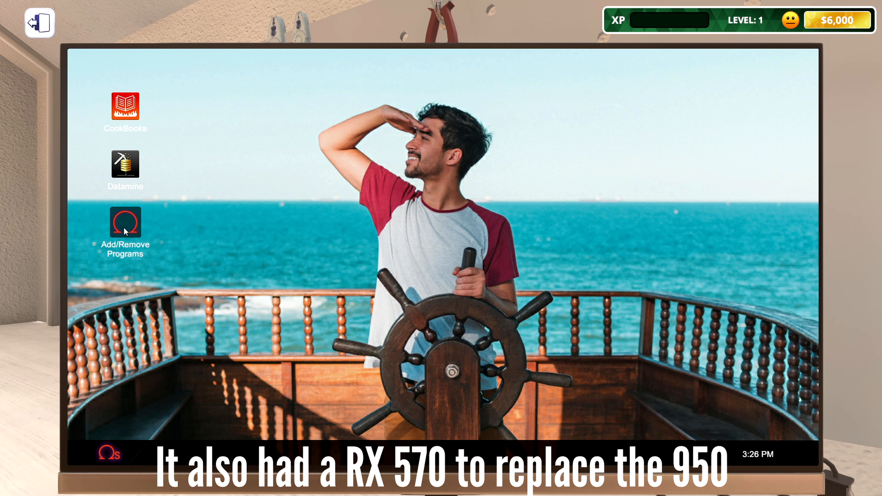
mouse_move(187, 266)
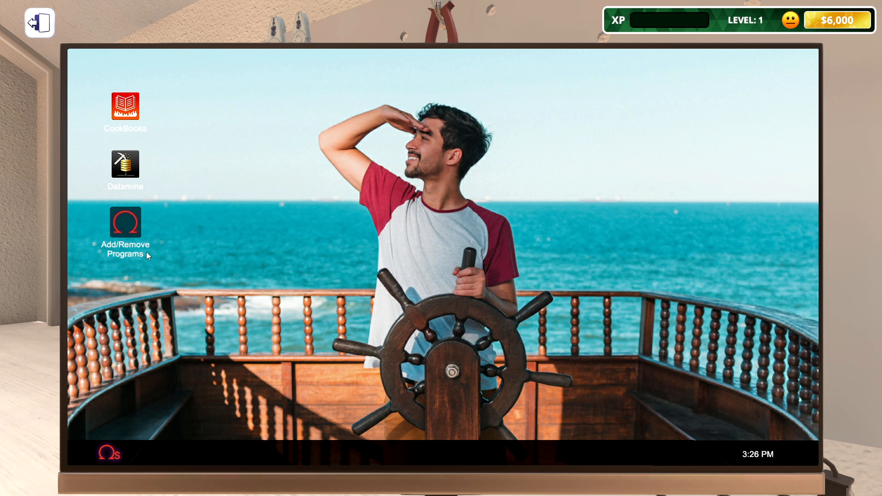
mouse_move(137, 241)
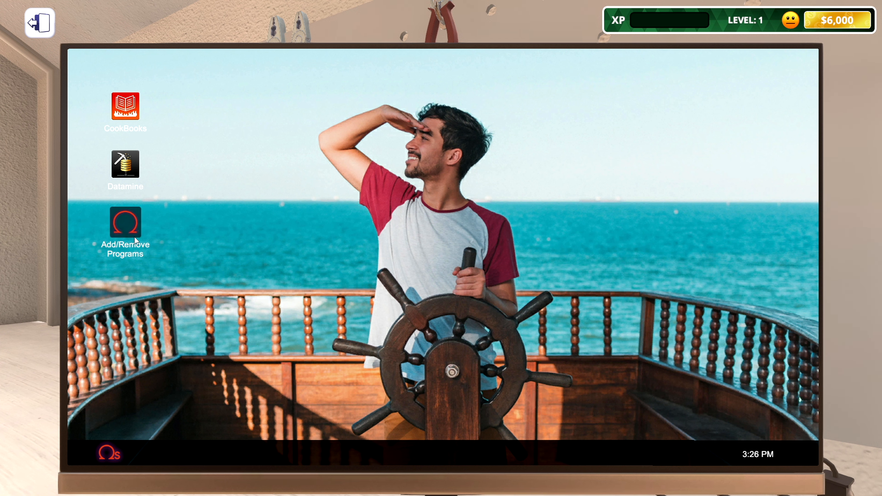
double_click(125, 221)
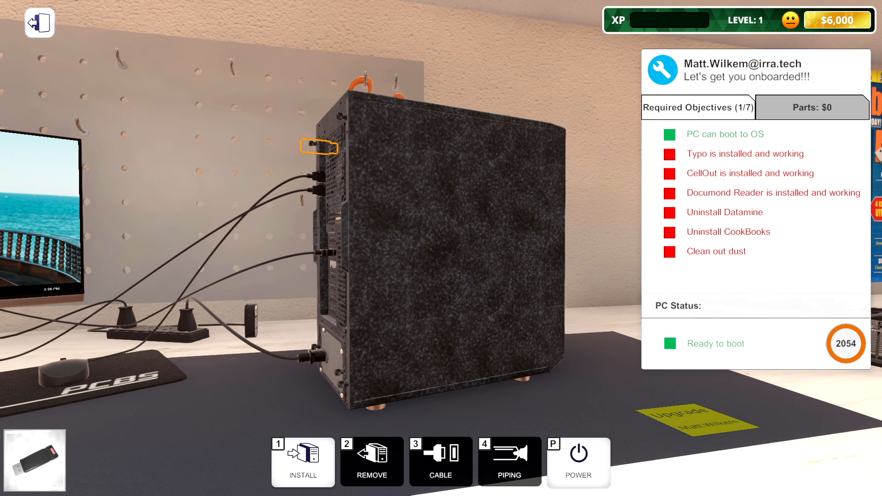
mouse_move(321, 190)
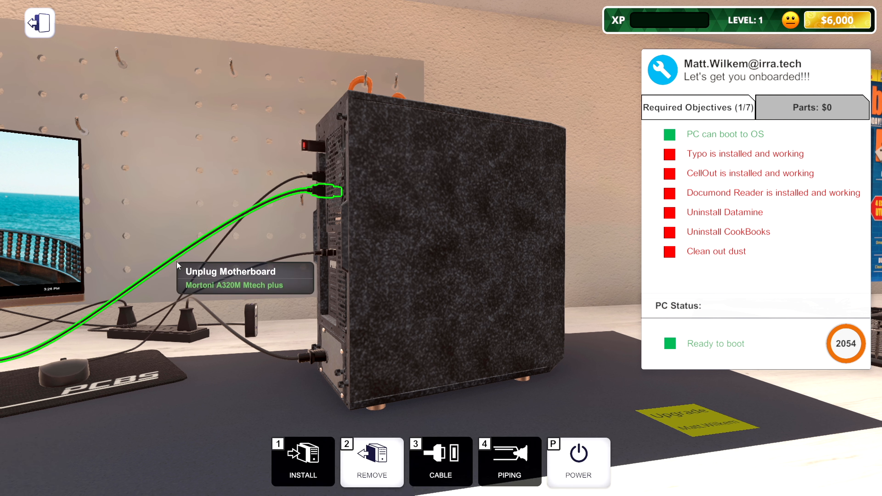
Install Typo, CellOut and Documond Reader from the Add programs list.
left_click(318, 190)
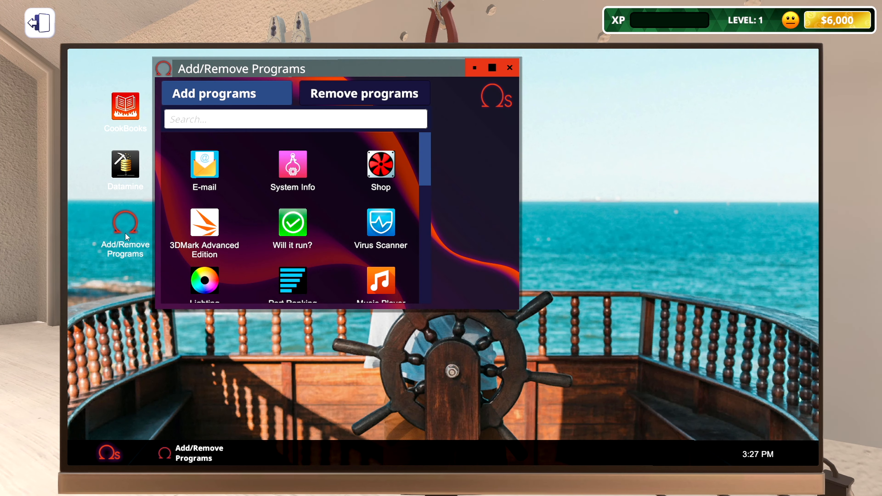
scroll("down", 3)
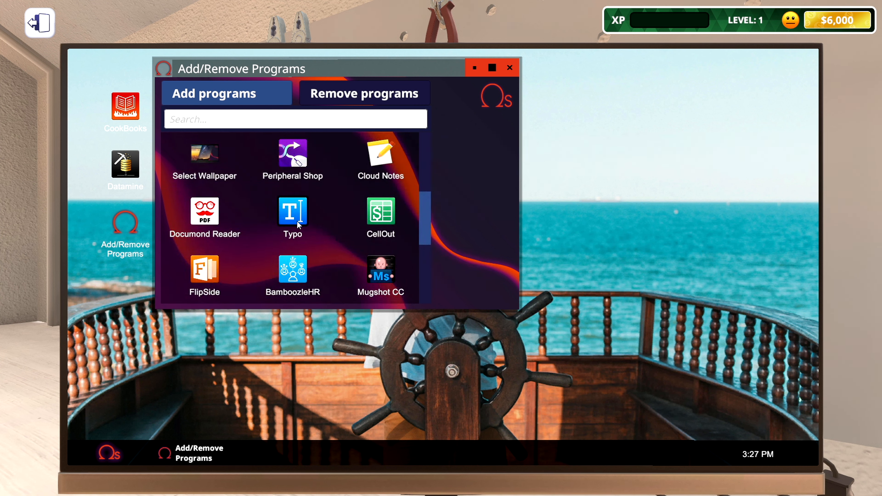
left_click(292, 212)
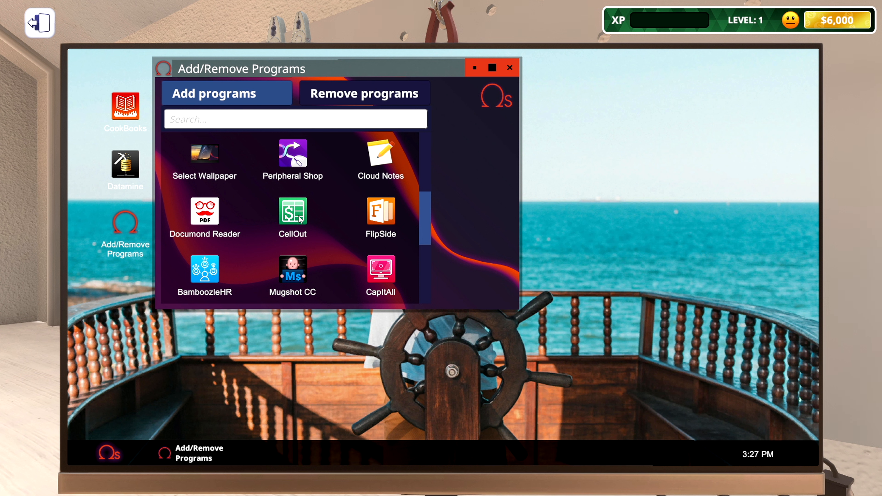
left_click(293, 215)
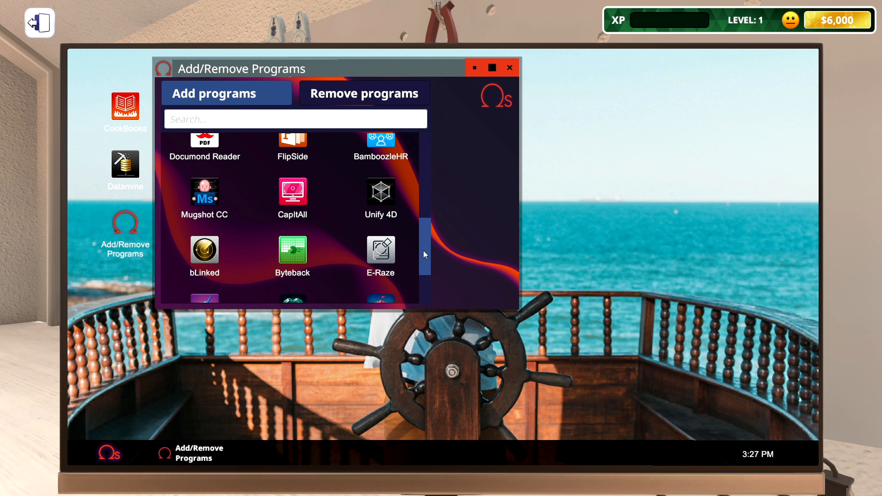
scroll("down", 3)
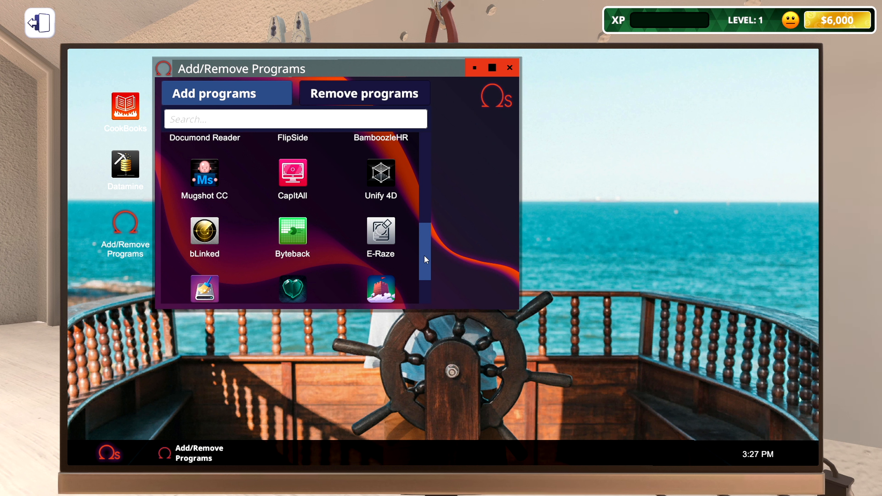
scroll("down", 3)
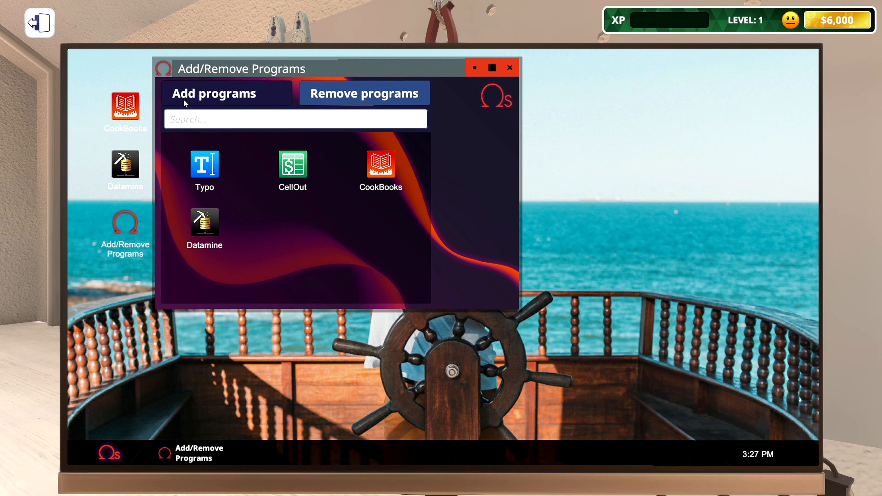
scroll("down", 3)
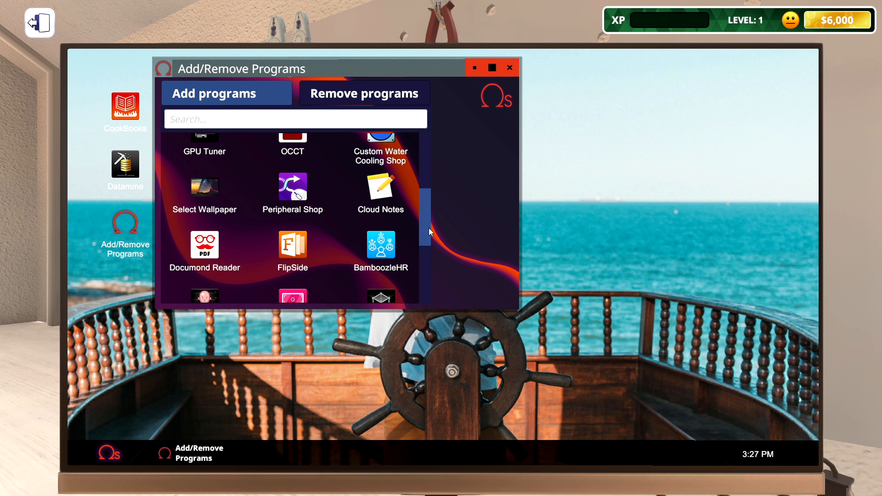
scroll("down", 3)
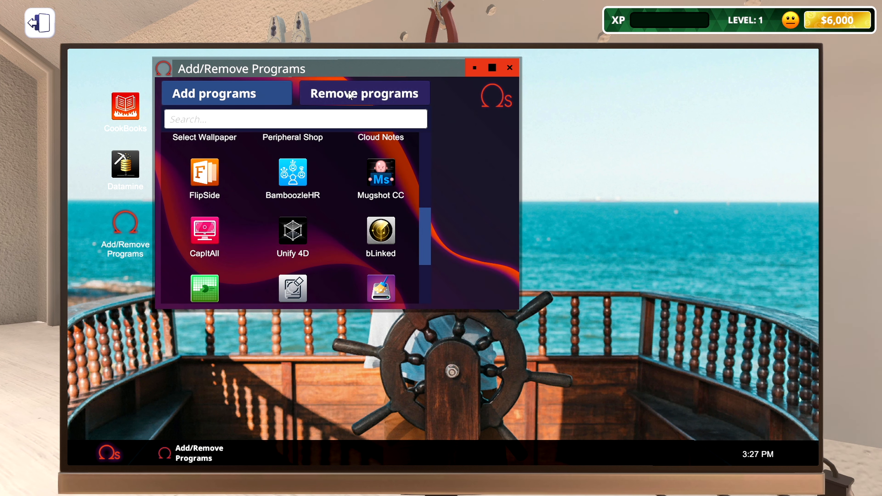
Uninstall CookBooks from the Remove programs list, bringing up the restart prompt.
left_click(226, 93)
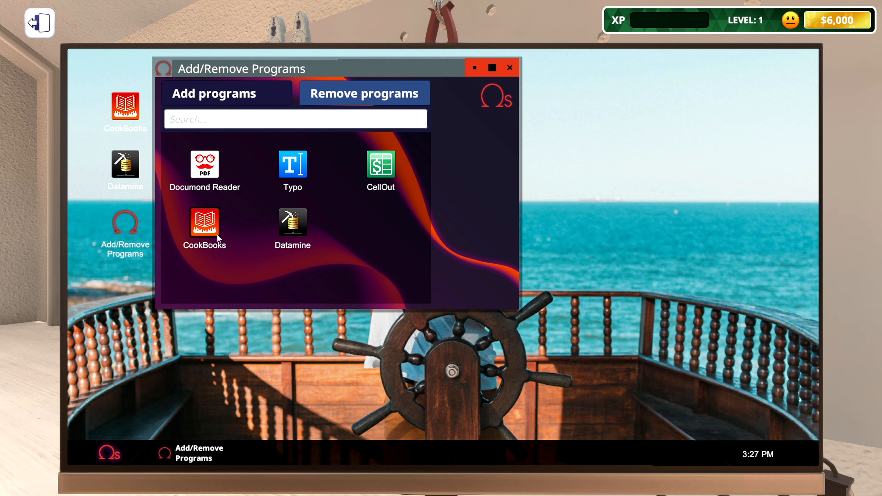
left_click(292, 229)
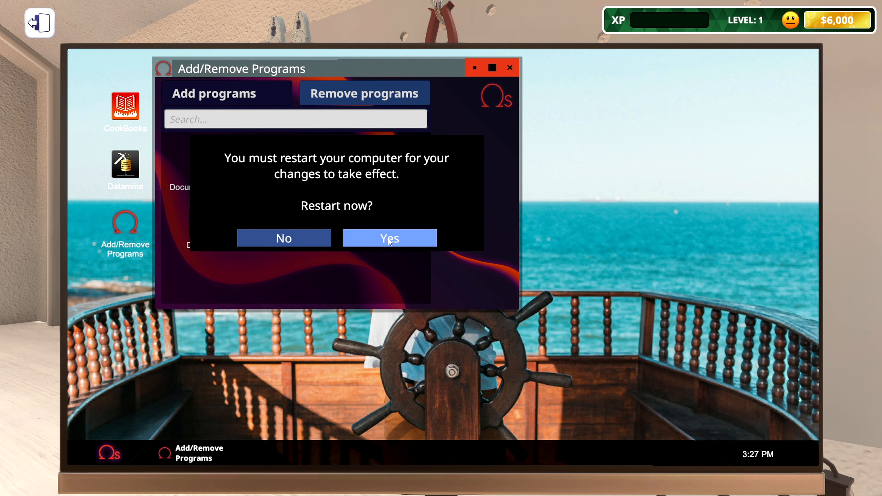
left_click(389, 238)
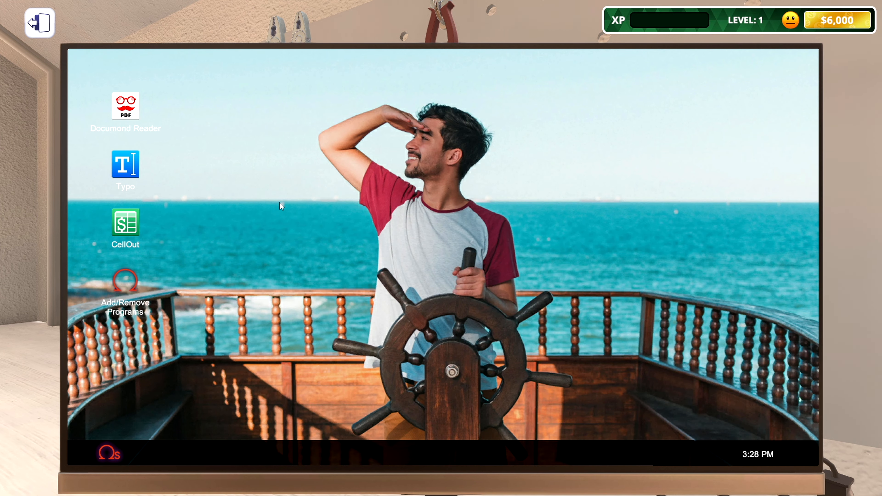
mouse_move(127, 454)
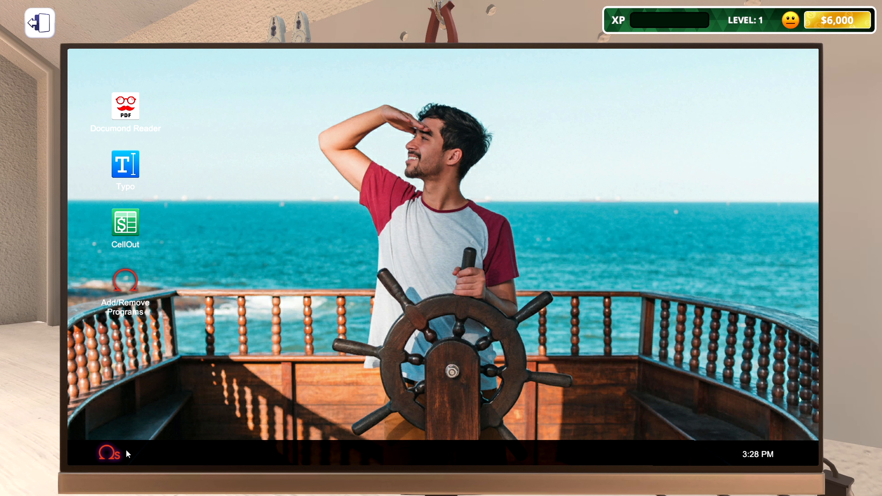
mouse_move(256, 327)
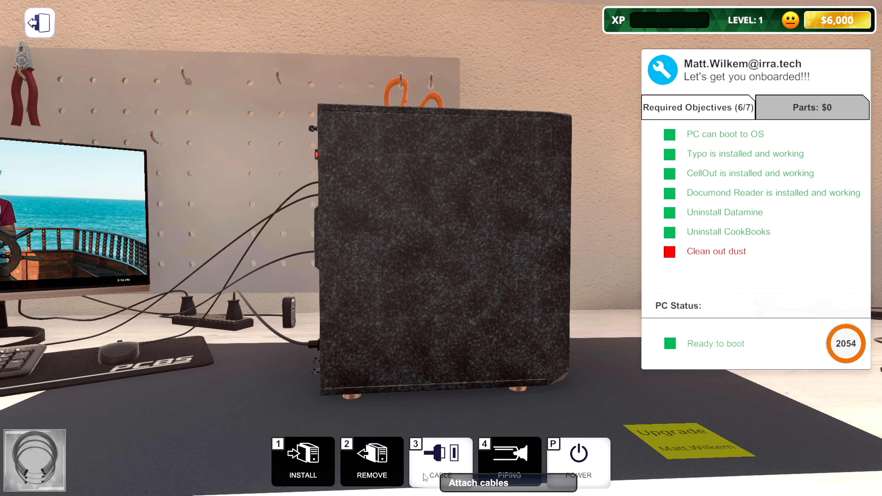
mouse_move(578, 453)
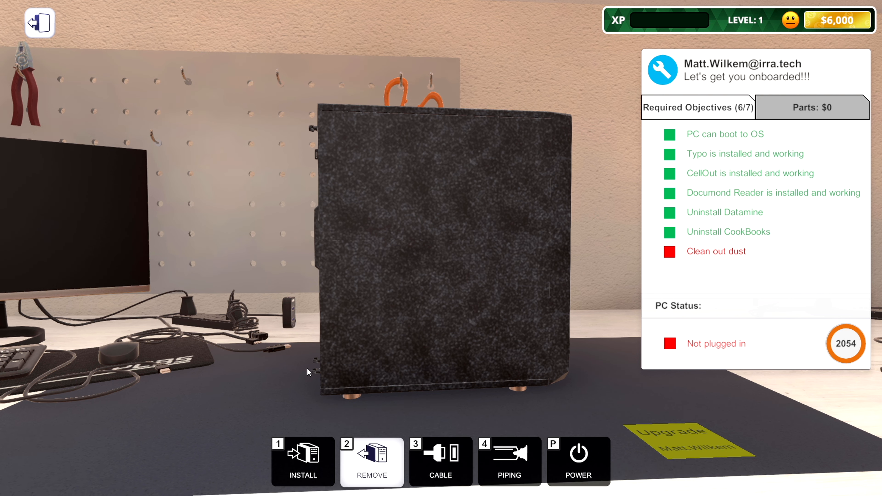
Remove the case side panel and blow the dust out of the interior with the spray.
left_click(372, 460)
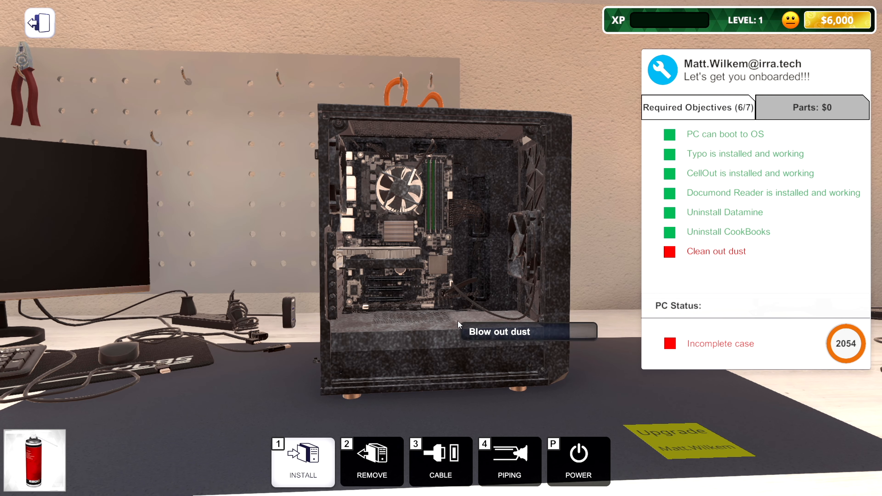
mouse_move(338, 288)
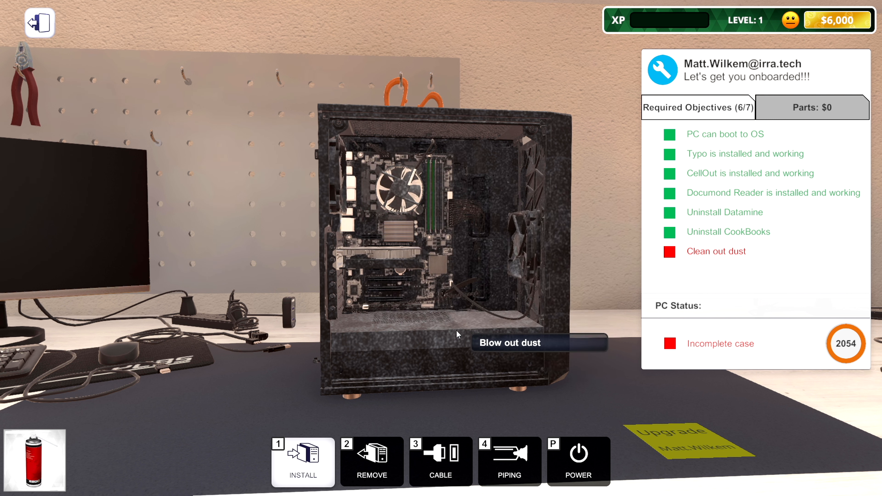
mouse_move(370, 340)
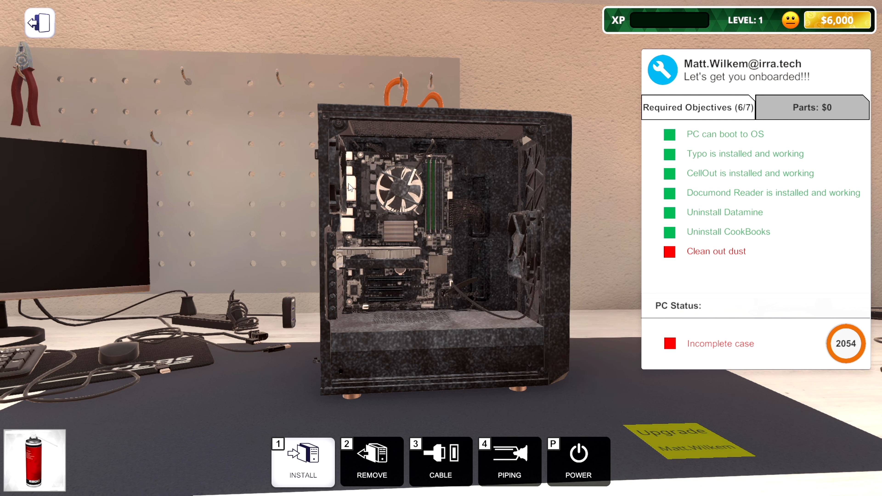
mouse_move(395, 263)
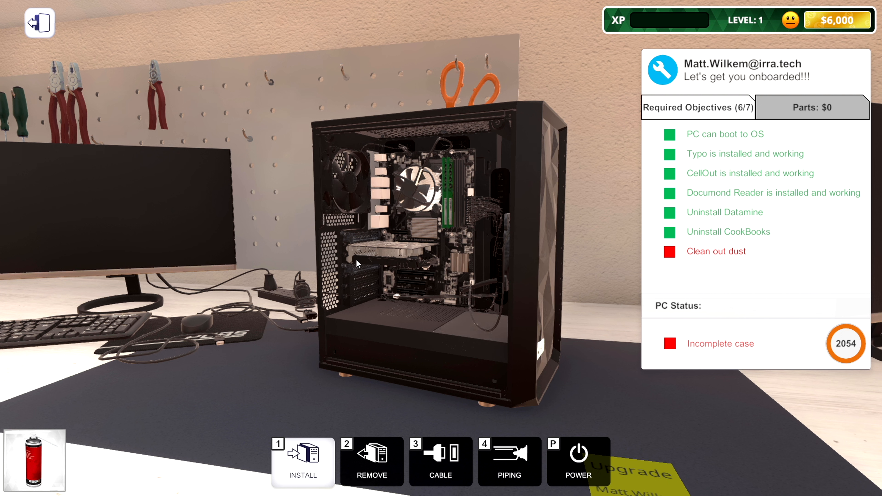
left_click(425, 189)
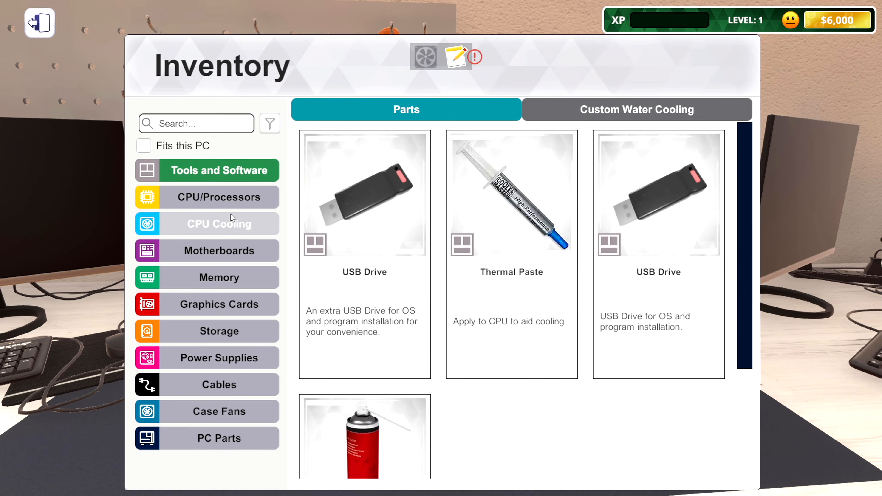
mouse_move(219, 251)
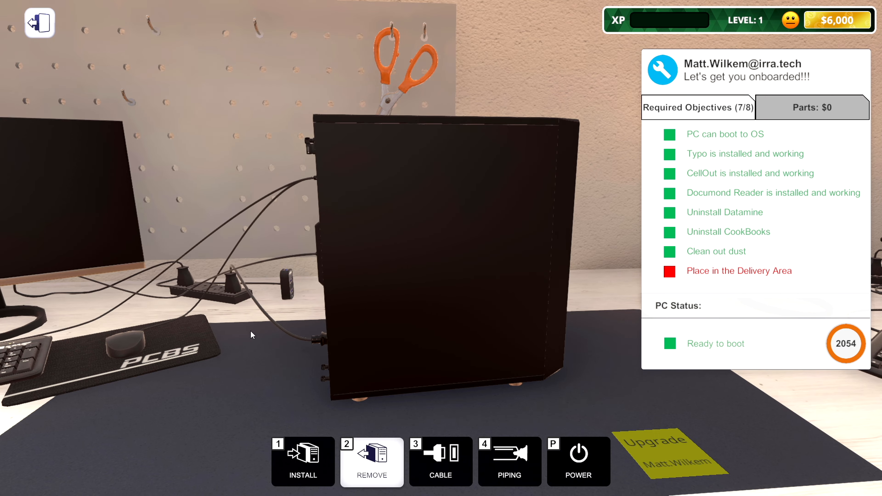
mouse_move(237, 361)
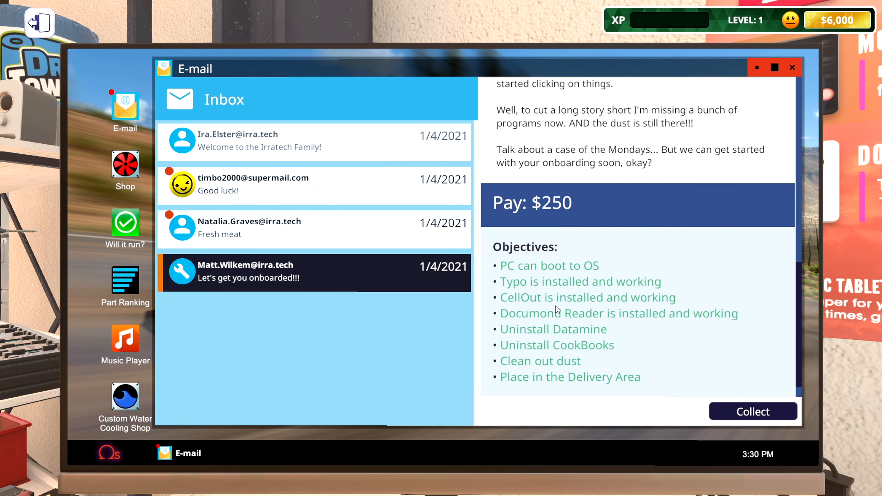
Collect the finished job's $250 payment and close the five-smiley completion report.
left_click(753, 411)
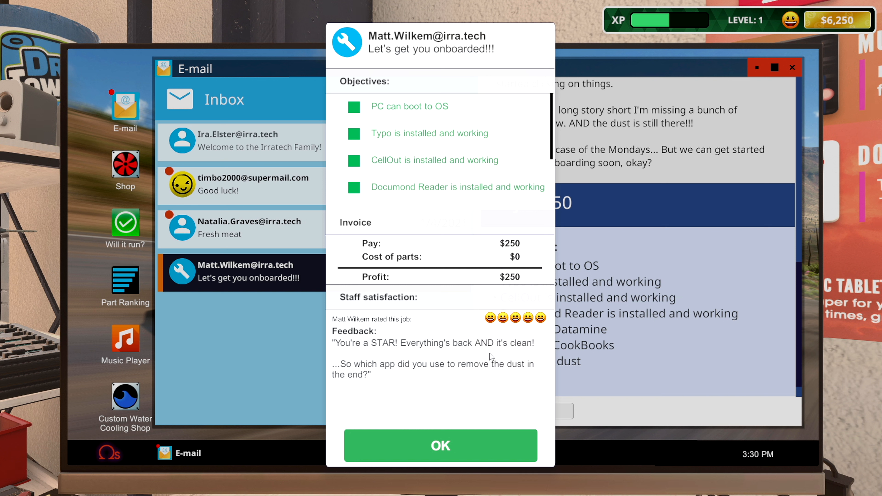
mouse_move(439, 376)
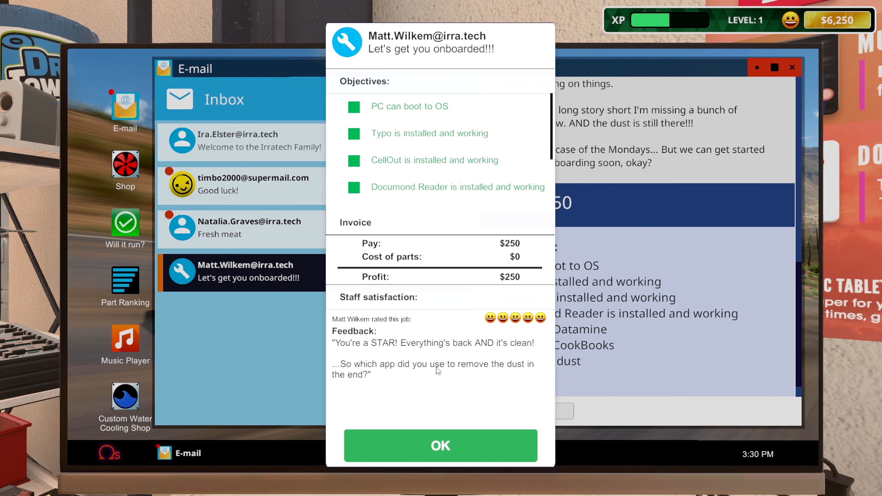
left_click(441, 446)
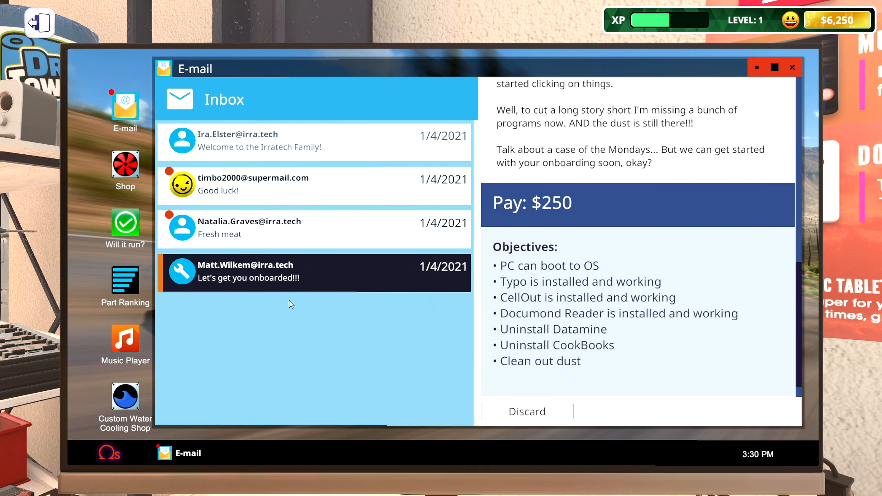
left_click(253, 186)
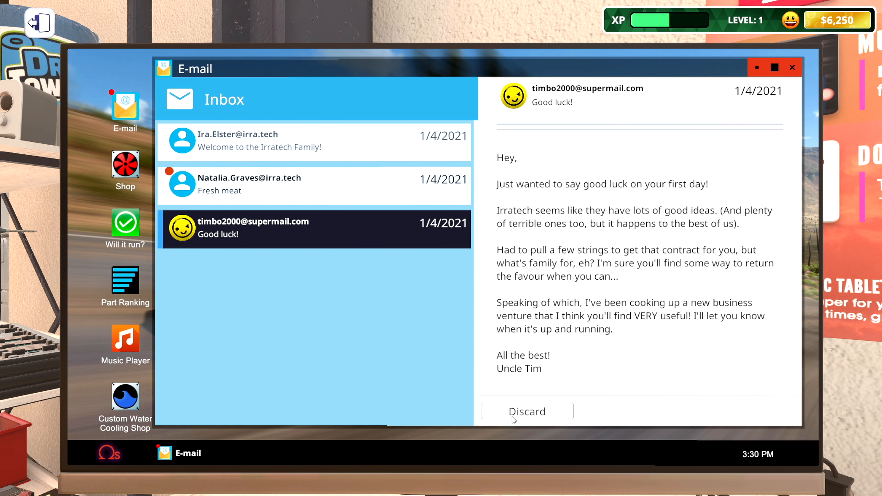
mouse_move(617, 222)
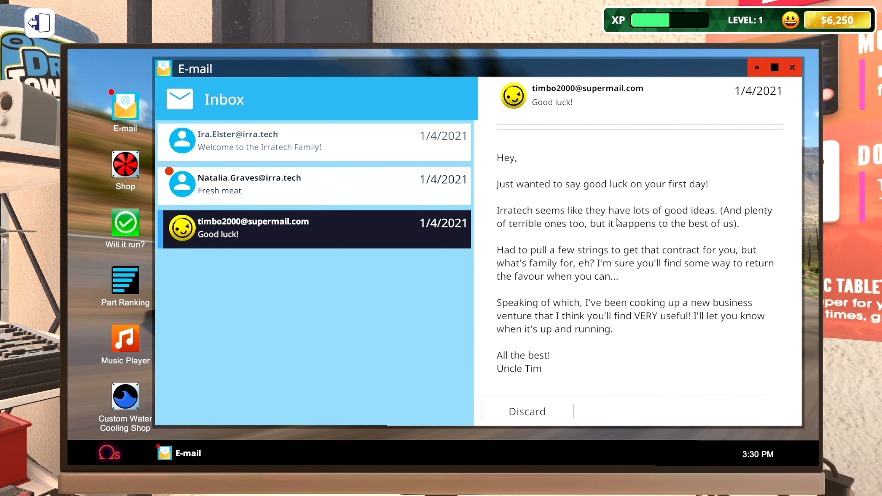
mouse_move(695, 206)
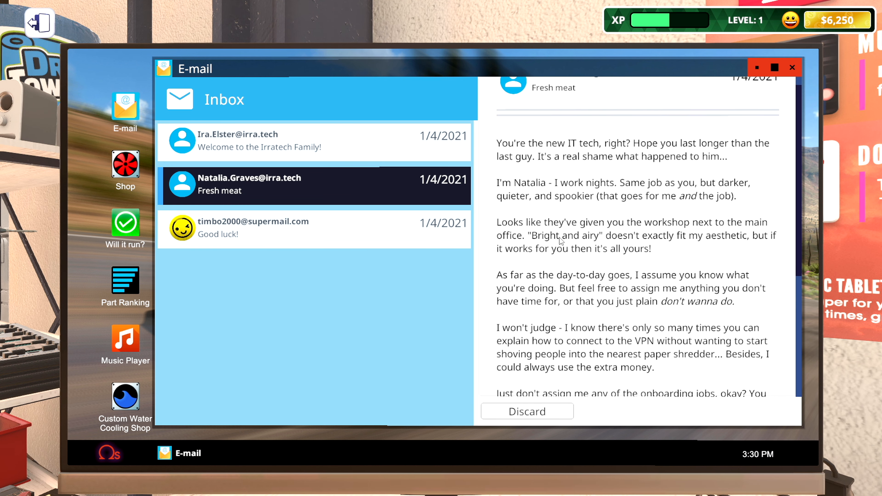
scroll("down", 3)
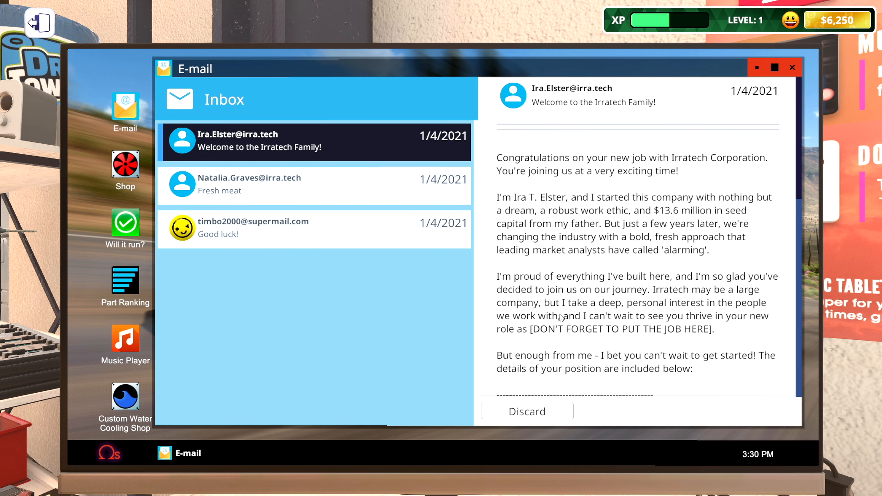
scroll("down", 3)
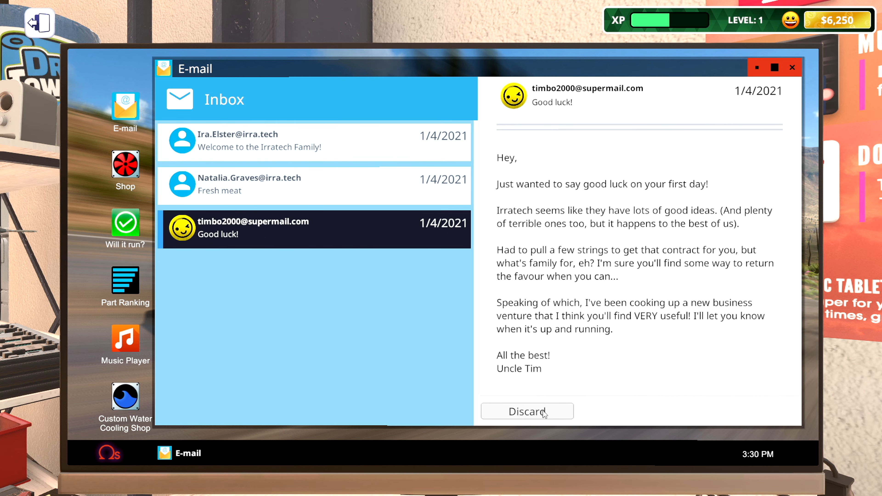
left_click(527, 411)
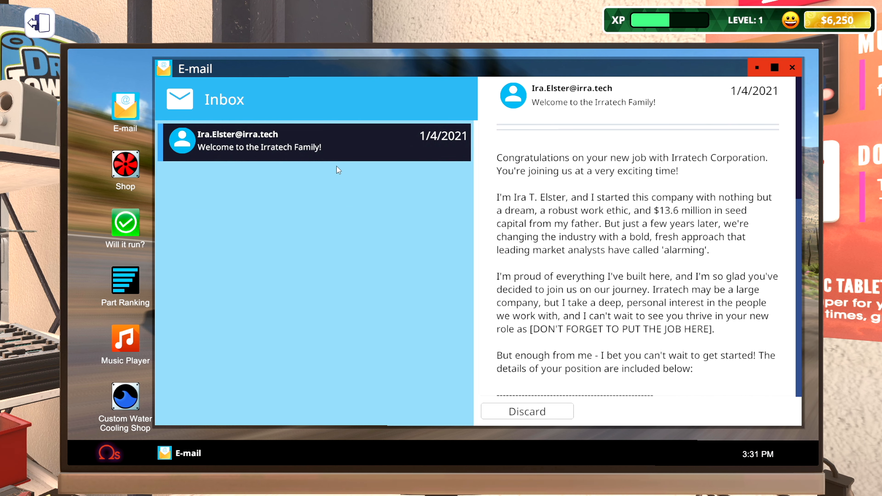
scroll("down", 3)
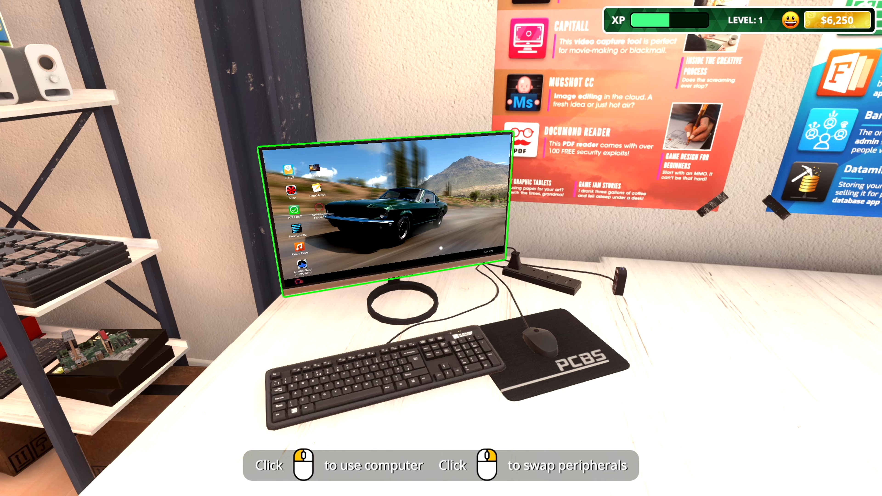
mouse_move(441, 248)
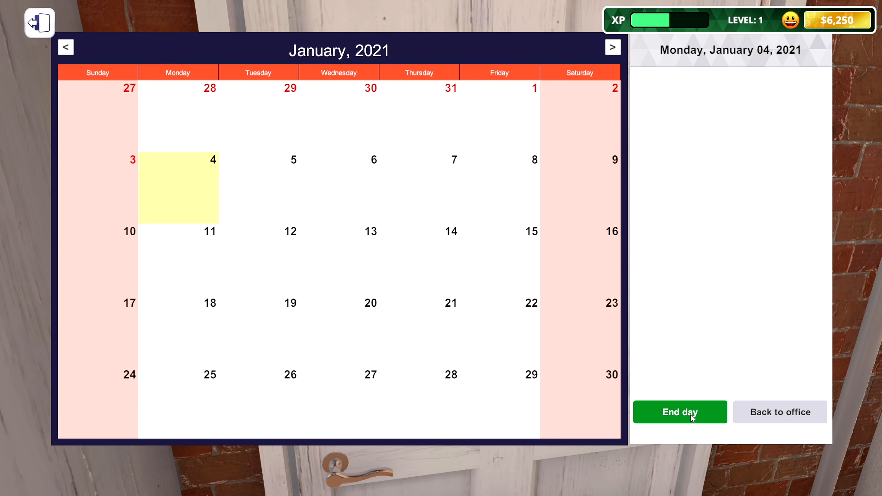
End the first working day so the calendar advances to Tuesday, January 5.
left_click(679, 411)
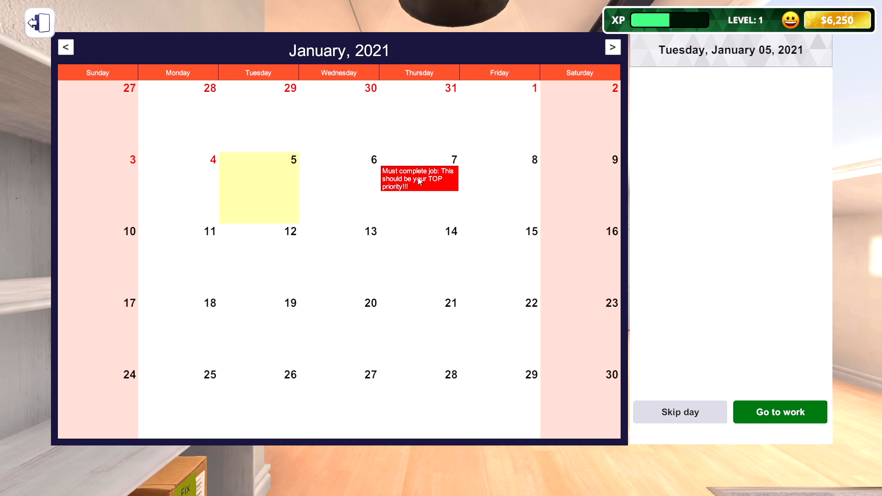
mouse_move(442, 188)
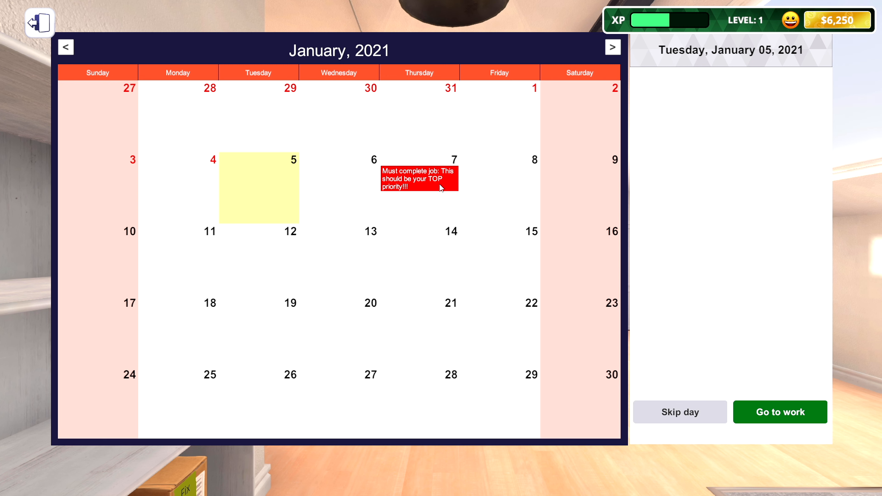
mouse_move(261, 185)
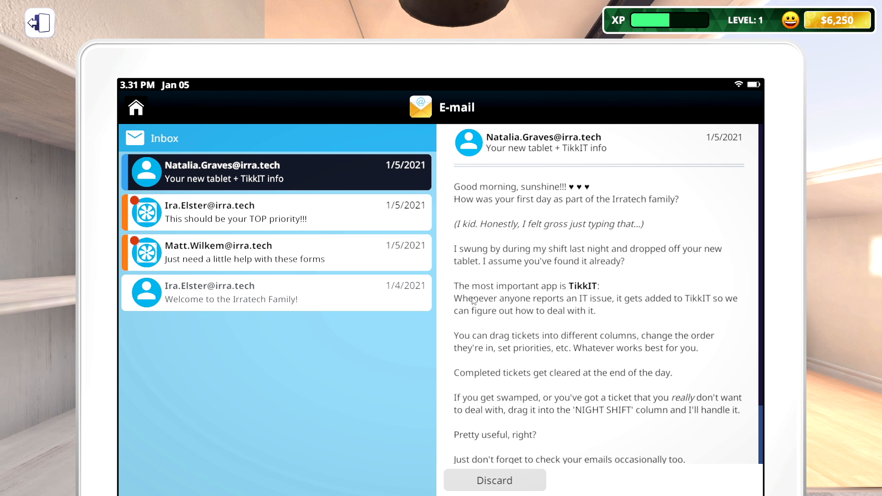
mouse_move(287, 220)
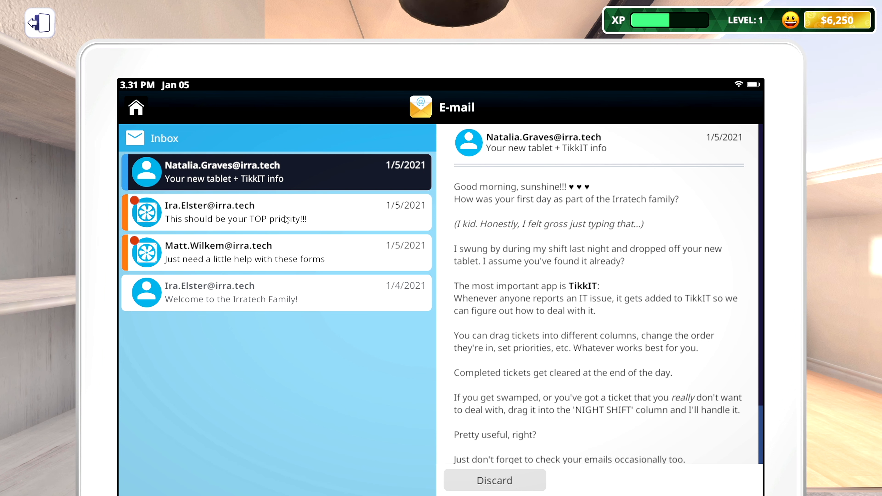
Read the 'TOP priority' repair email's notes, $500 pay and PSU/boot objectives, then go to the job's PC.
left_click(276, 252)
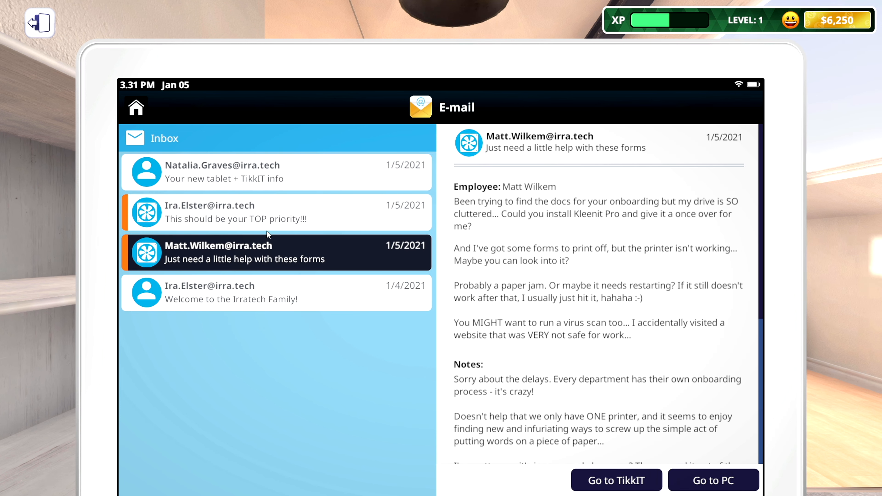
left_click(275, 212)
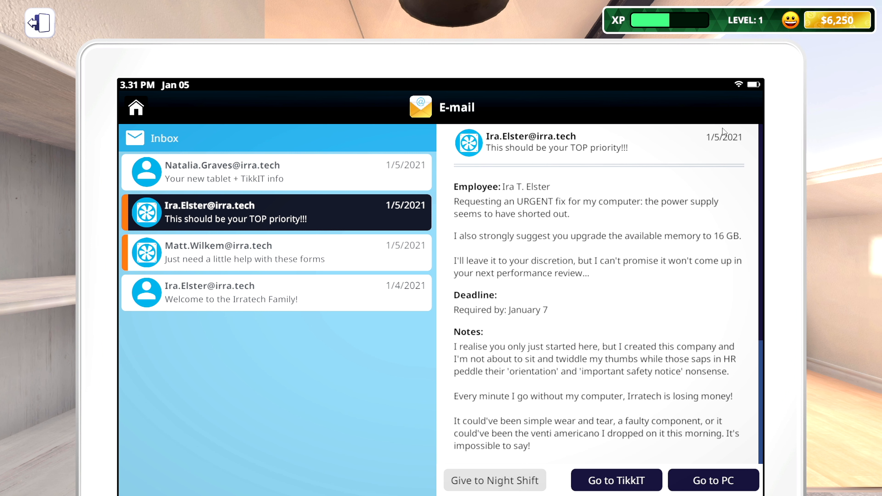
scroll("down", 3)
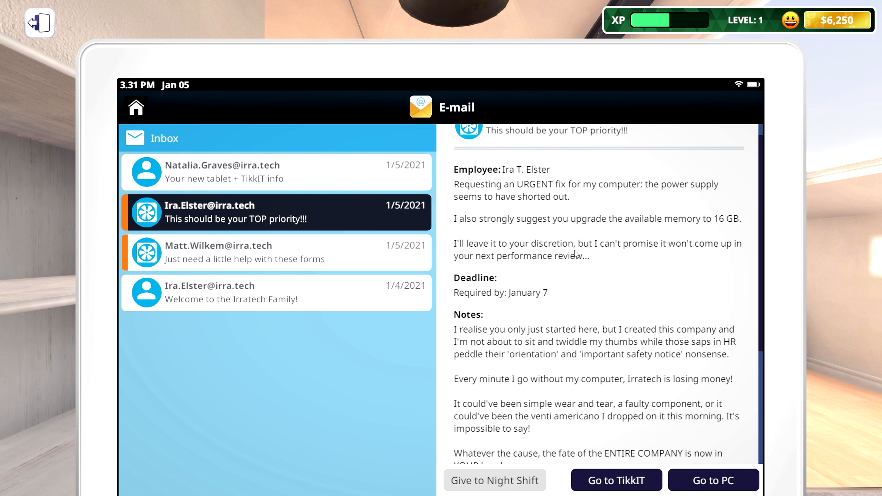
mouse_move(695, 198)
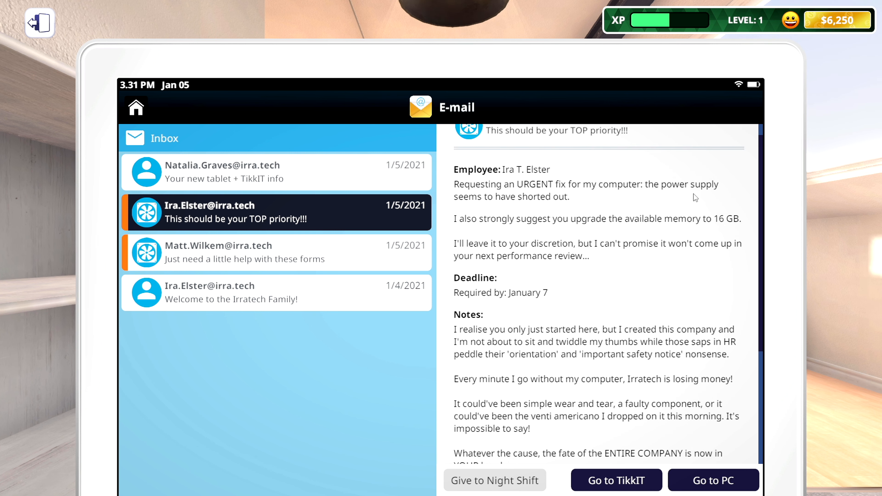
mouse_move(506, 213)
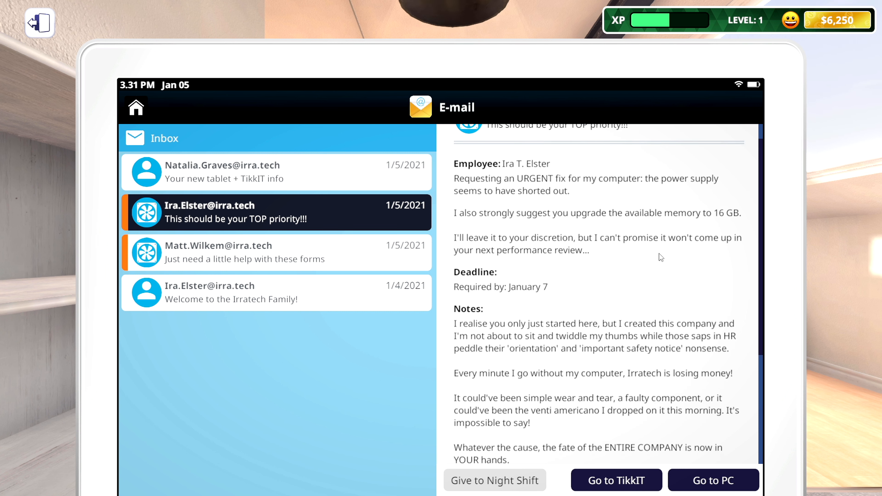
mouse_move(698, 262)
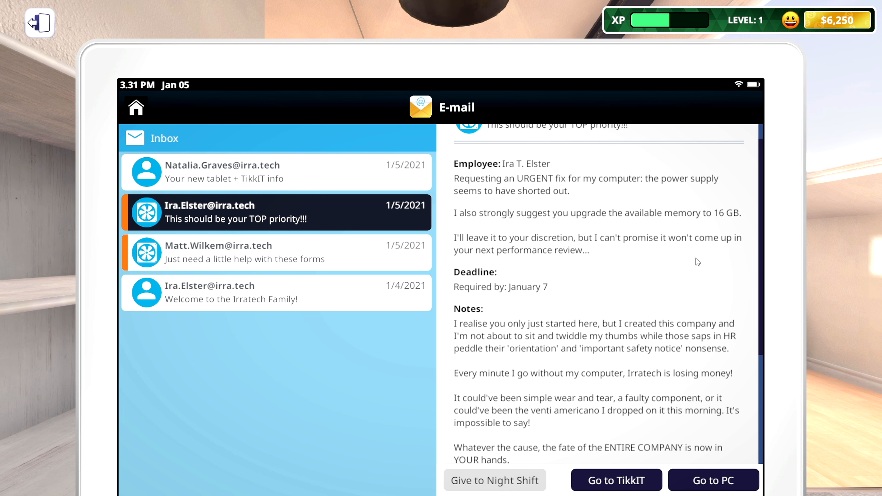
scroll("down", 3)
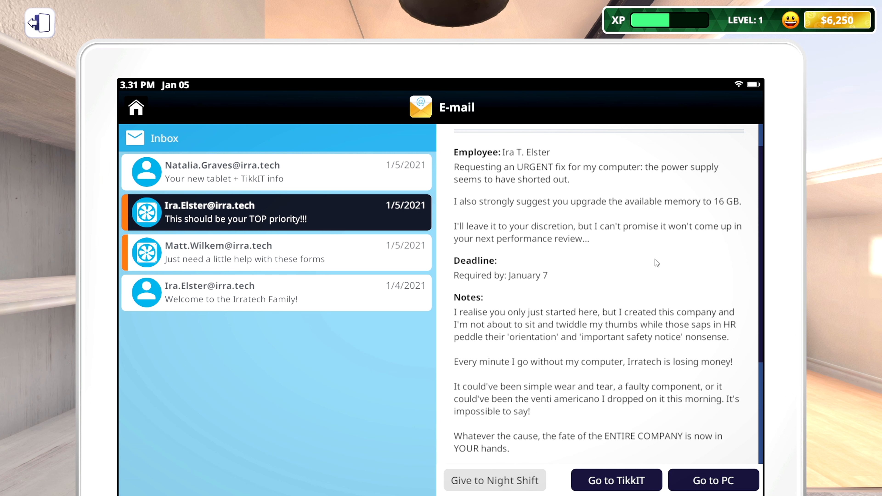
scroll("down", 3)
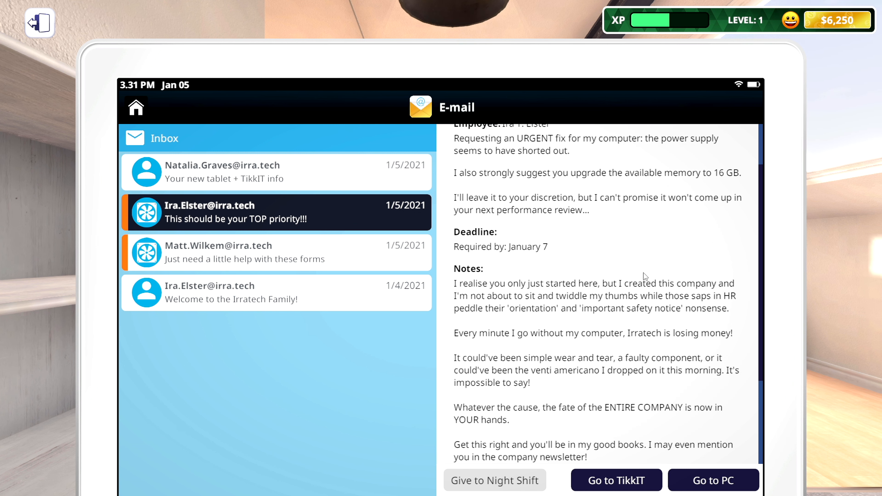
scroll("down", 3)
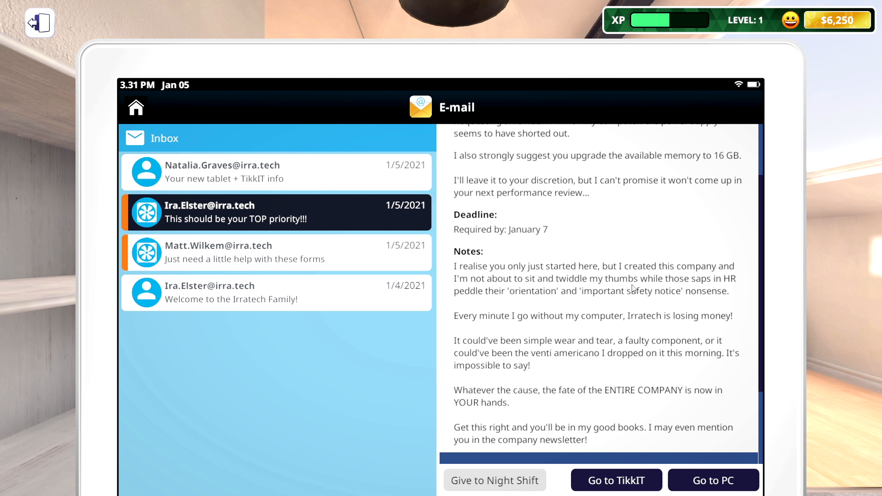
mouse_move(667, 290)
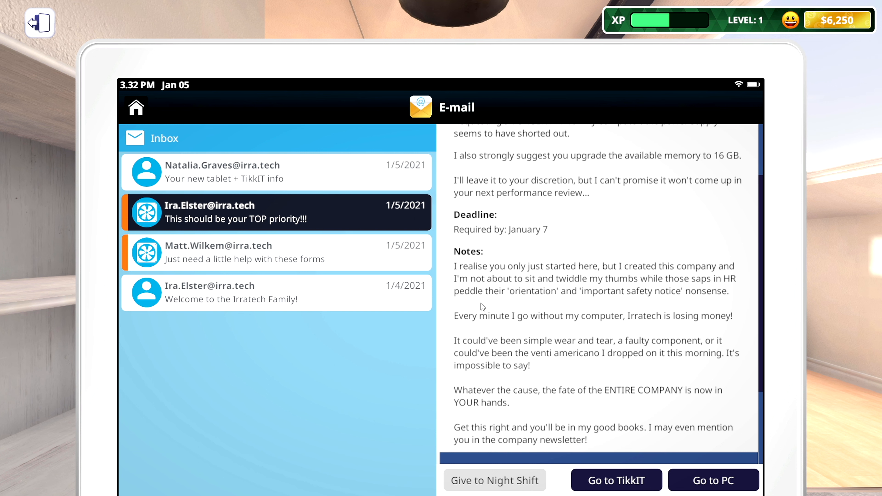
mouse_move(607, 307)
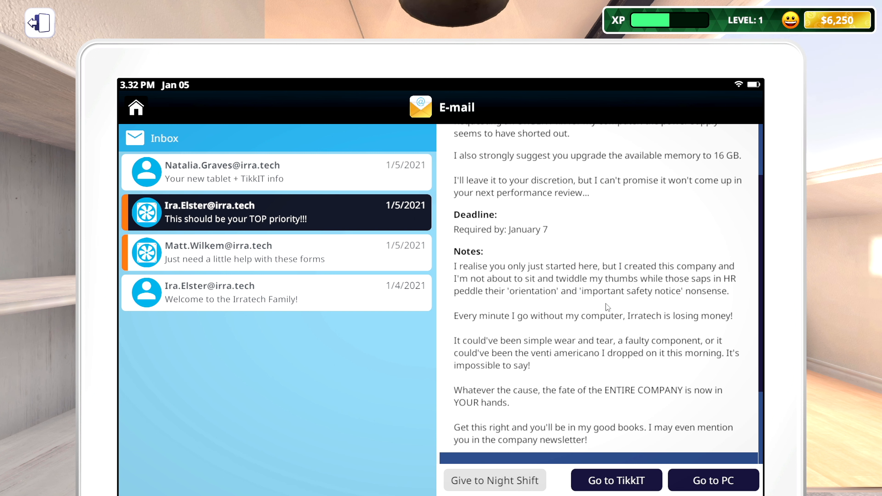
scroll("down", 3)
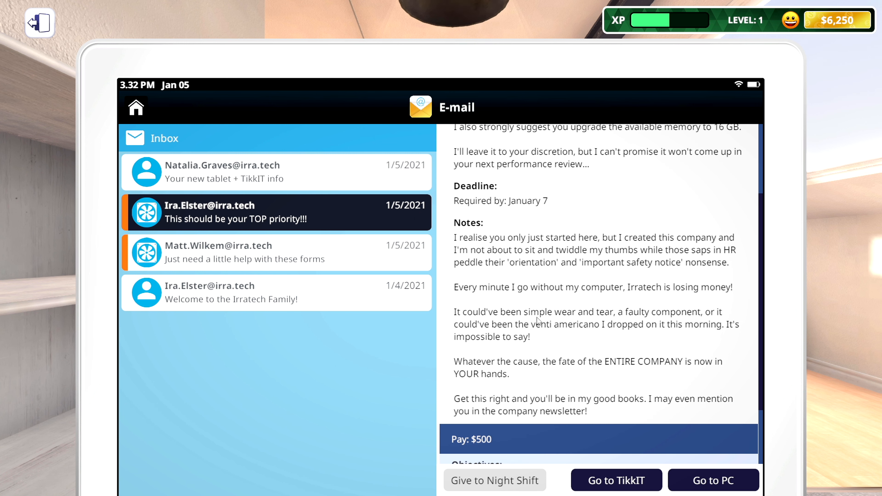
mouse_move(726, 321)
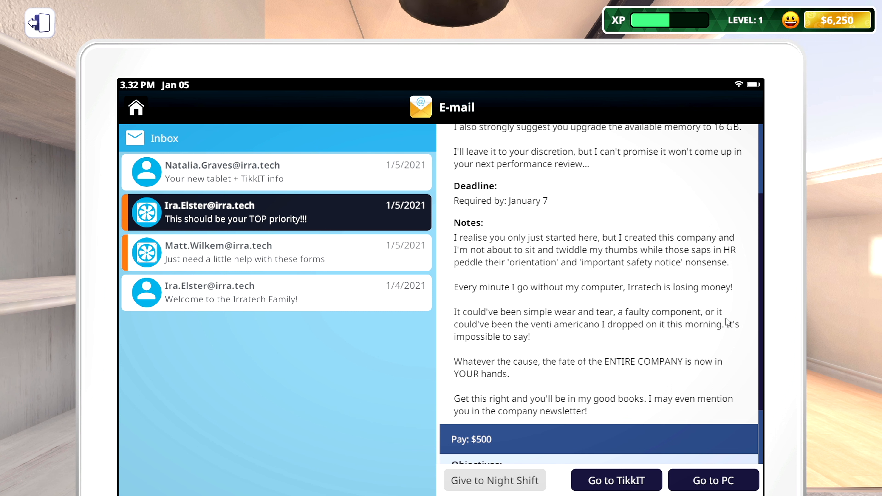
mouse_move(534, 337)
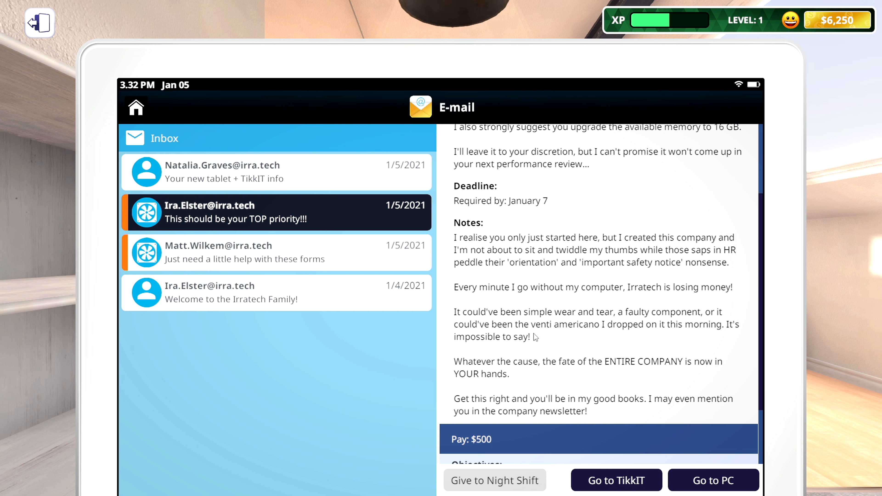
mouse_move(620, 336)
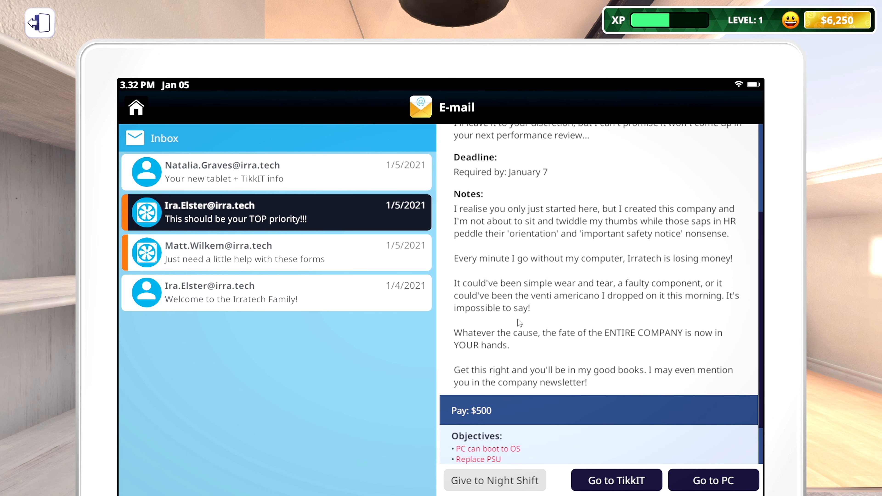
scroll("down", 3)
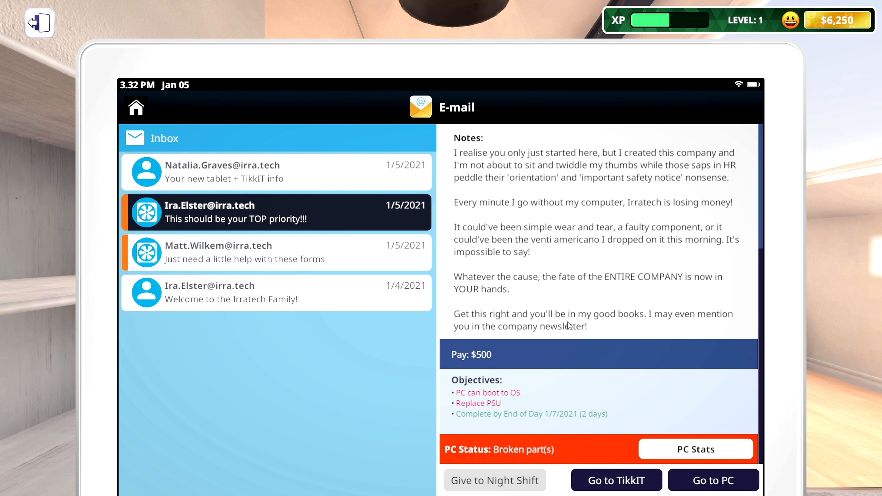
mouse_move(717, 327)
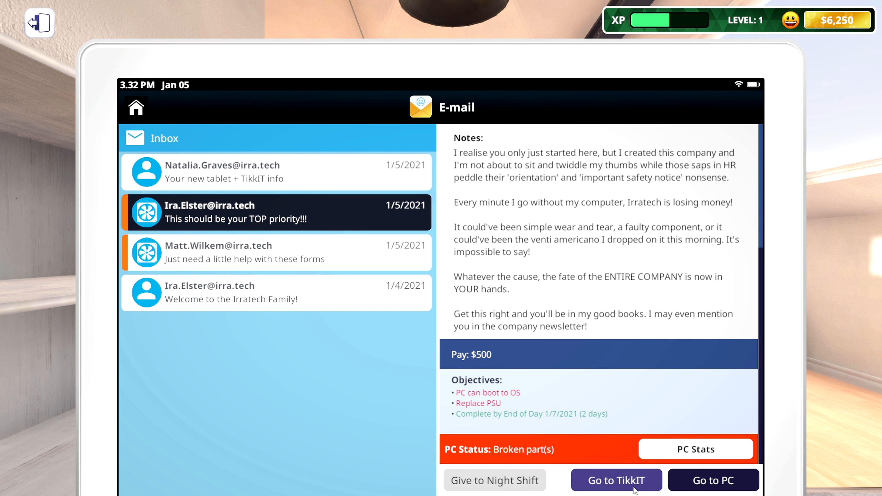
mouse_move(608, 487)
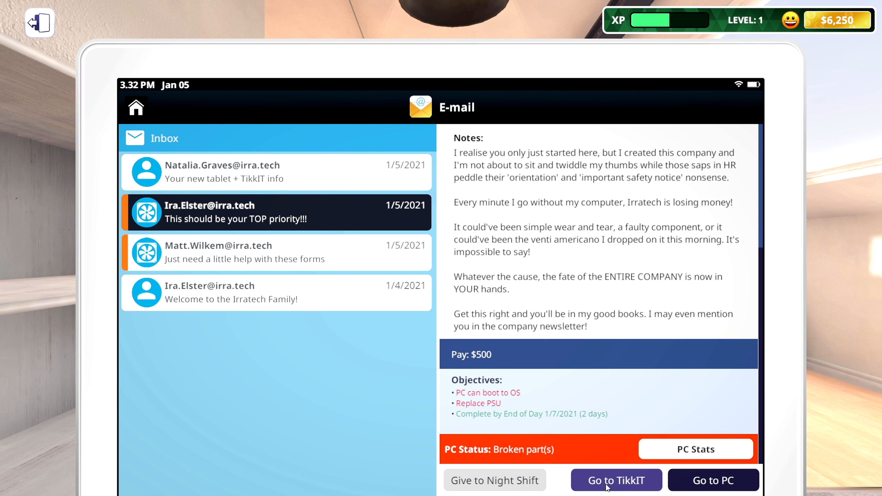
left_click(616, 480)
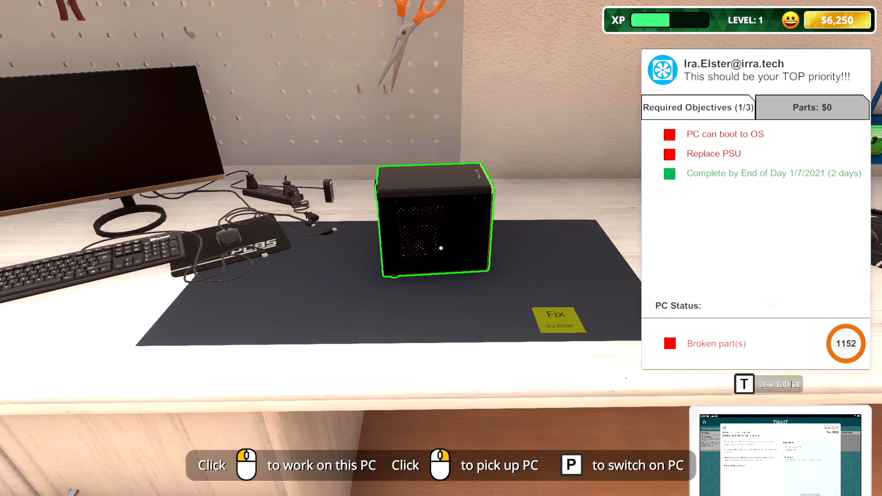
left_click(433, 220)
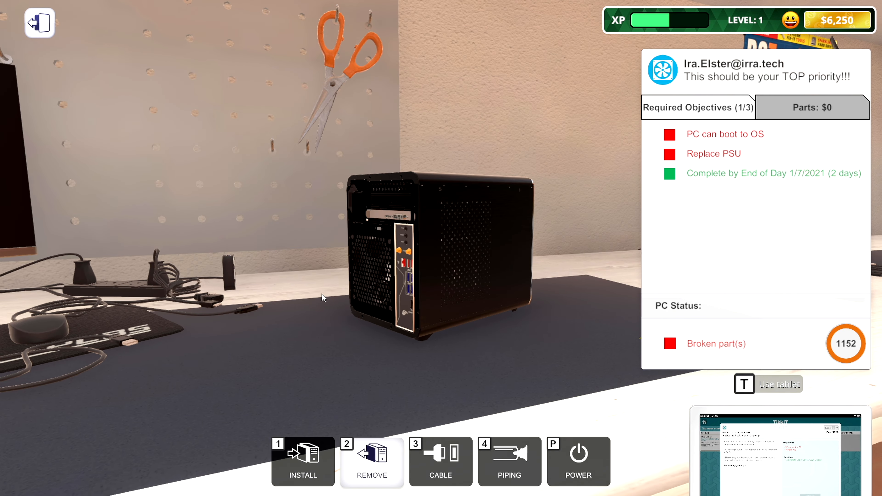
left_click(371, 461)
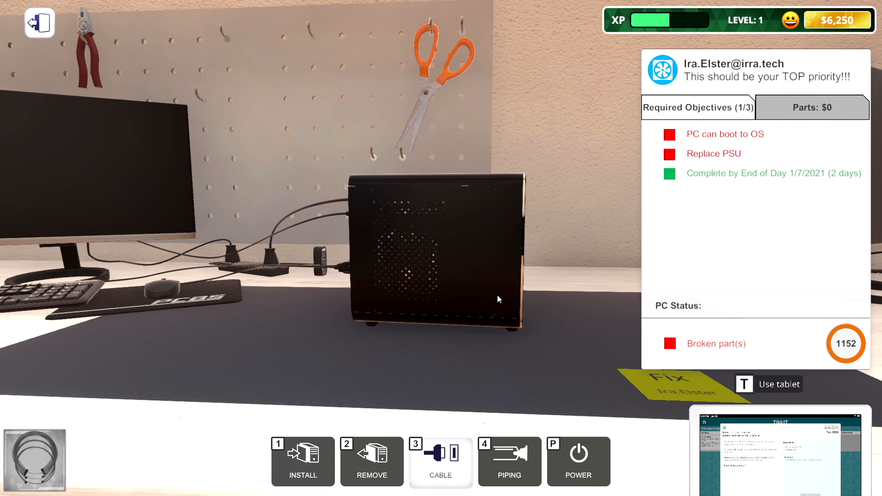
mouse_move(469, 299)
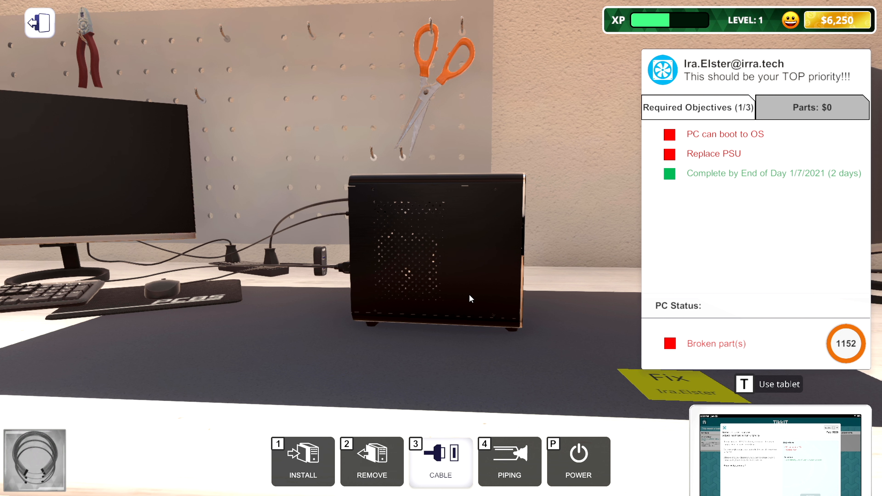
mouse_move(415, 285)
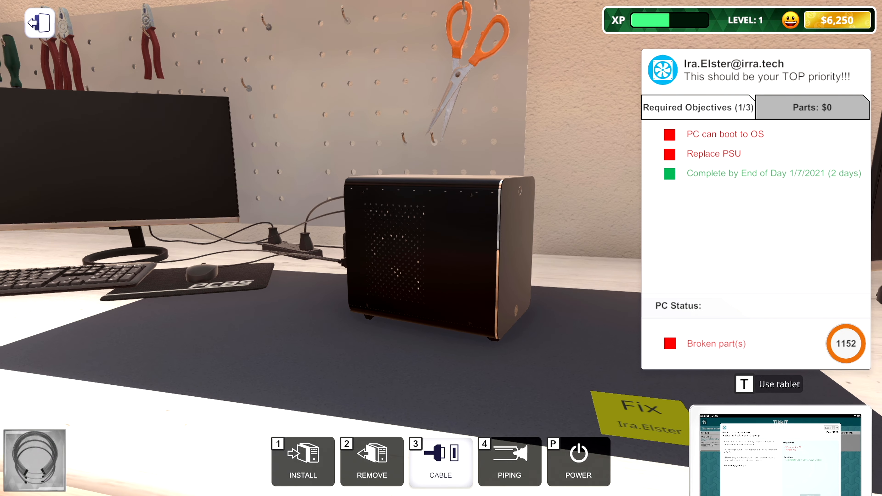
mouse_move(558, 230)
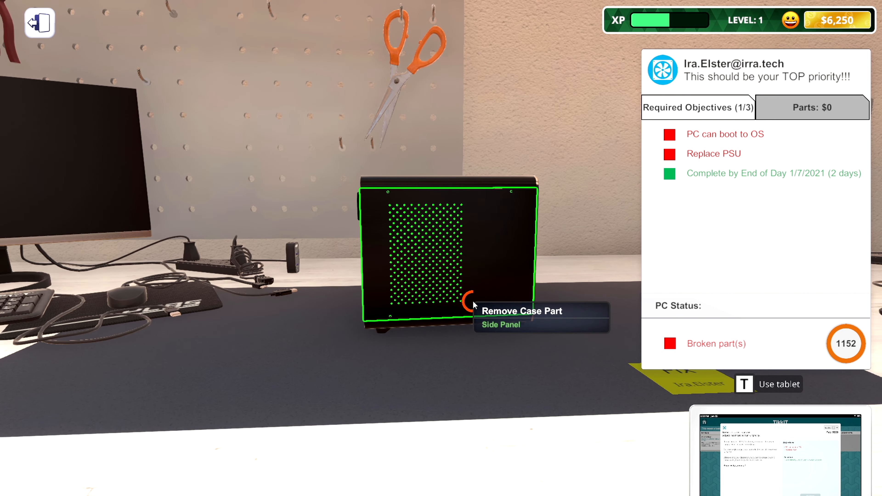
left_click(500, 324)
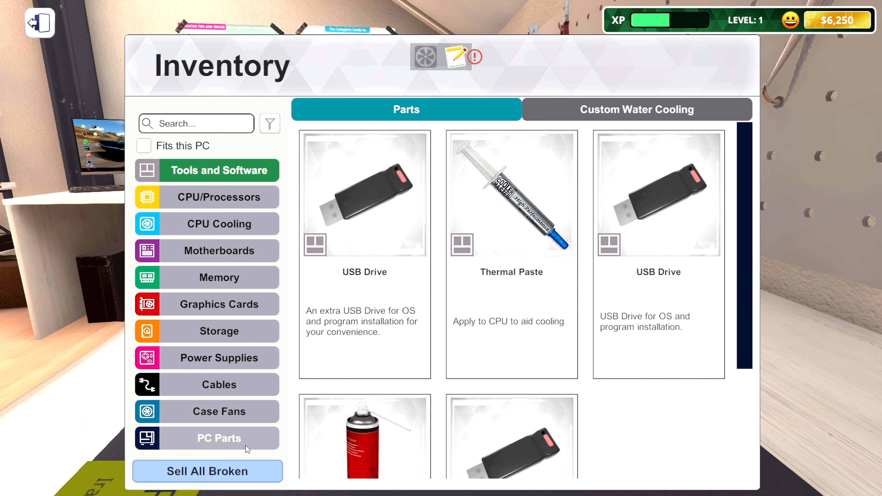
Find the broken Cooler Master MWE Bronze 550 under Power Supplies in the inventory, then close it.
left_click(219, 438)
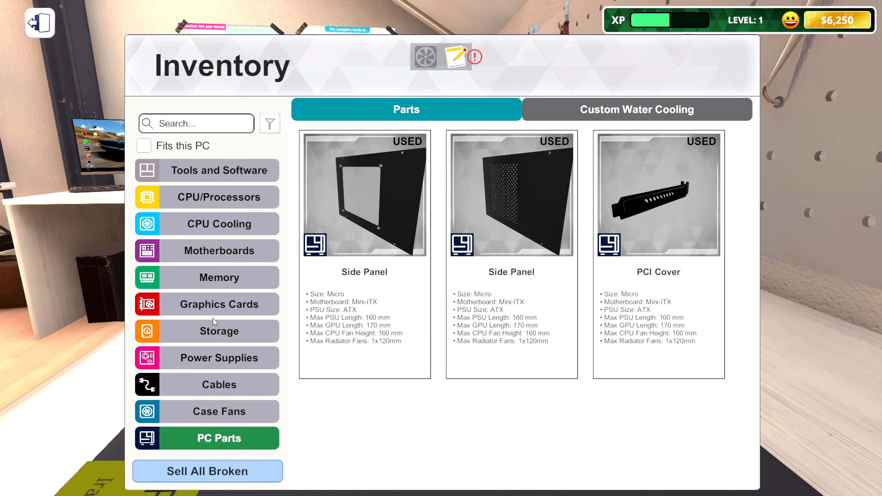
left_click(218, 357)
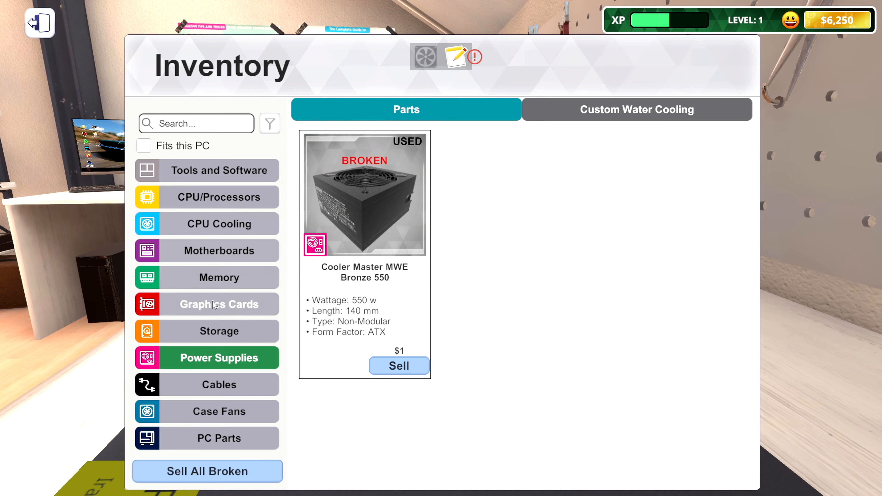
left_click(219, 331)
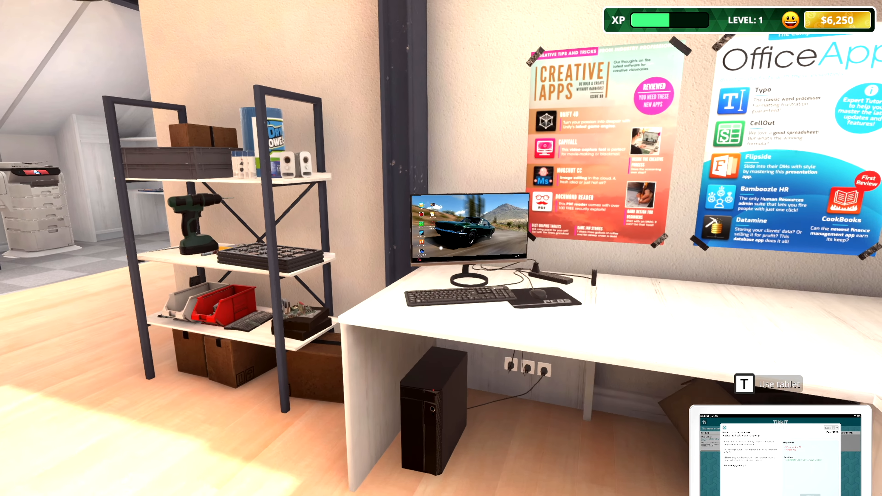
Browse the shop's Power Supplies listings on the office computer, then return to the email app.
left_click(467, 231)
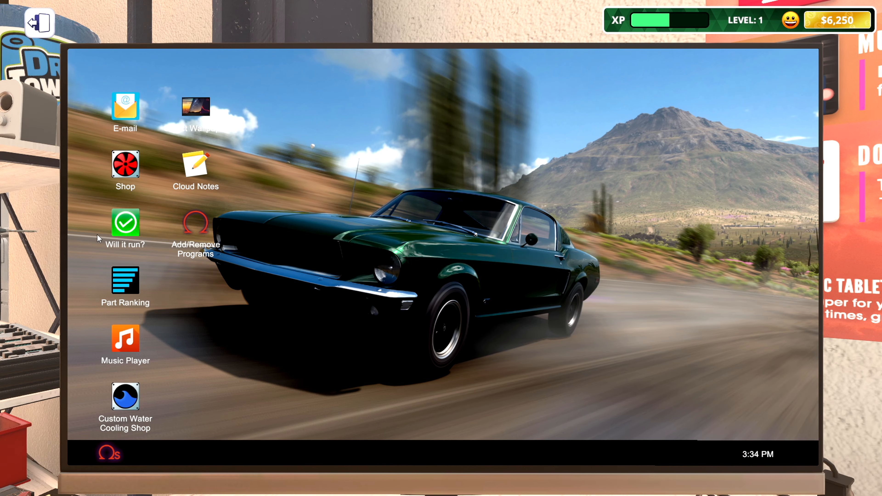
double_click(125, 168)
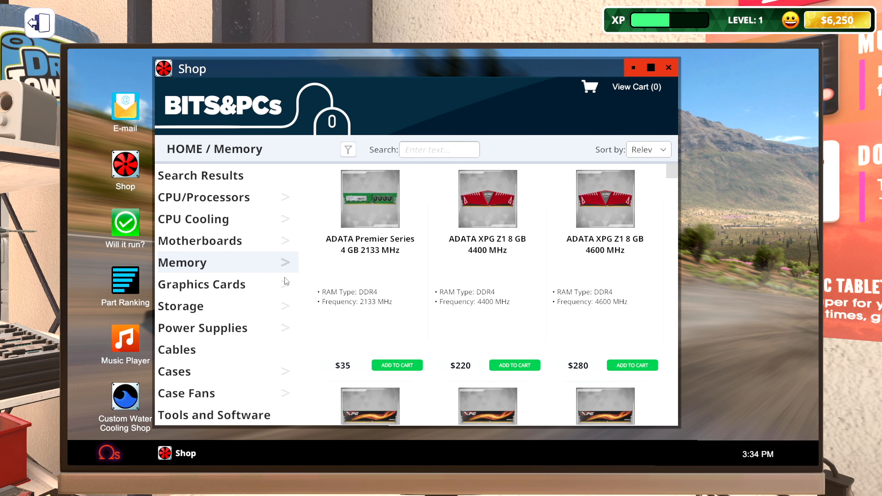
left_click(669, 68)
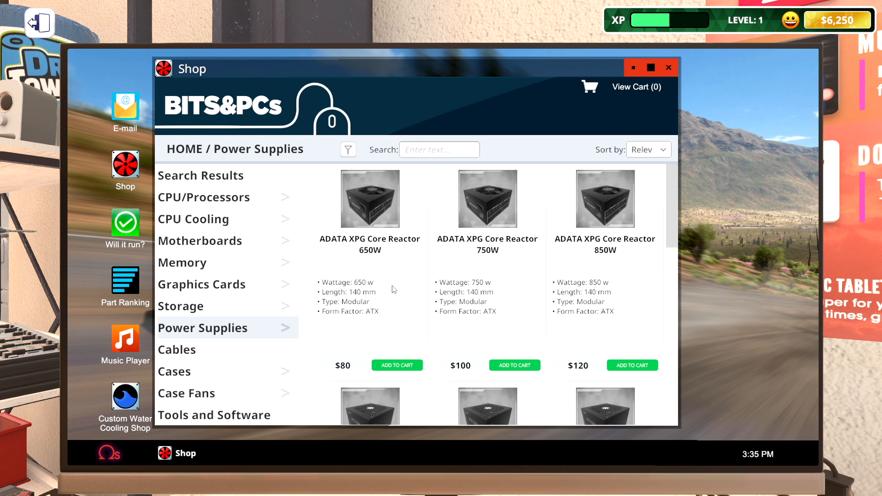
mouse_move(672, 175)
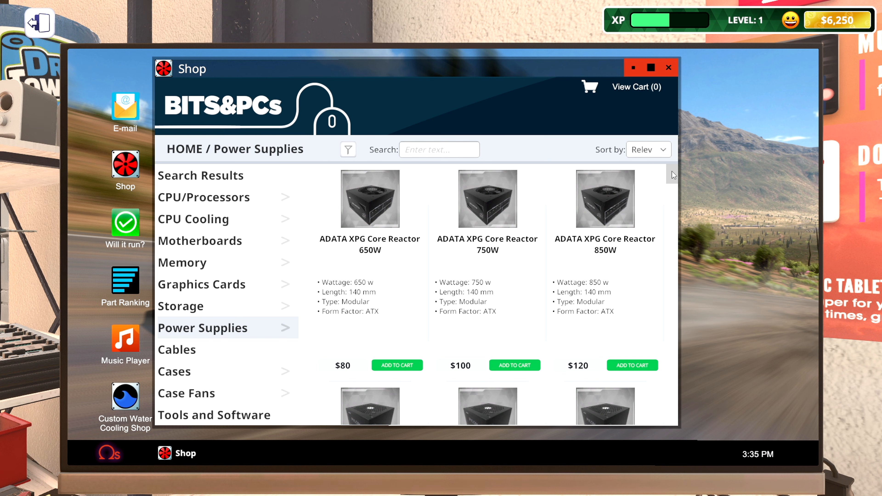
scroll("down", 3)
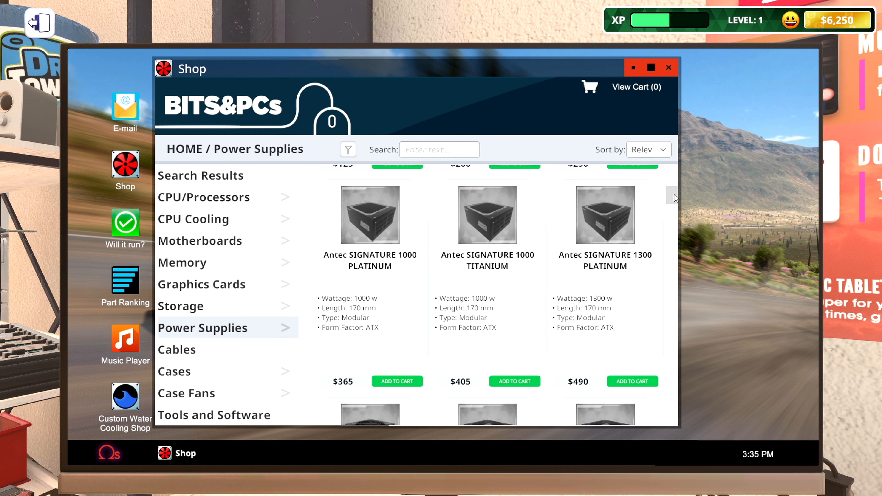
left_click(125, 107)
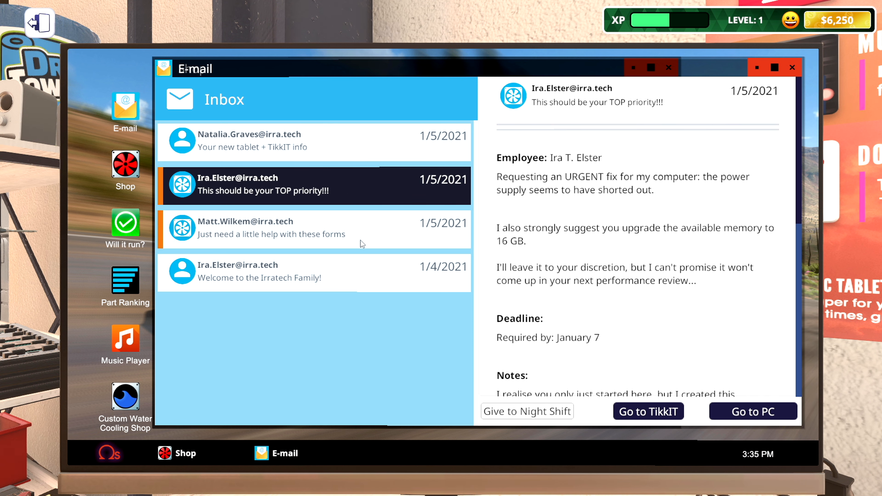
Scroll the top-priority email to its $500 pay and boot/PSU objectives.
scroll("down", 3)
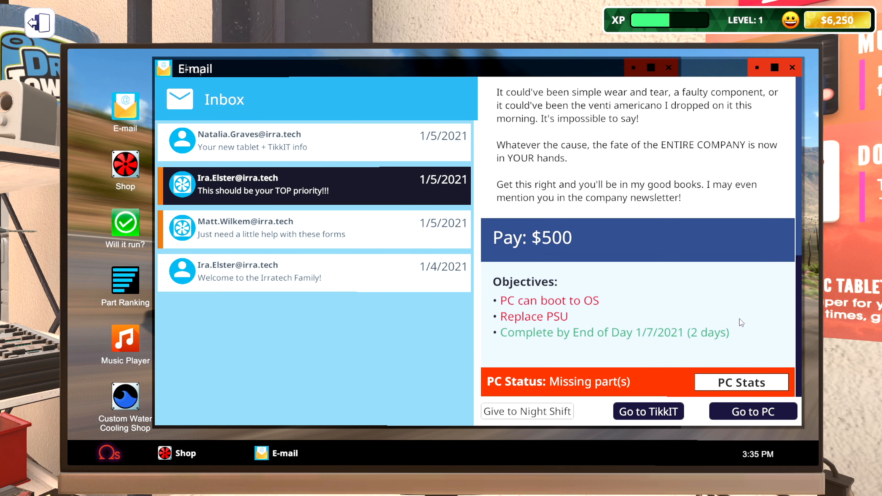
mouse_move(742, 127)
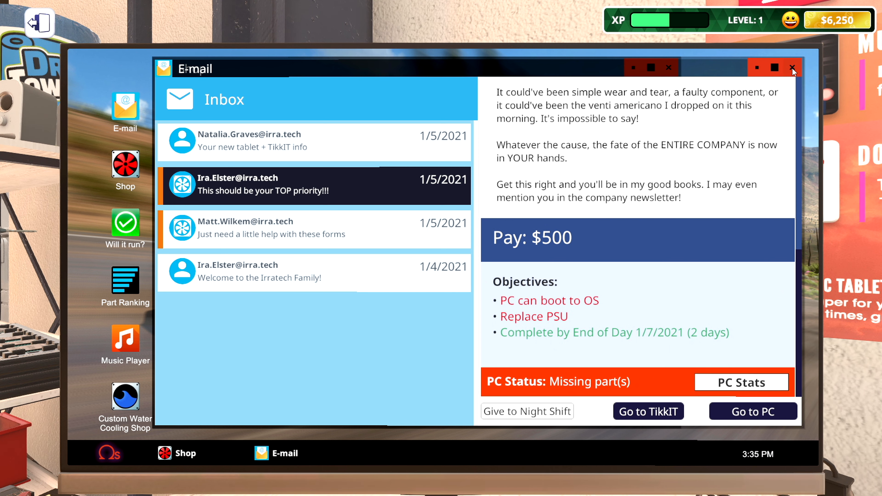
Search the power supplies and add a Cooler Master MWE Bronze 550 ($90) to the cart.
left_click(792, 67)
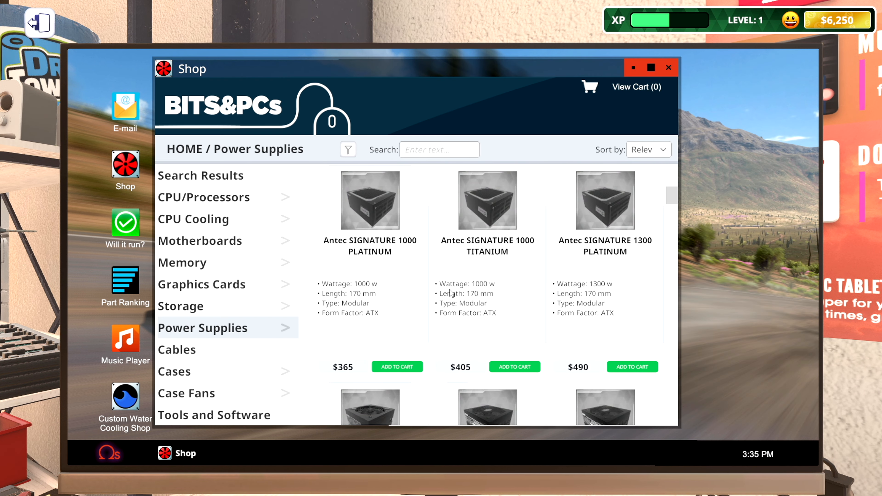
type("500")
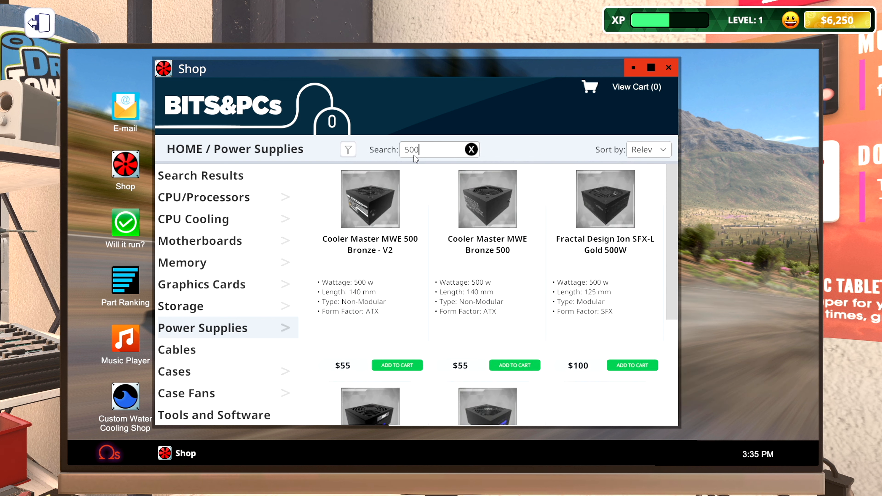
mouse_move(674, 235)
type("550")
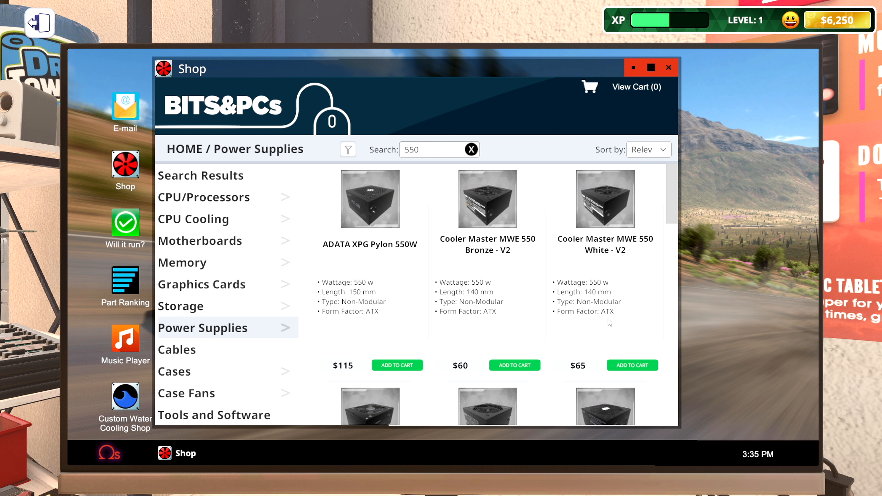
scroll("down", 3)
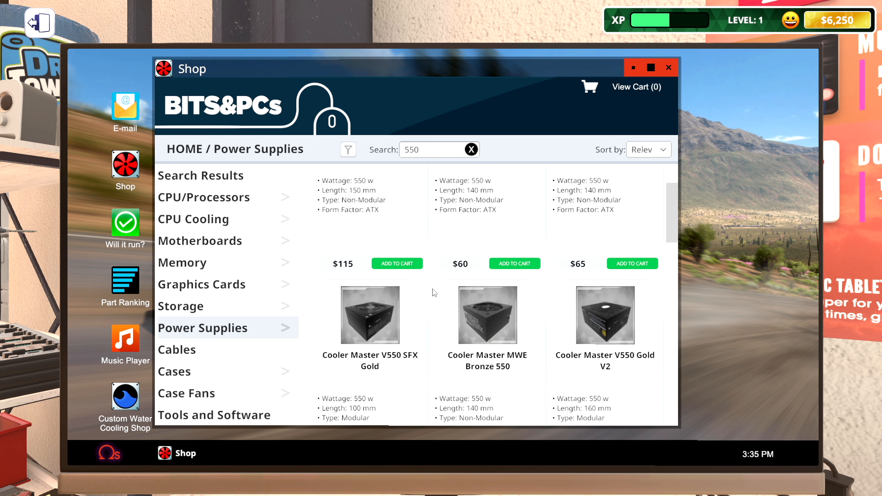
scroll("down", 3)
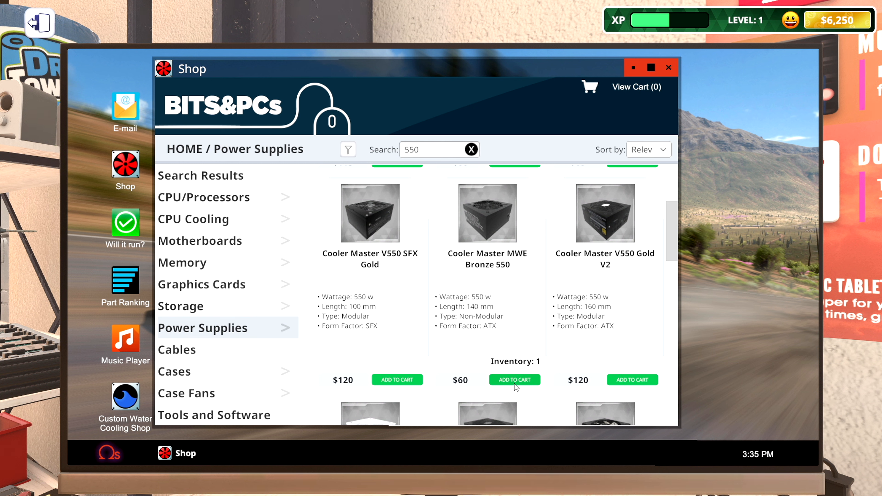
left_click(513, 380)
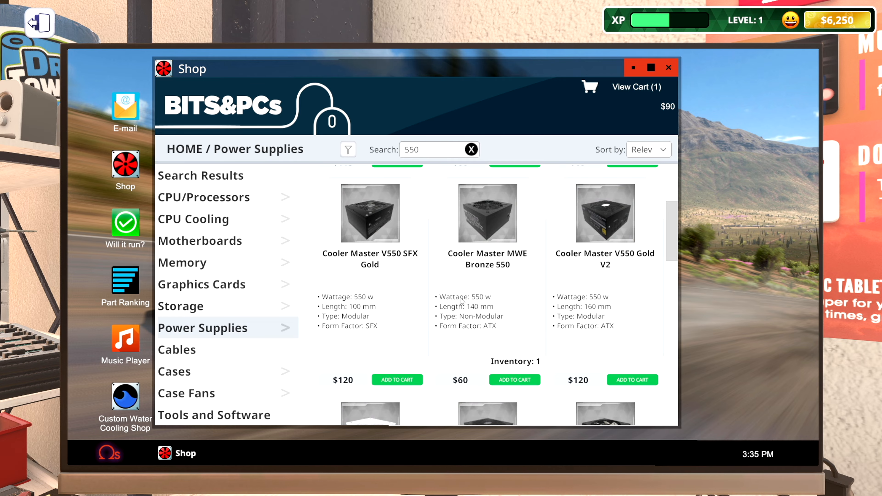
mouse_move(316, 179)
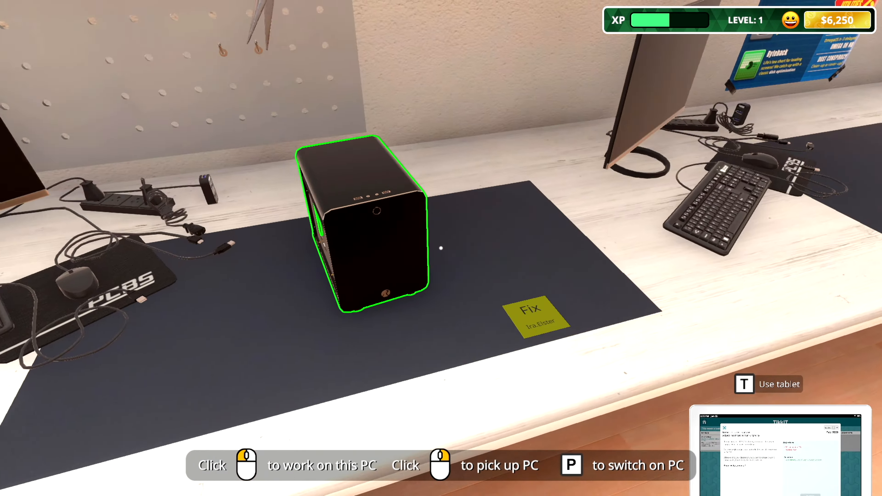
Take the Patriot Viper Steel 8 GB RAM out of the bench PC, then leave it for the office computer.
left_click(366, 225)
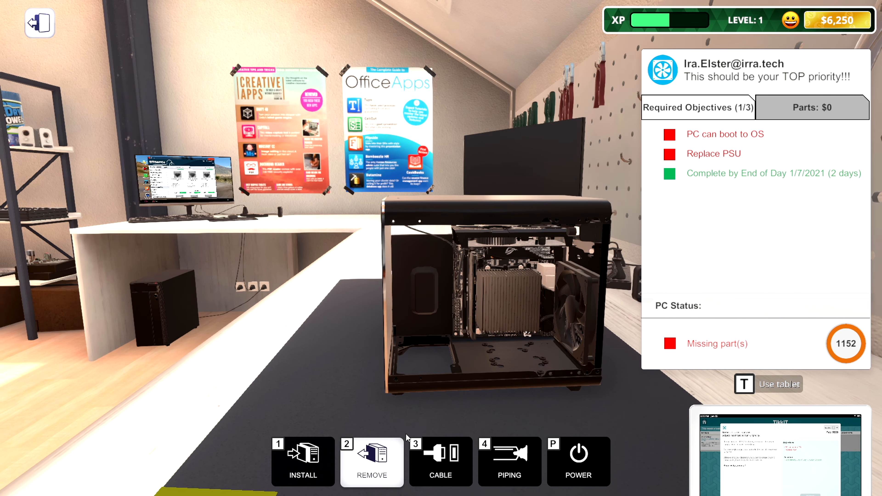
mouse_move(472, 276)
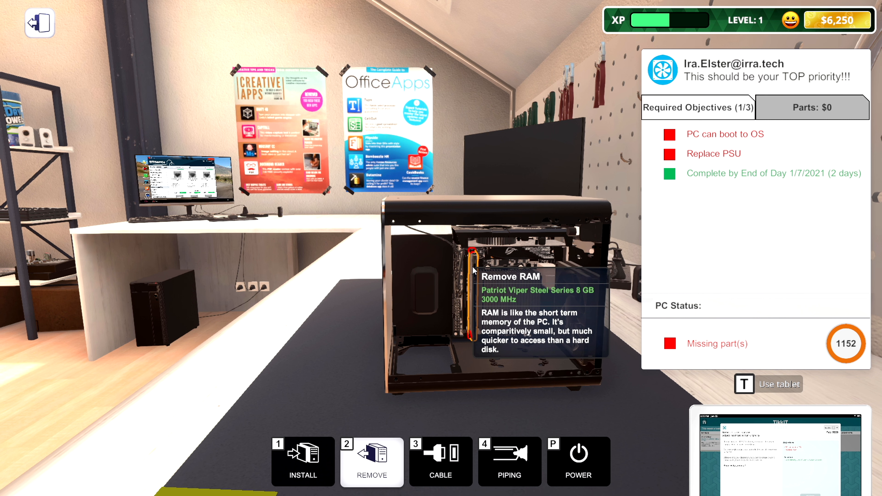
left_click(471, 275)
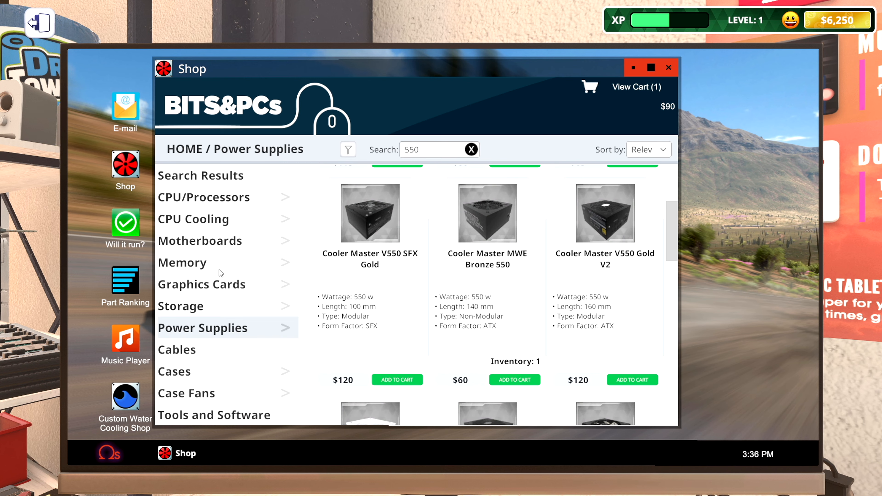
left_click(668, 67)
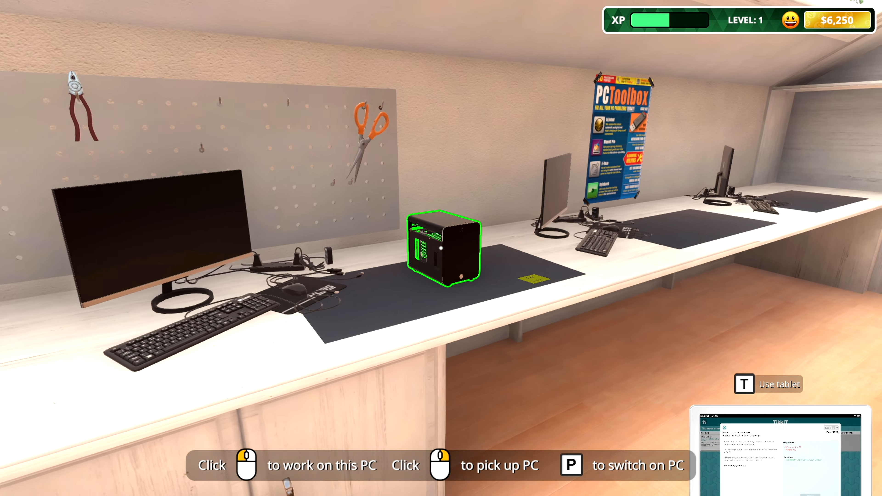
left_click(444, 248)
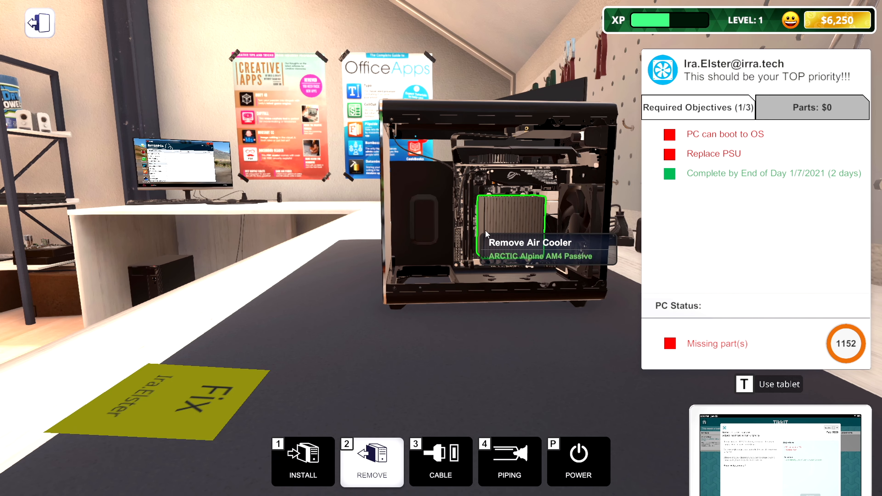
left_click(511, 225)
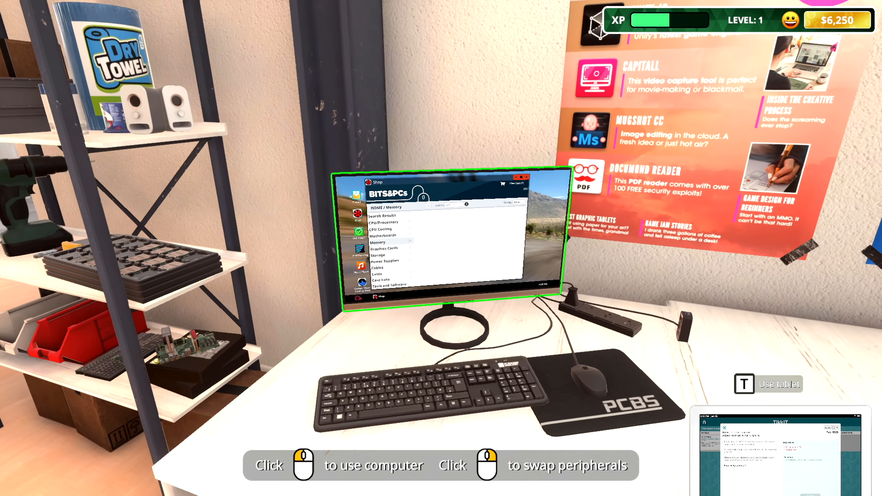
Search Memory for 3000 MHz and add a Patriot Viper Steel Series 8 GB stick to the cart.
left_click(450, 236)
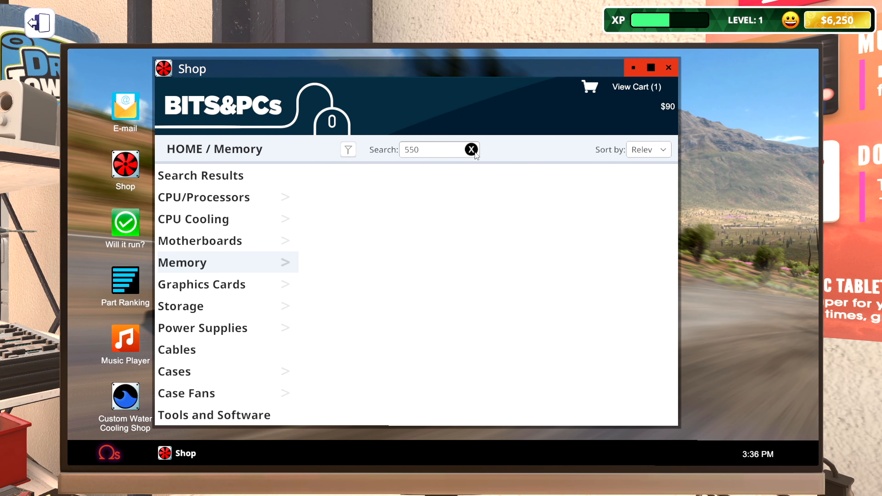
left_click(472, 149)
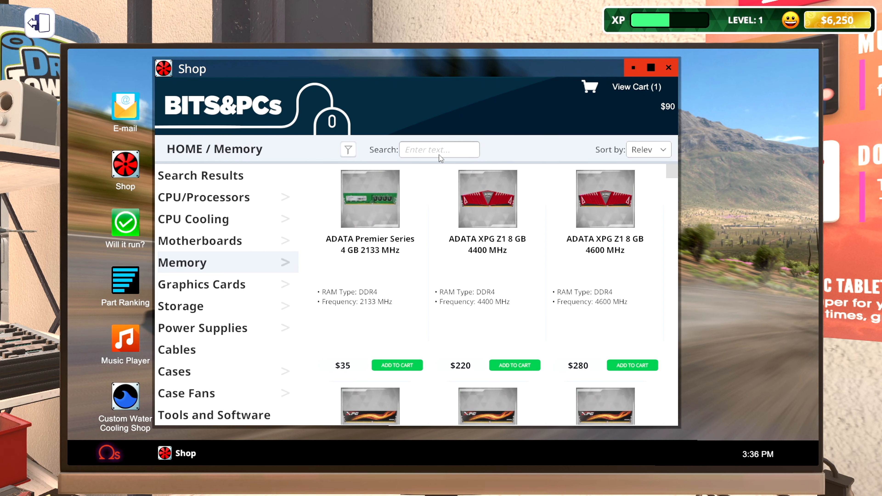
type("3000")
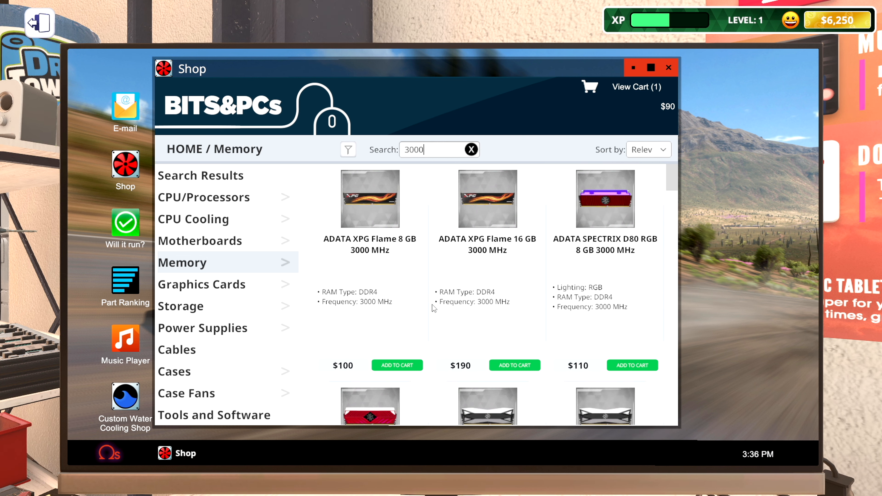
scroll("down", 3)
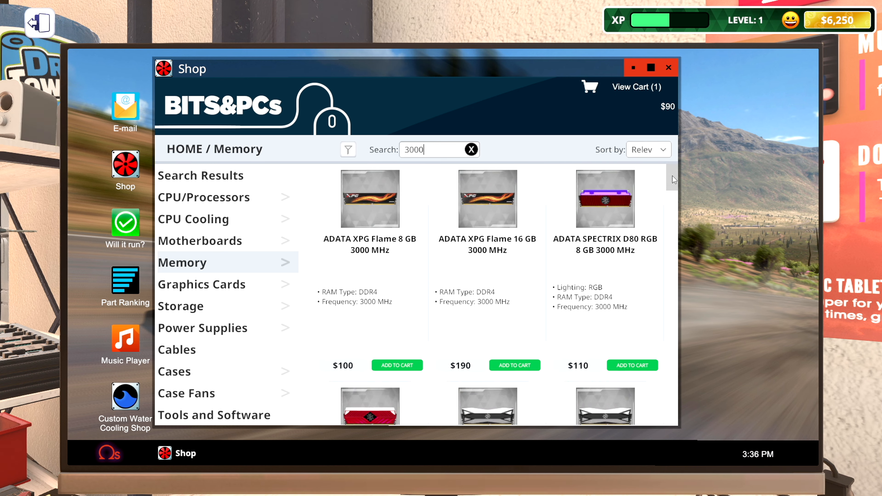
scroll("down", 3)
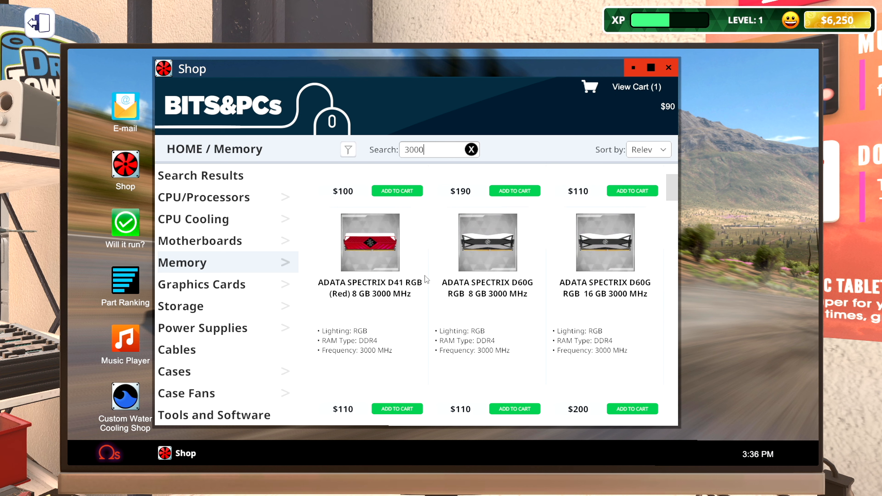
scroll("down", 3)
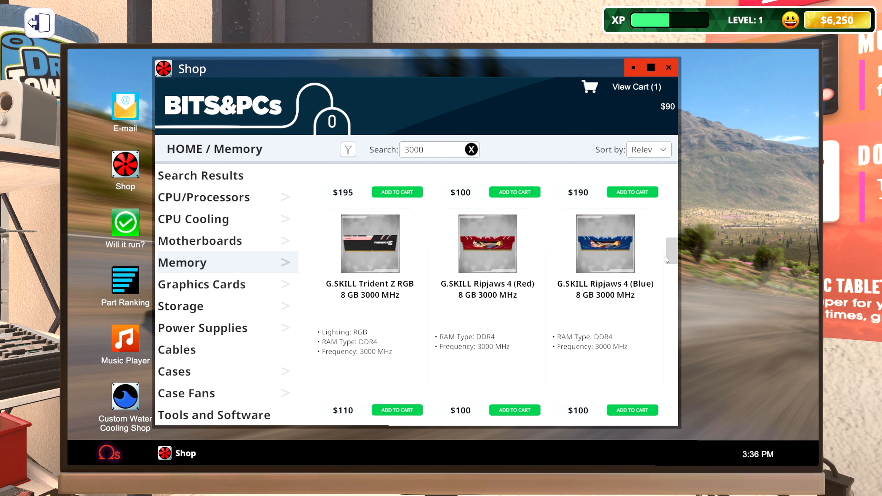
scroll("down", 3)
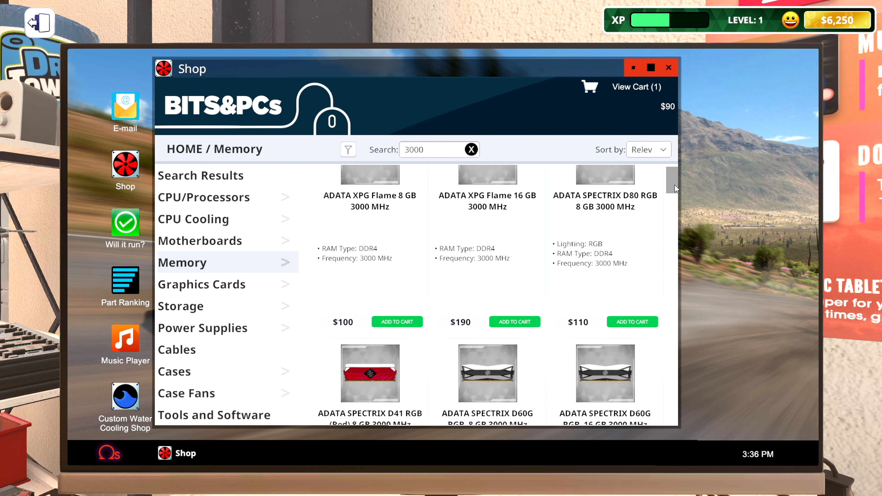
scroll("down", 3)
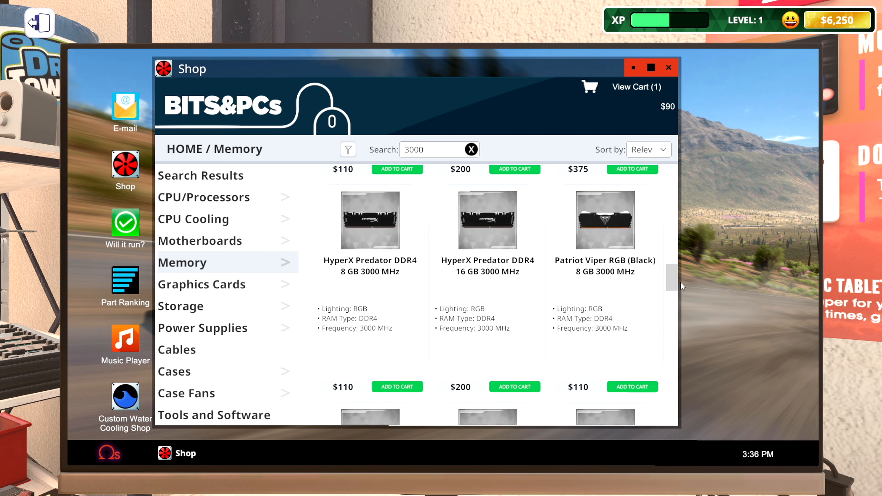
scroll("down", 3)
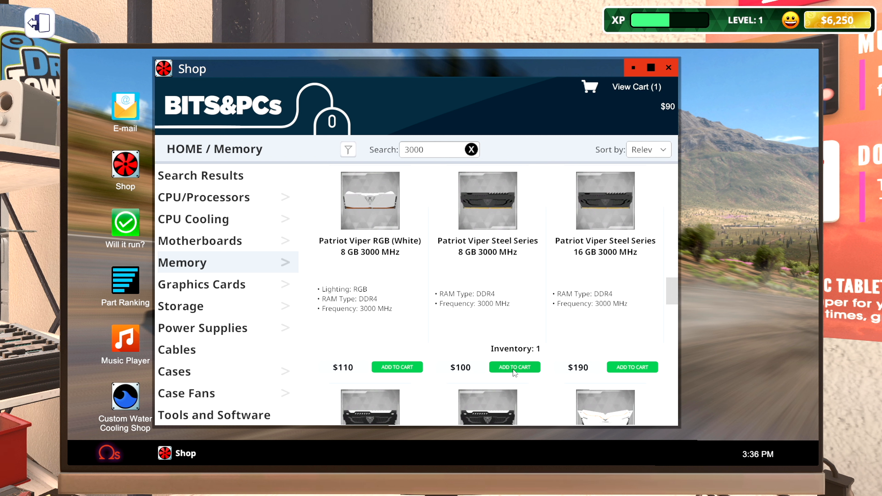
left_click(513, 367)
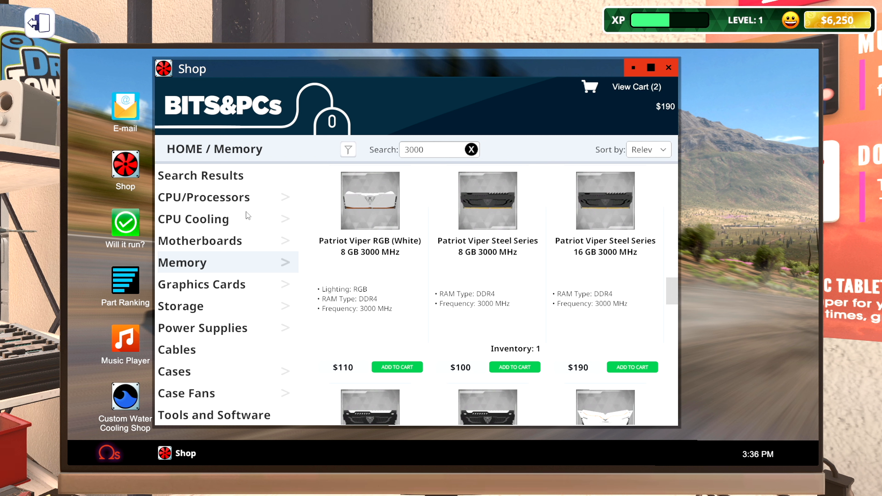
Check out the cart, ordering the PSU and RAM for next-day delivery.
left_click(634, 87)
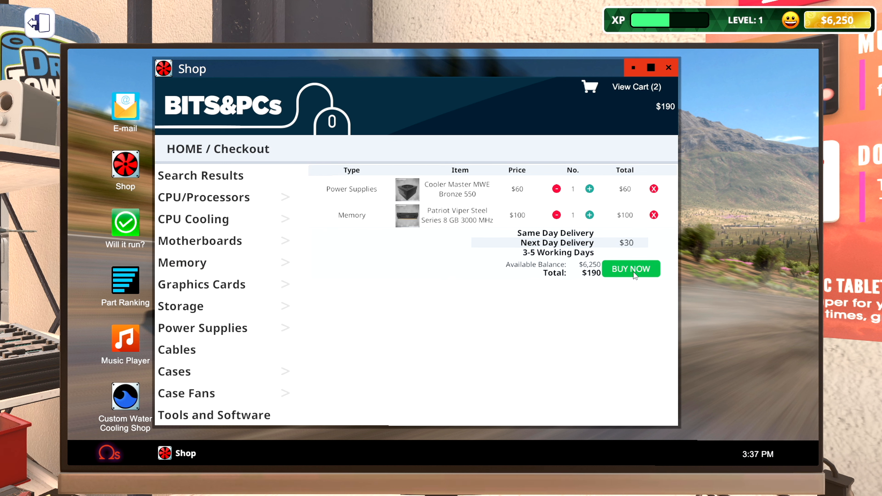
left_click(630, 269)
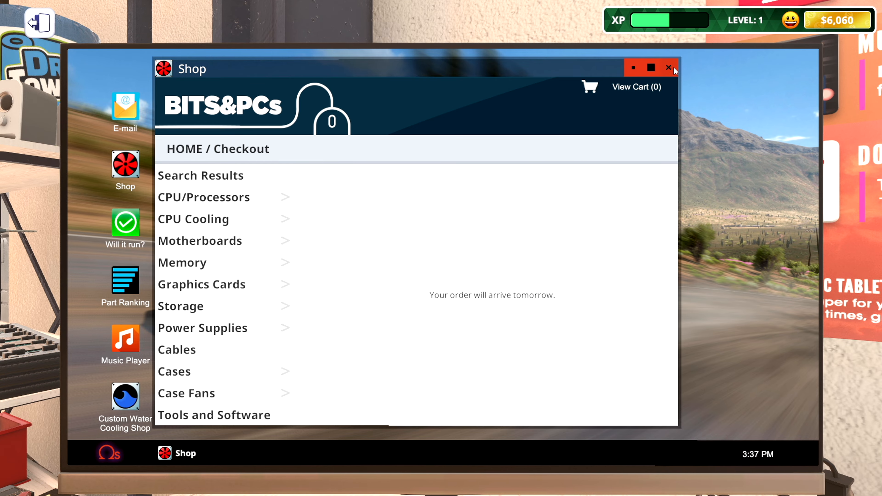
Leave the shop and go to work on Wednesday, January 6 when the deliveries arrive.
left_click(668, 68)
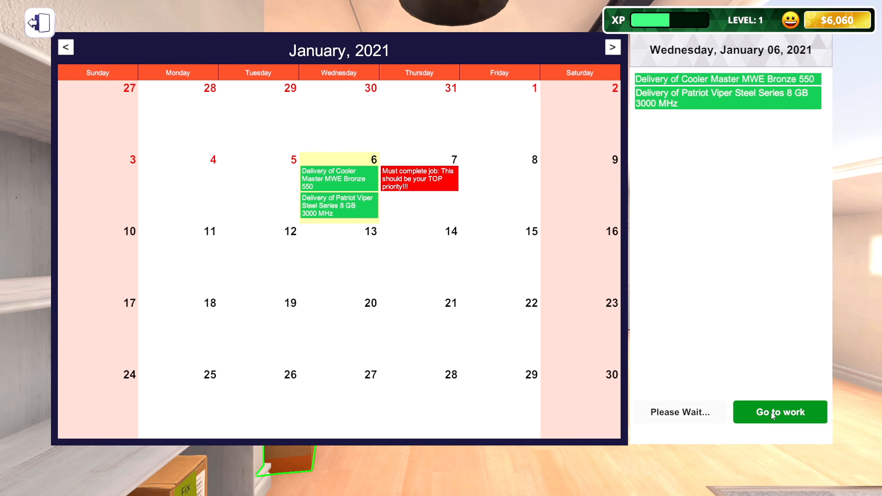
left_click(780, 411)
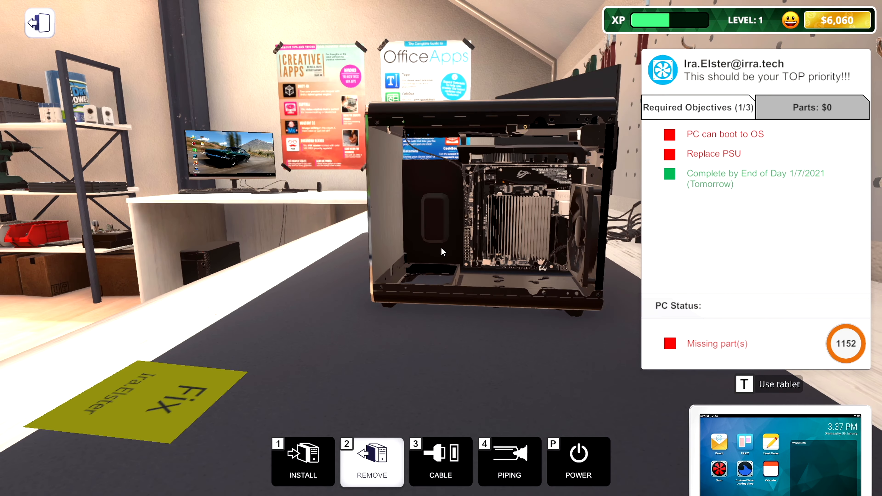
mouse_move(680, 132)
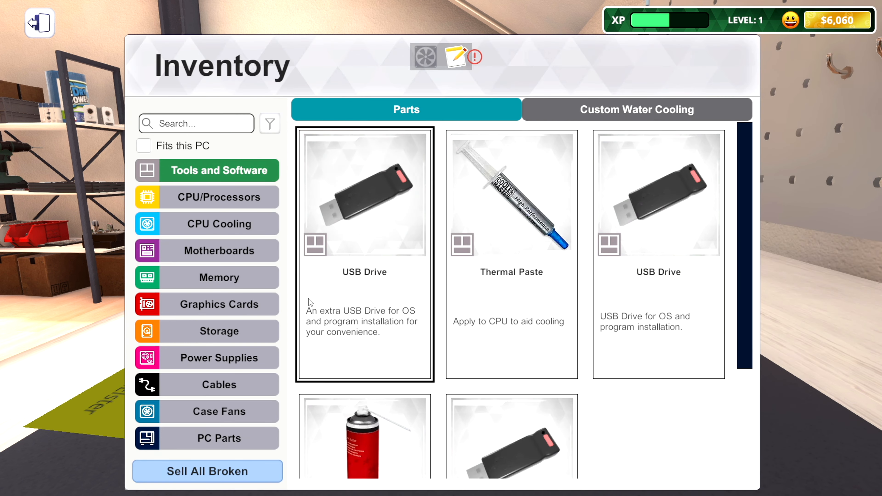
left_click(219, 277)
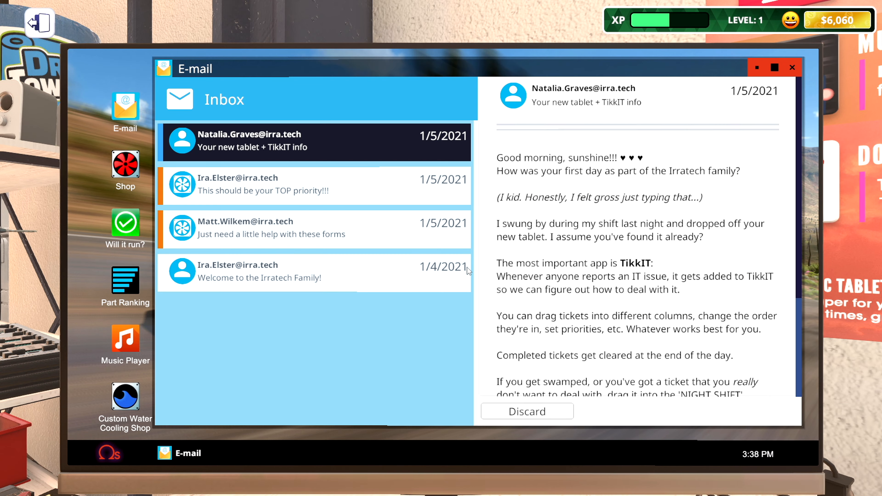
Collect Ira Elster's top-priority PSU job for $500, earning $340 profit and five smileys.
left_click(315, 185)
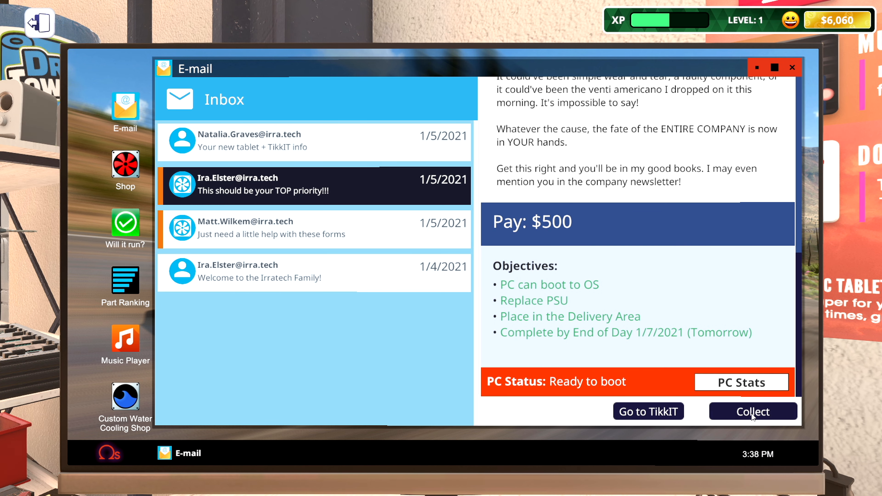
left_click(752, 411)
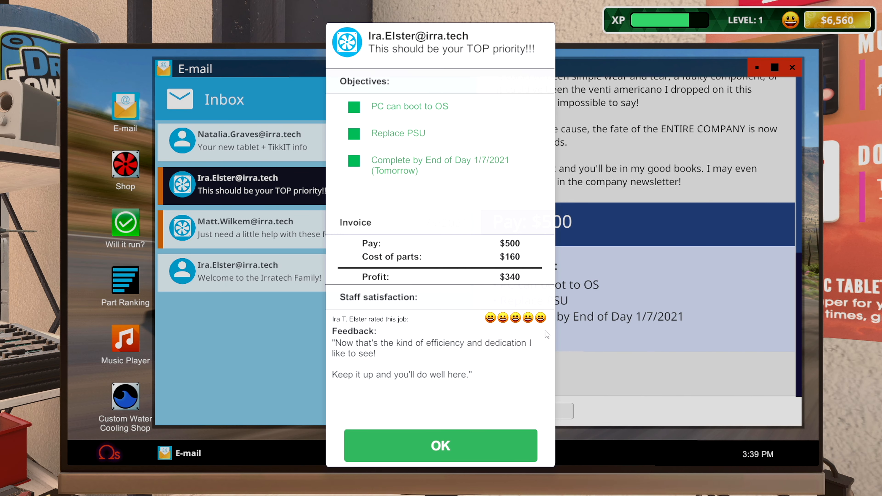
mouse_move(341, 354)
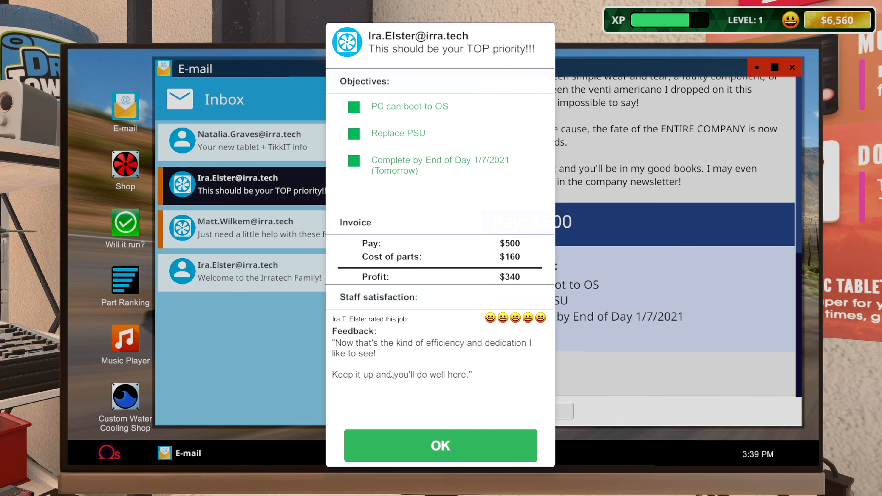
left_click(441, 446)
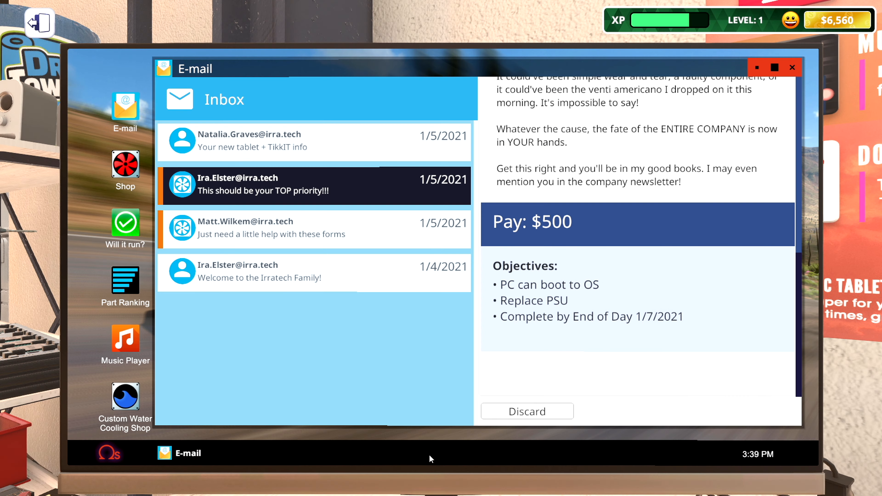
left_click(314, 229)
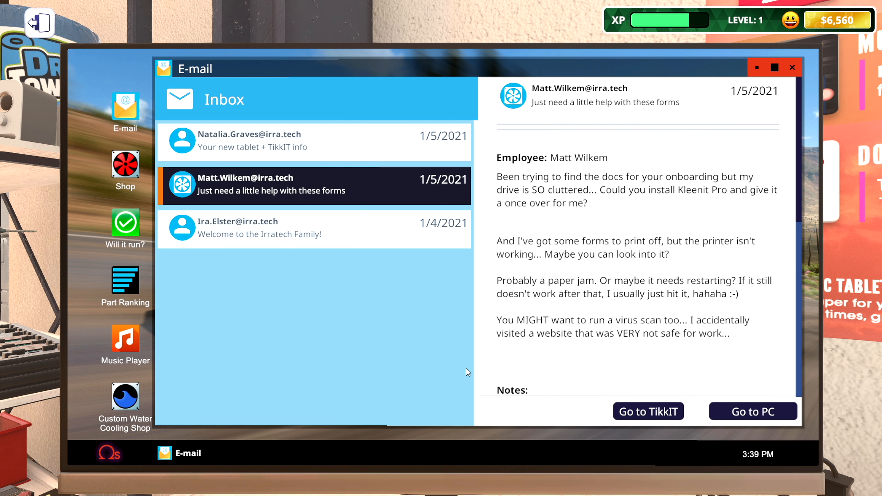
mouse_move(764, 224)
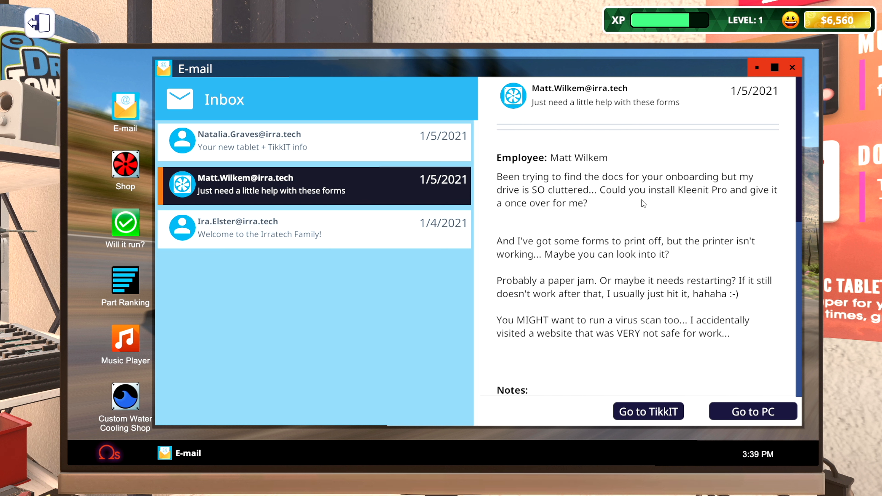
mouse_move(735, 214)
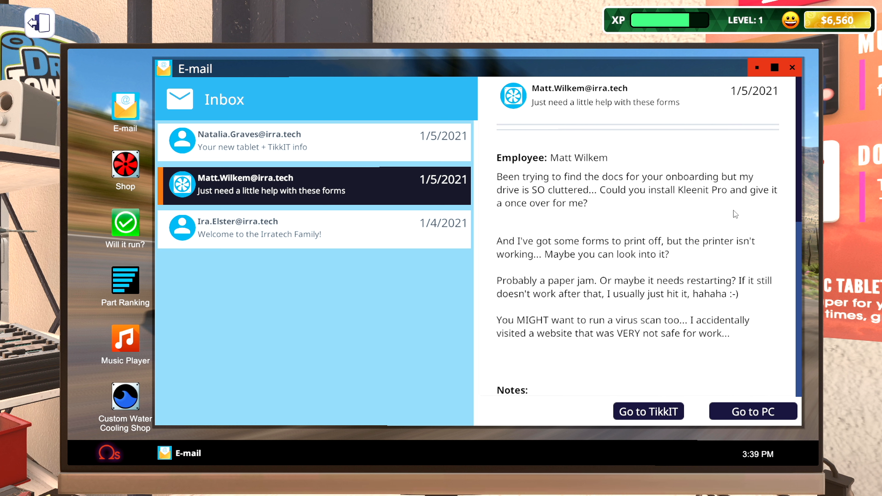
mouse_move(583, 247)
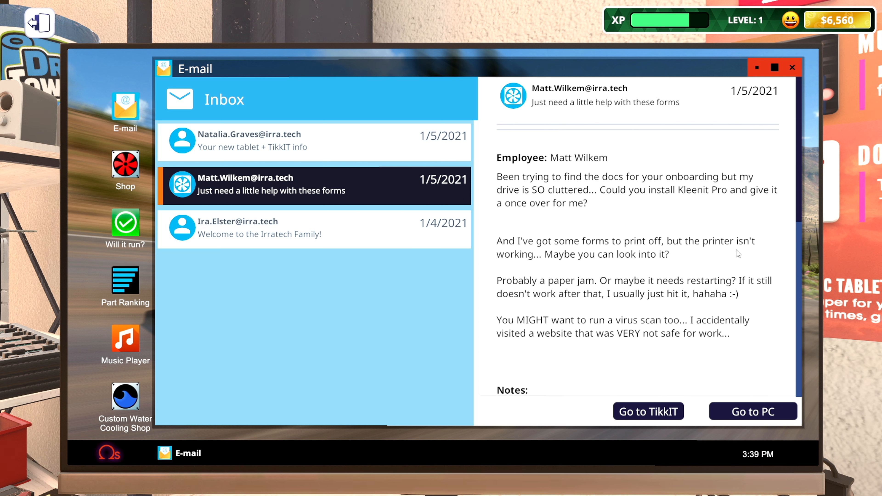
mouse_move(517, 267)
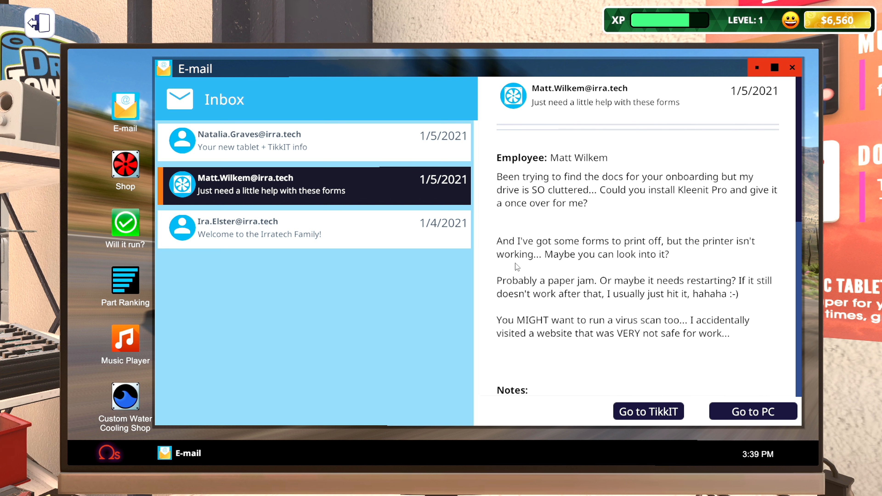
scroll("down", 3)
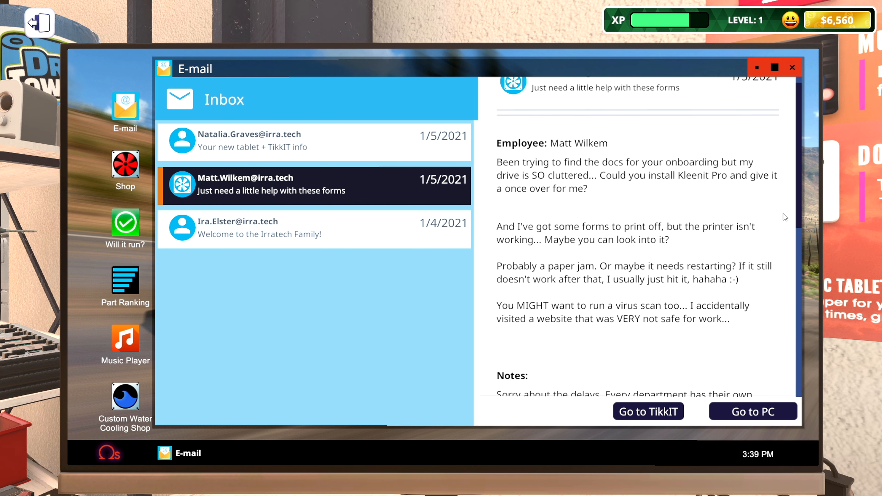
scroll("down", 3)
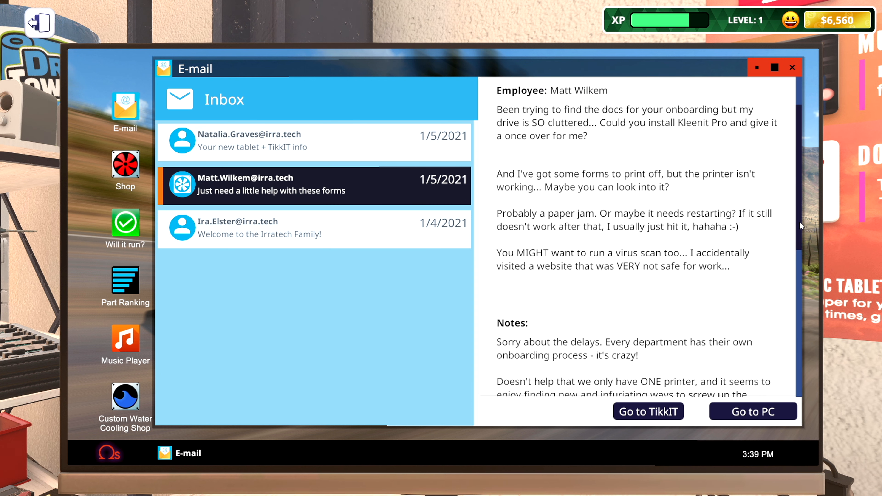
scroll("down", 3)
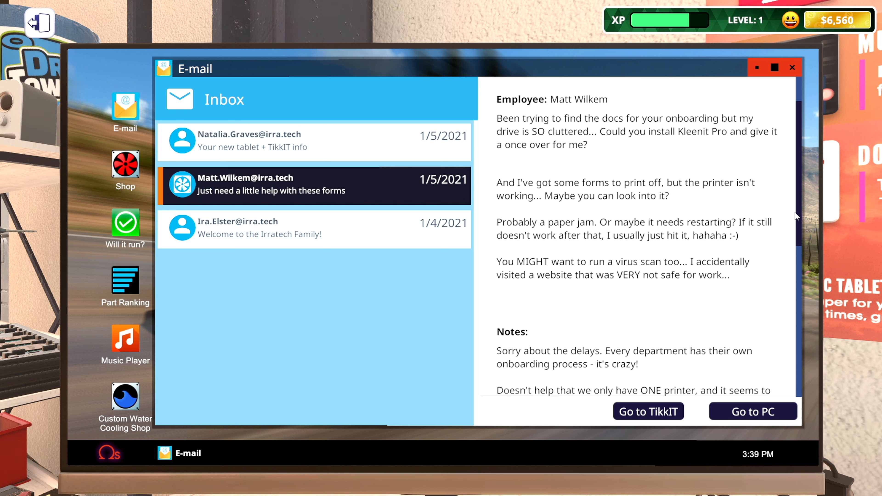
scroll("down", 3)
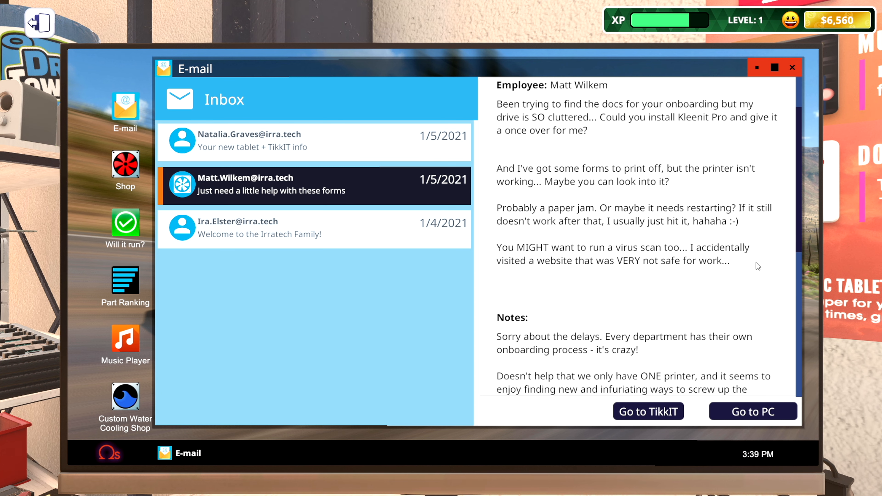
scroll("down", 3)
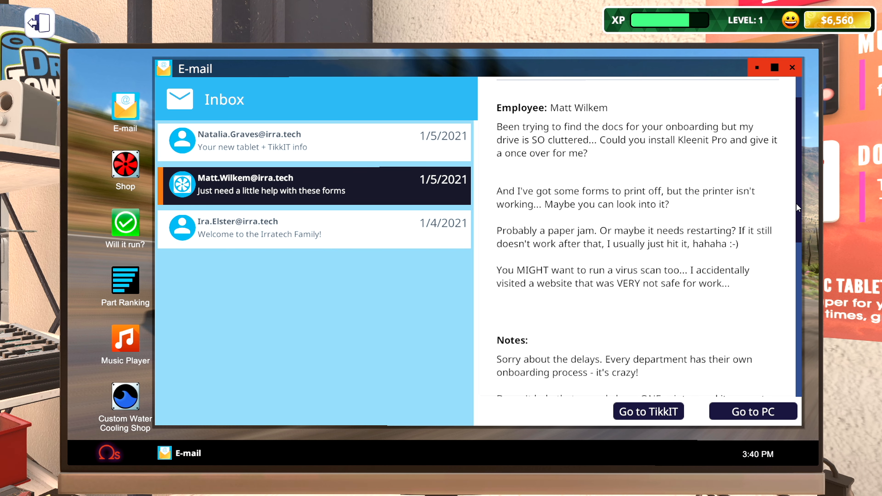
mouse_move(803, 219)
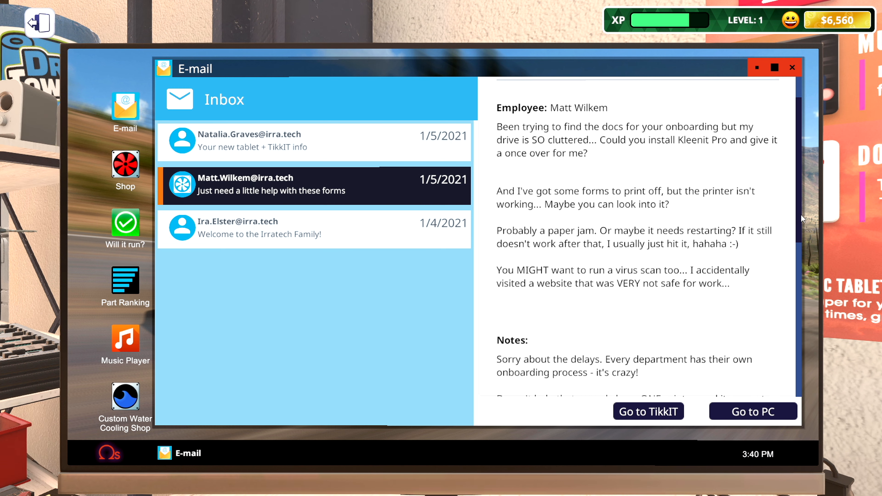
scroll("down", 3)
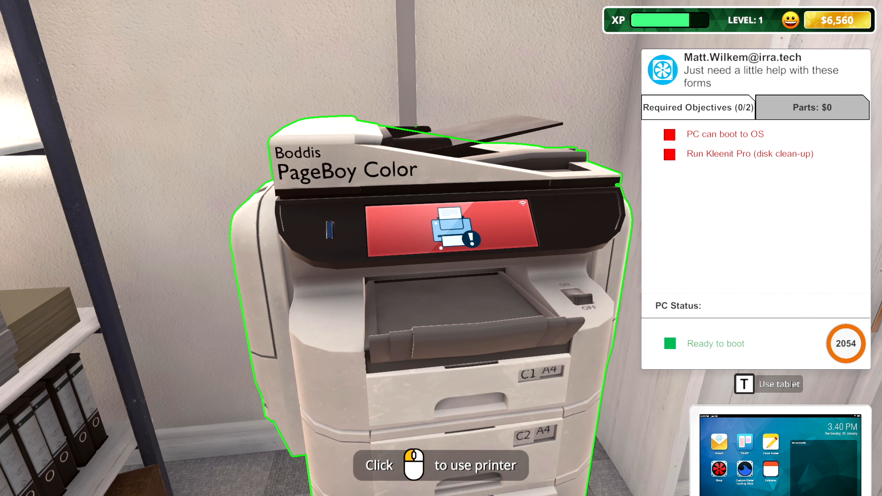
Power-cycle the PageBoy Color printer so its error screen clears.
left_click(440, 236)
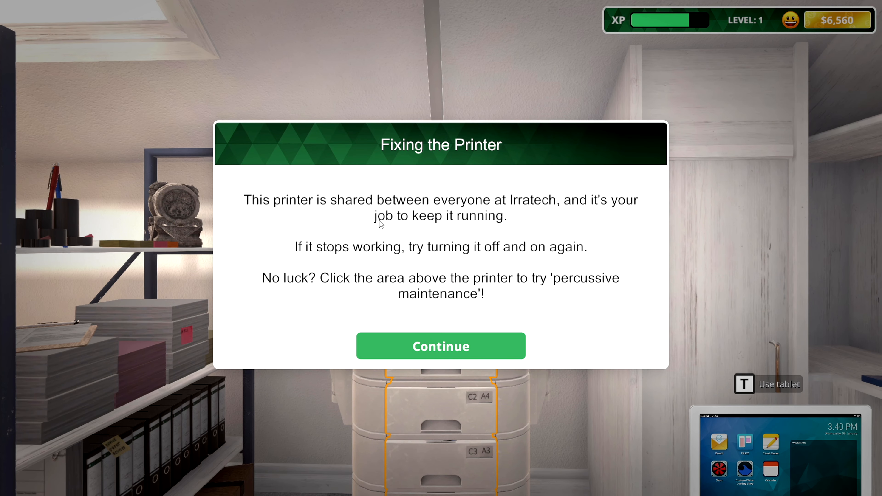
mouse_move(533, 217)
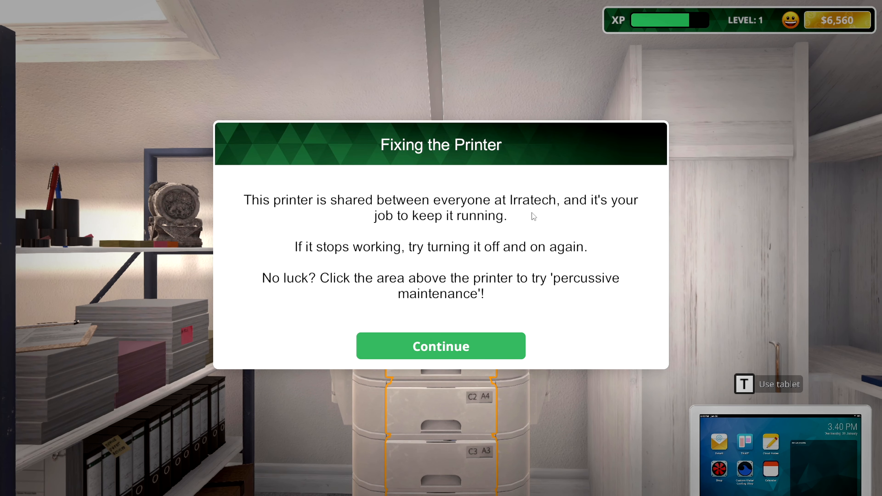
mouse_move(439, 235)
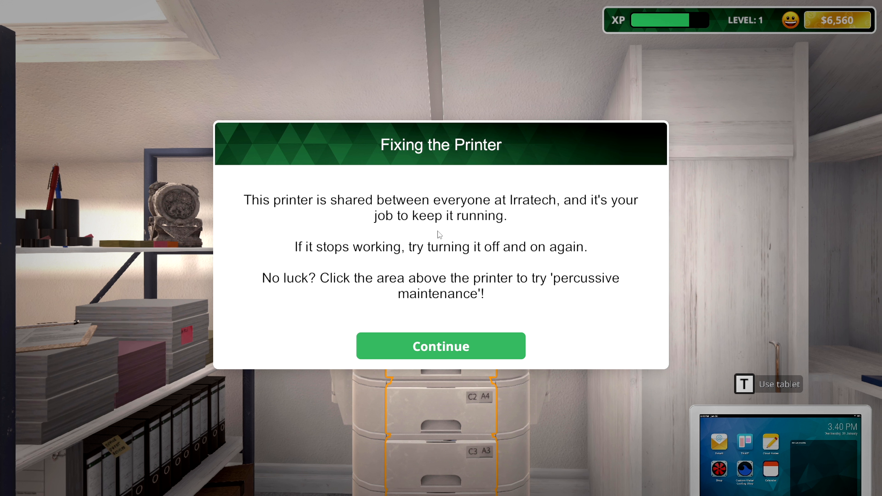
mouse_move(436, 259)
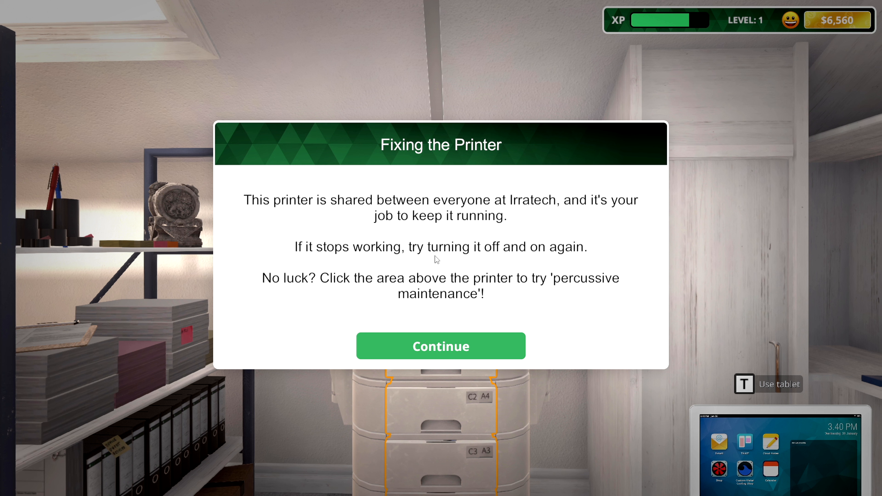
mouse_move(567, 263)
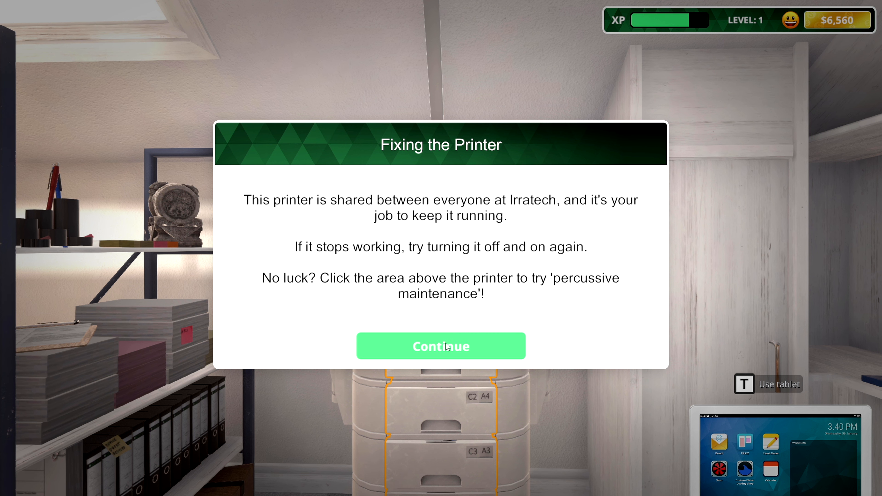
left_click(440, 346)
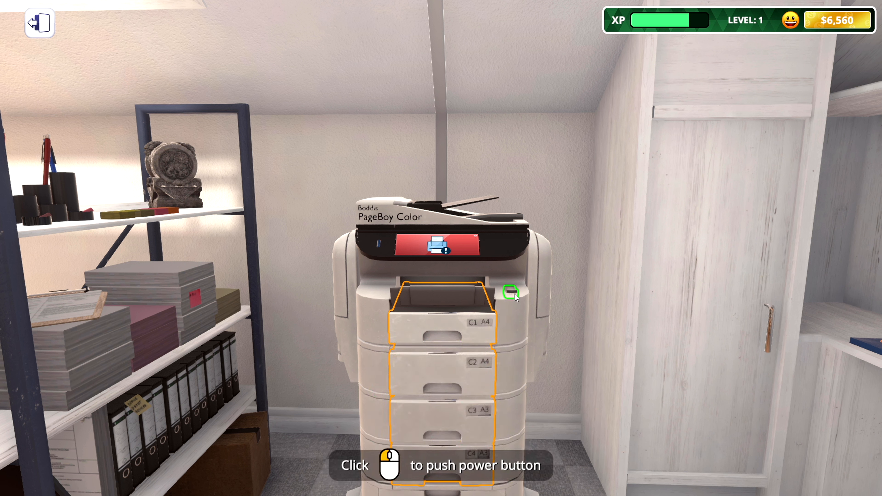
left_click(510, 293)
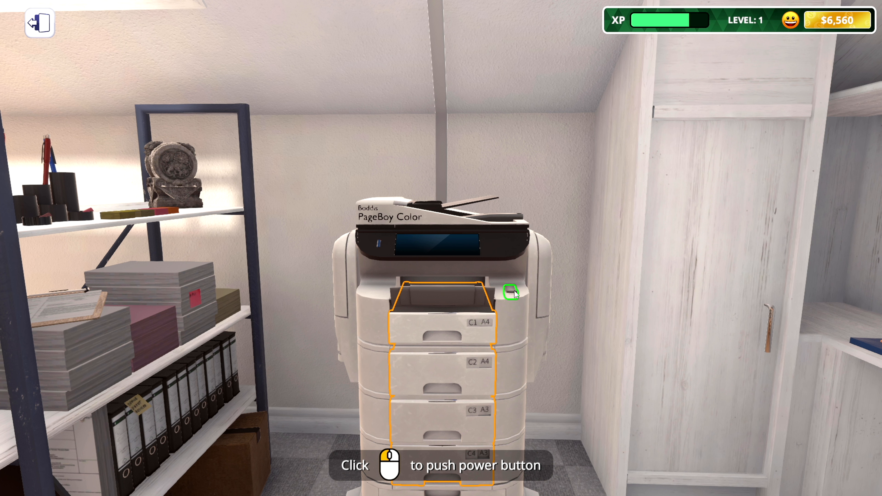
left_click(509, 292)
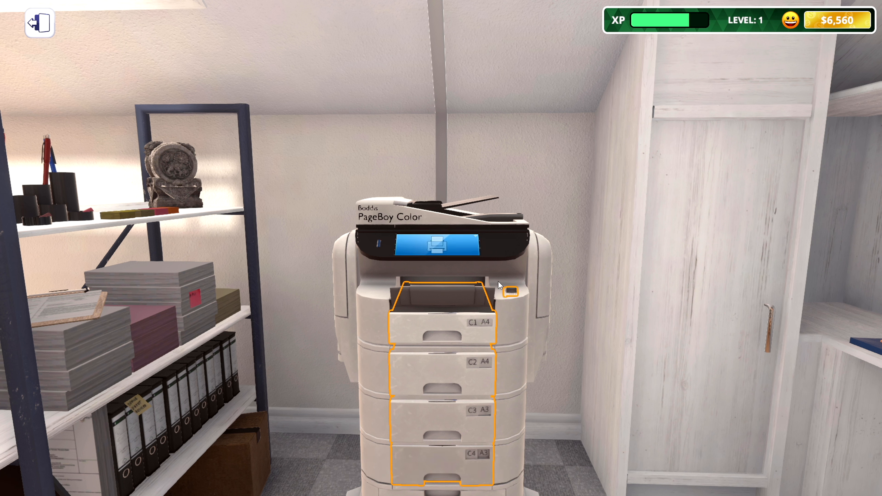
mouse_move(461, 257)
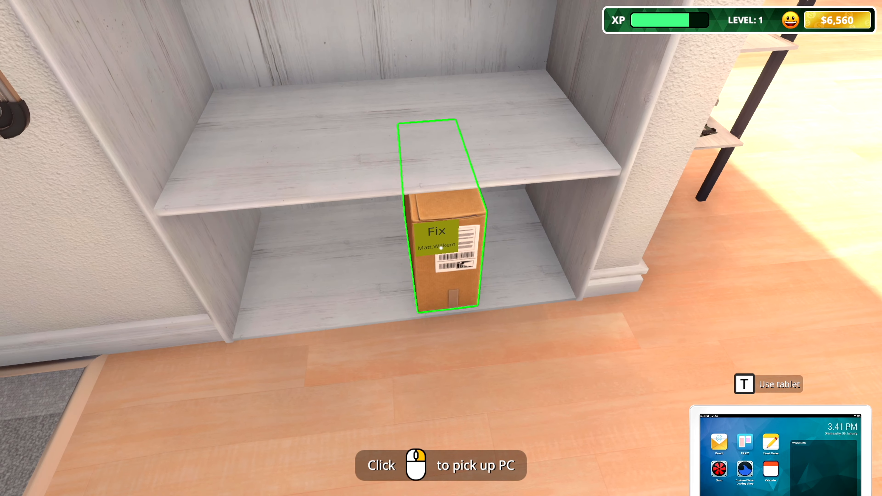
left_click(441, 247)
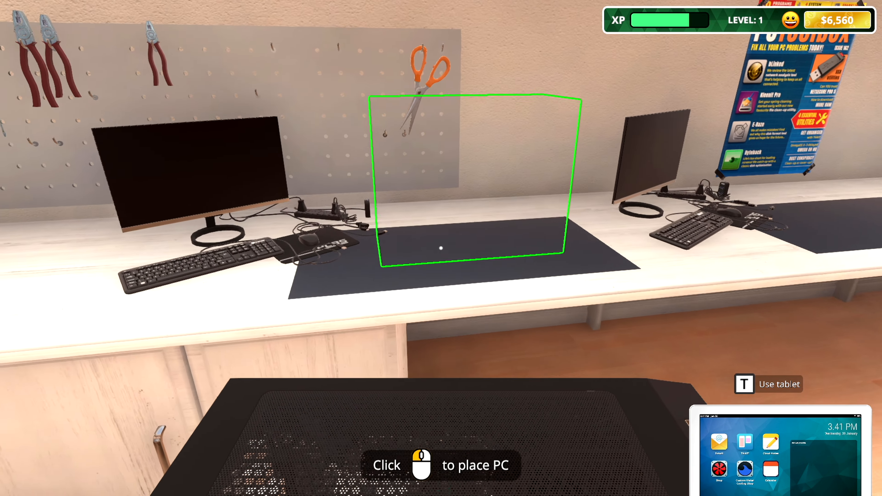
left_click(441, 248)
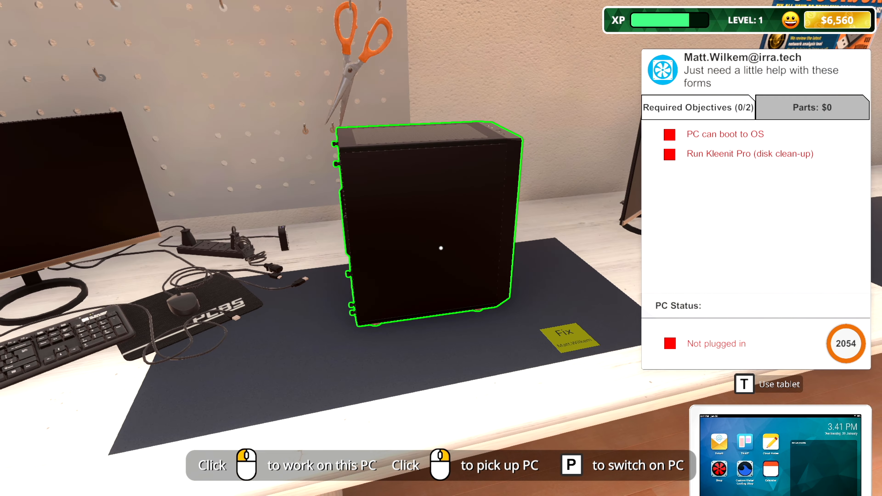
left_click(441, 248)
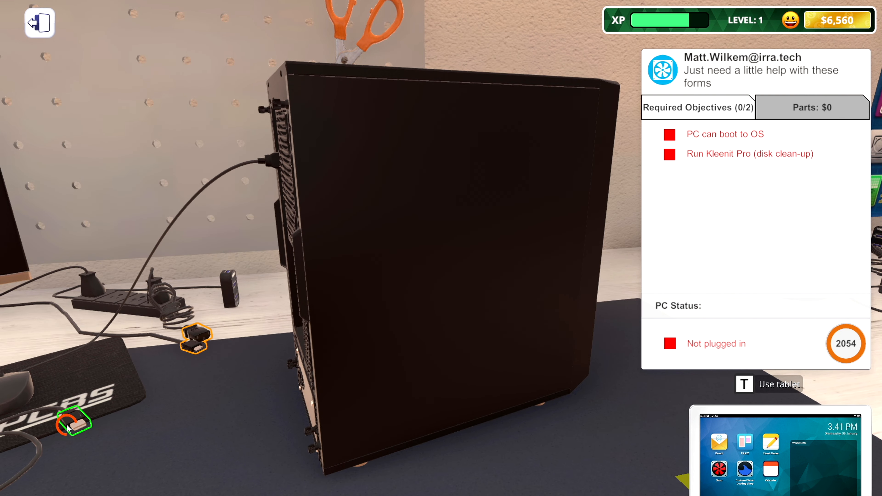
Plug in the PC, remove the side panel, add a second RAM stick for dual channel and boot to the desktop.
left_click(73, 419)
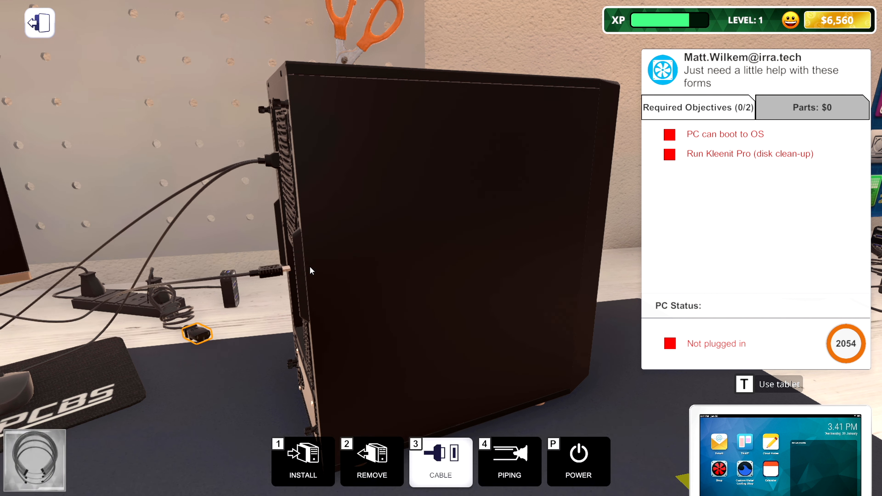
left_click(197, 332)
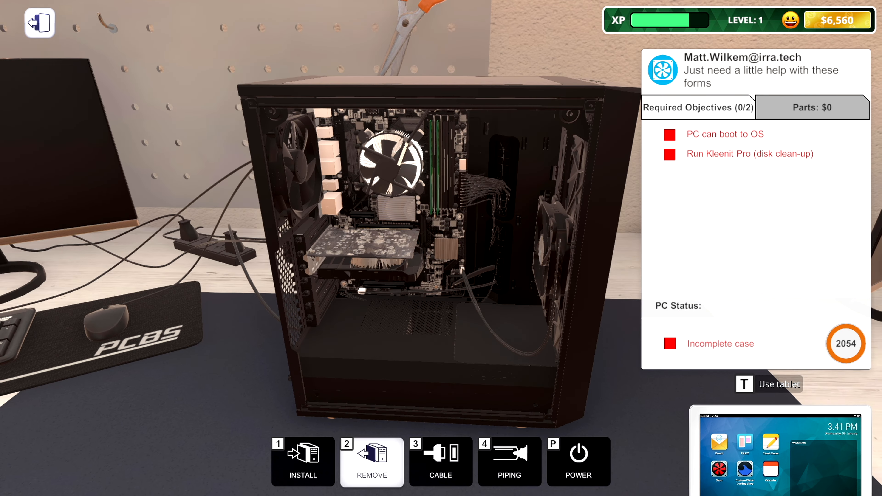
mouse_move(432, 166)
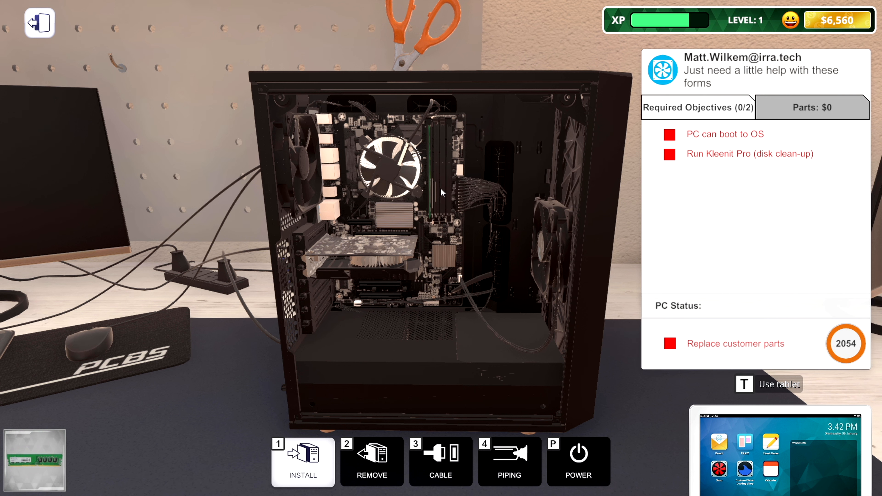
left_click(371, 461)
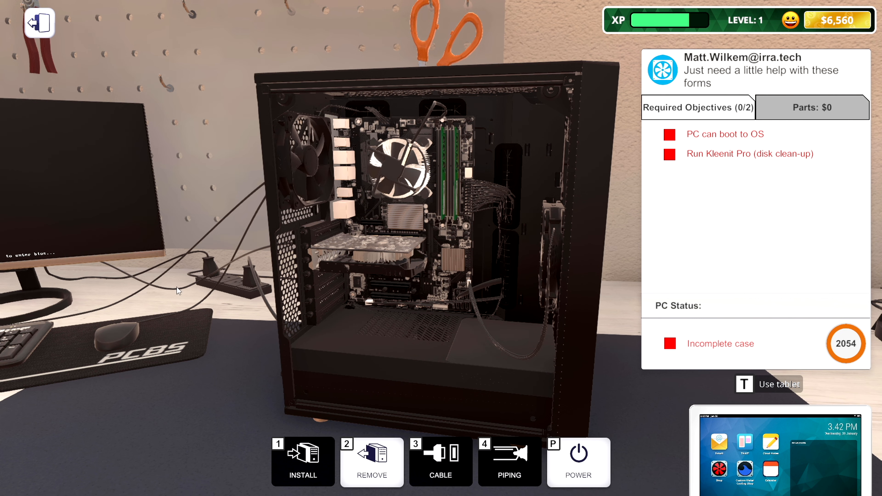
left_click(577, 456)
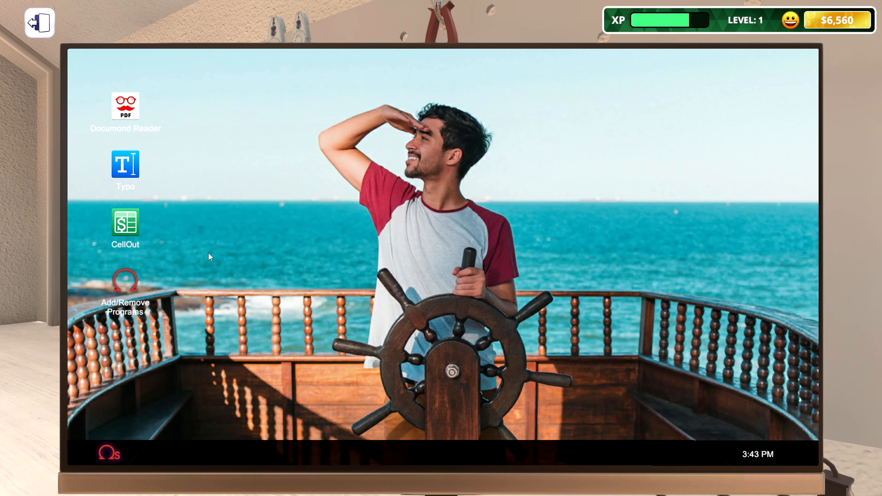
mouse_move(134, 325)
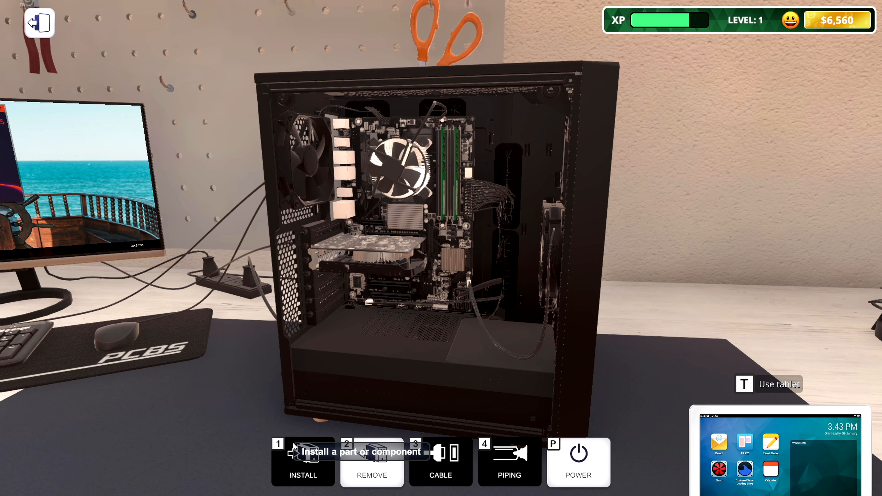
Refit the used side panel from the PC Parts inventory onto the case.
left_click(303, 461)
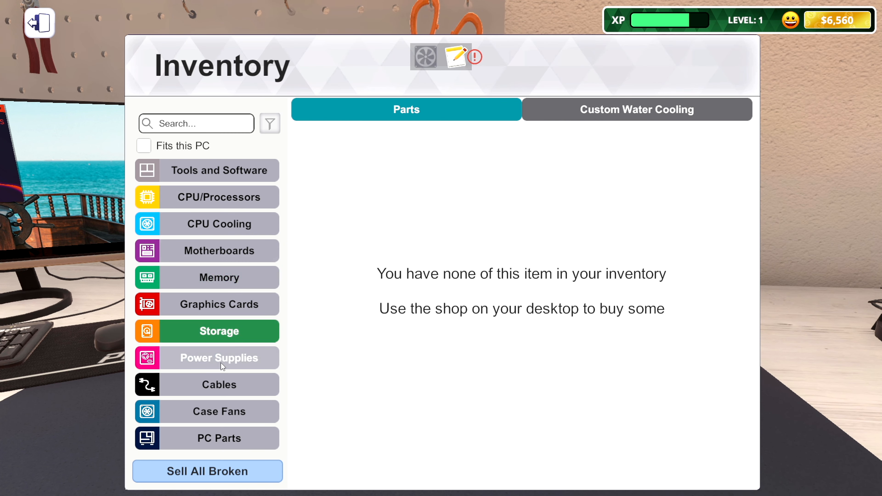
left_click(218, 438)
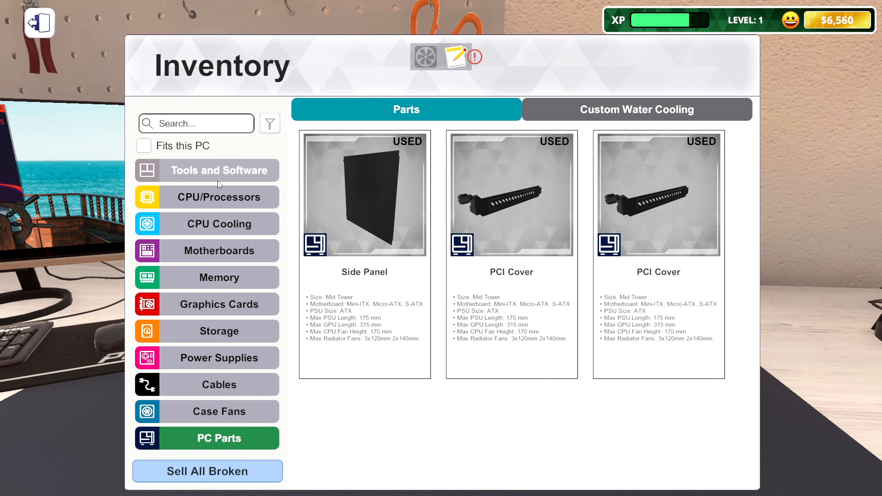
left_click(218, 170)
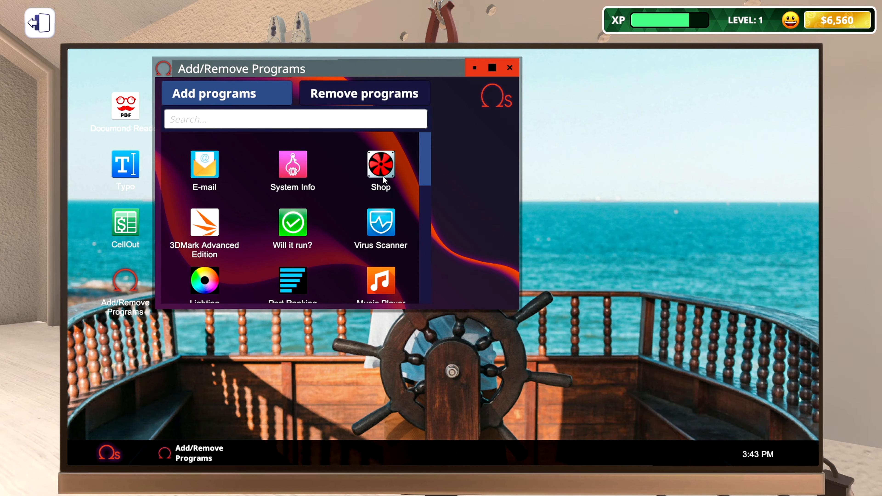
scroll("down", 3)
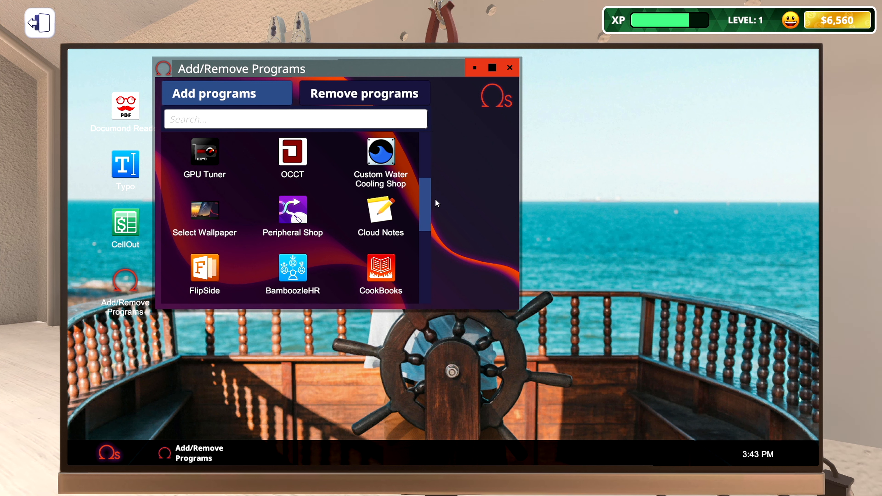
scroll("down", 3)
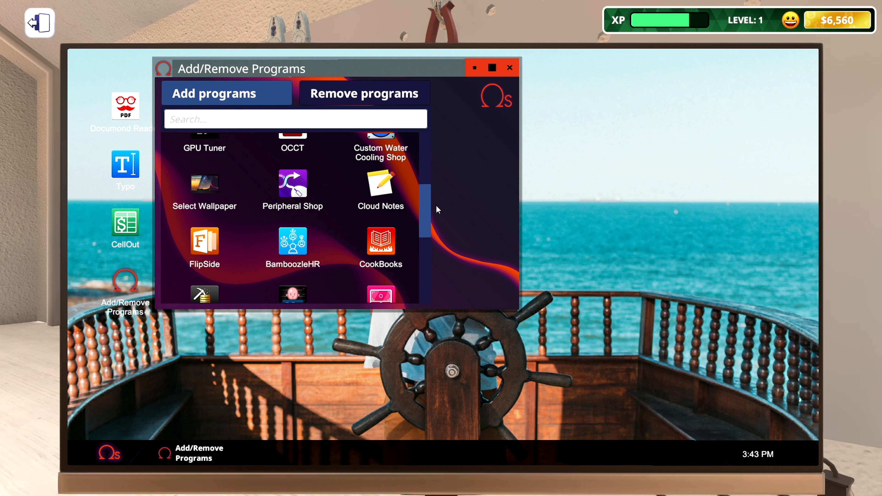
scroll("down", 3)
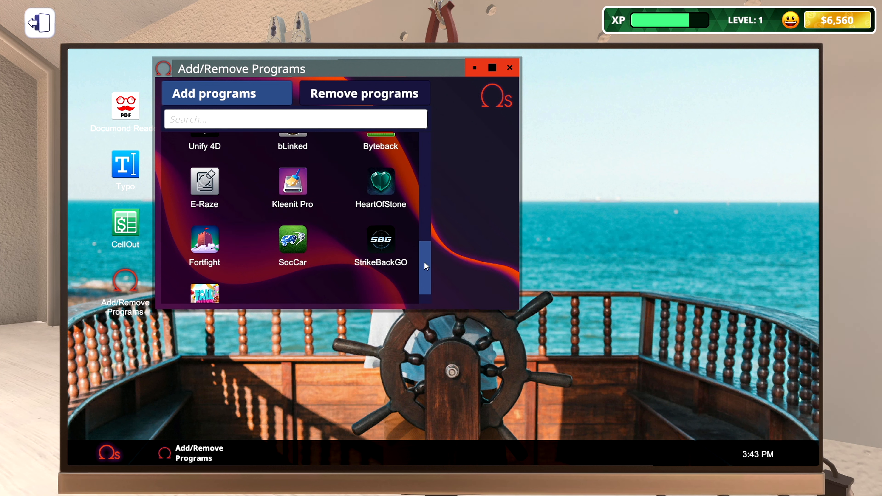
scroll("down", 3)
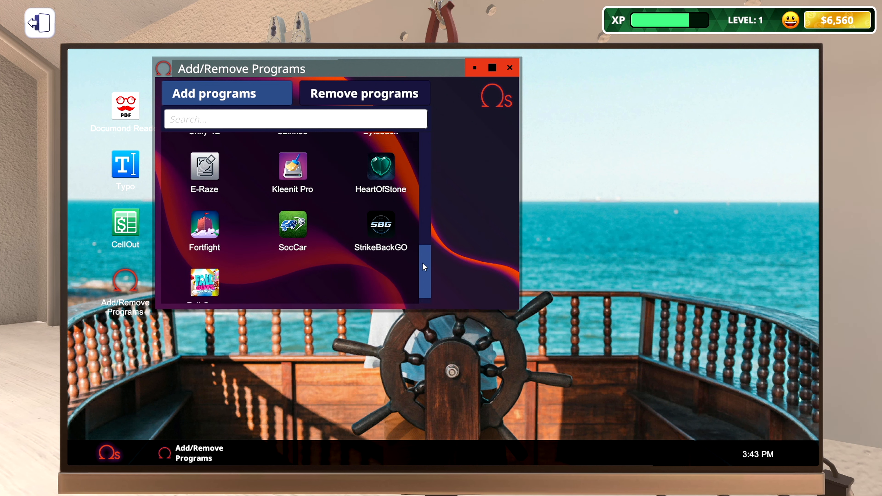
scroll("down", 3)
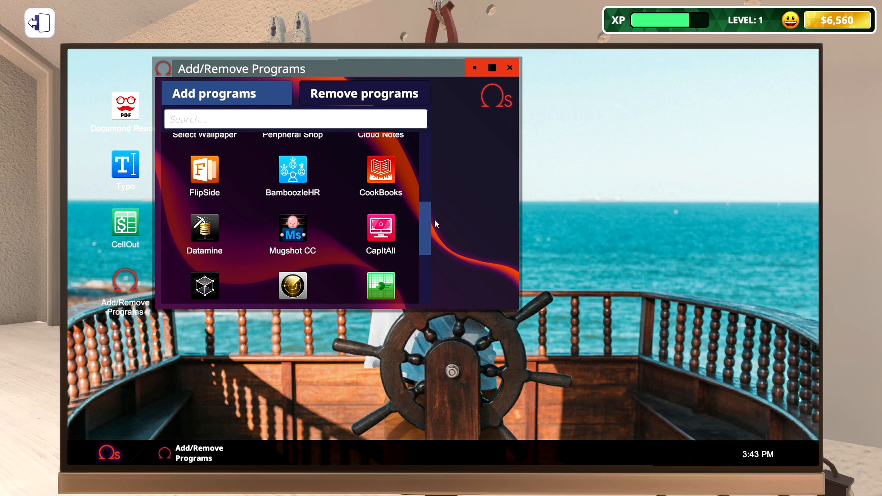
scroll("down", 3)
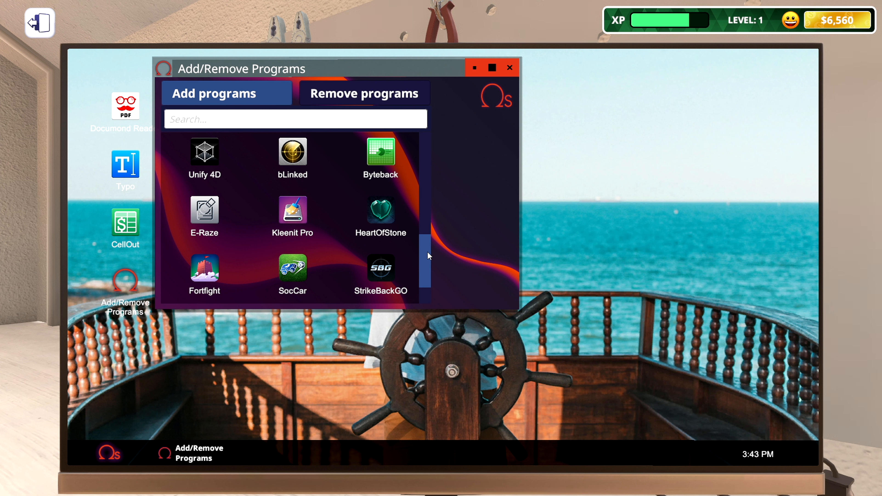
mouse_move(211, 281)
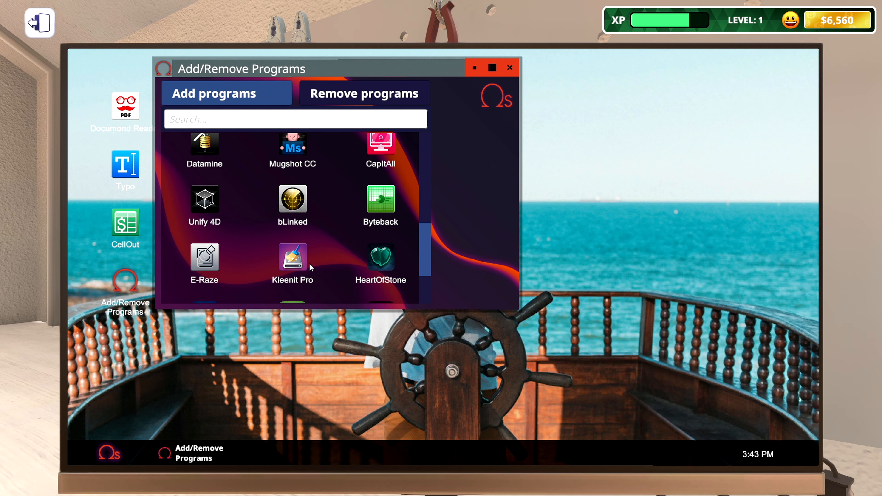
left_click(292, 261)
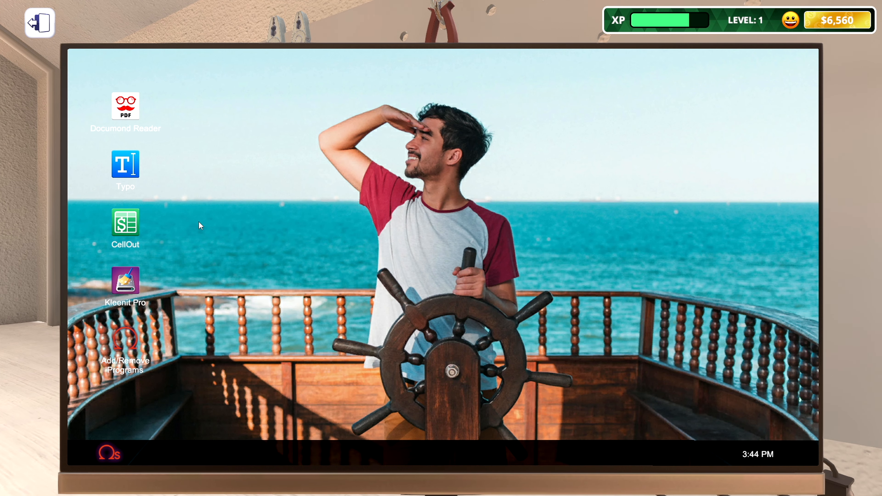
mouse_move(174, 286)
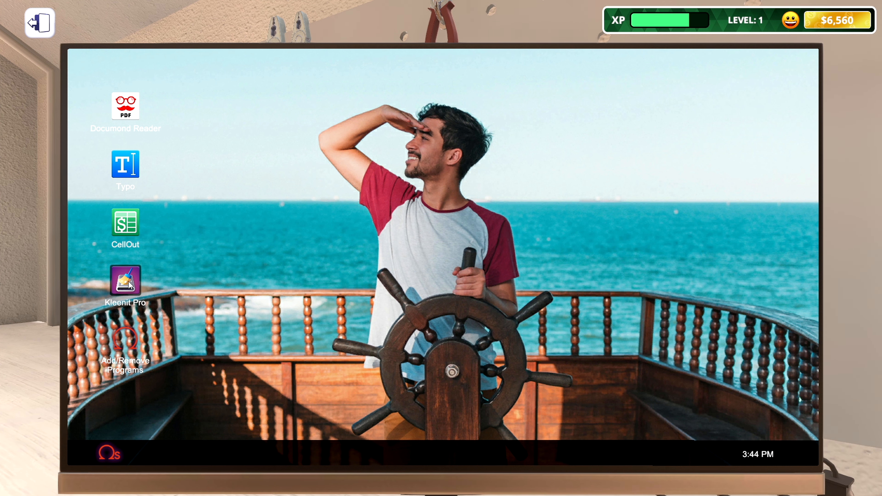
Run Kleenit Pro's disk clean-up to 'Kleen-up complete!' and leave the customer's computer.
double_click(125, 280)
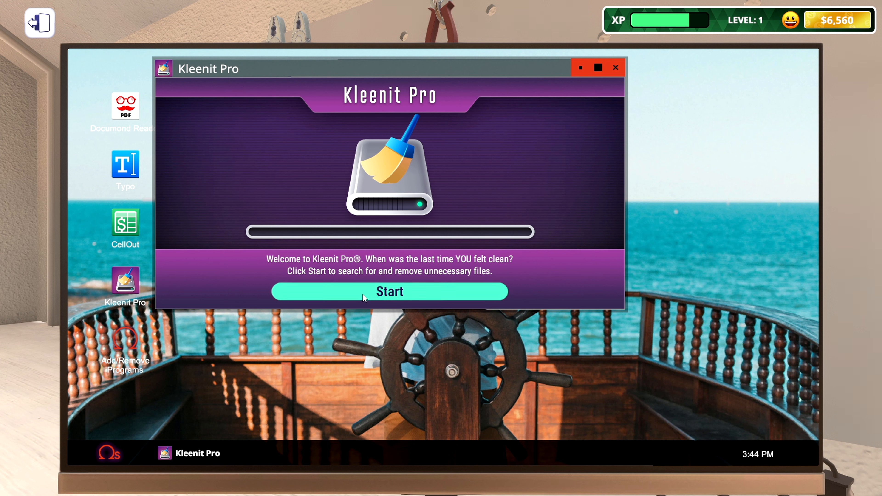
left_click(389, 291)
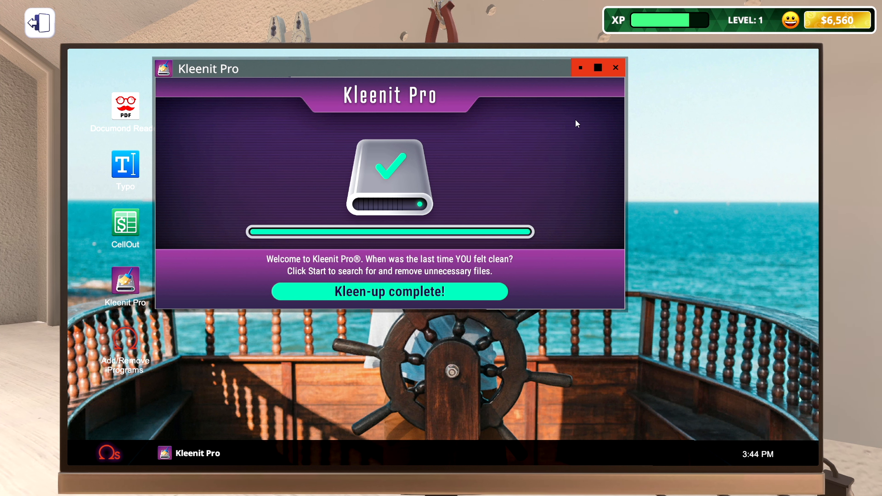
left_click(615, 67)
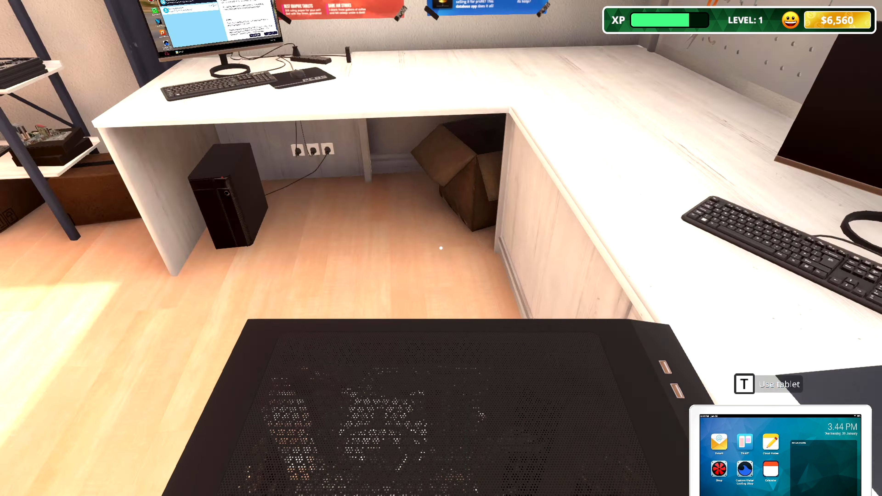
mouse_move(441, 248)
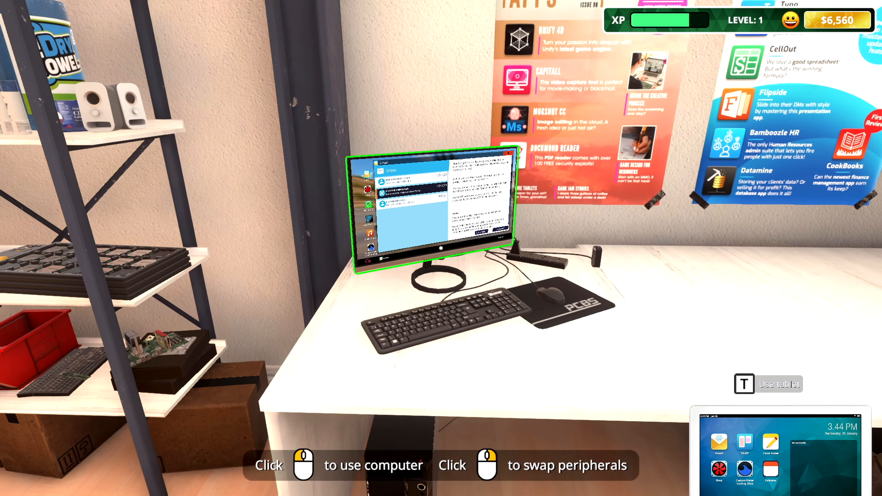
Collect Matt Wilkem's finished forms job from its e-mail, earning $250 and raising funds to $6,810.
left_click(429, 208)
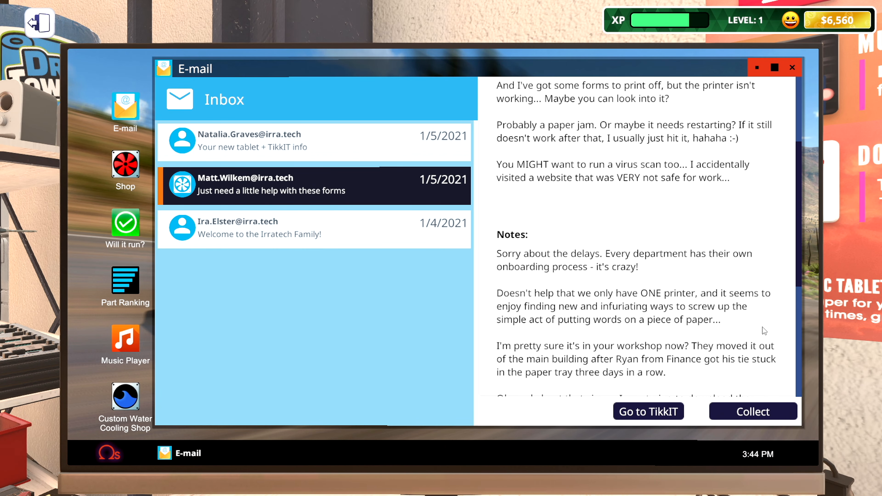
scroll("down", 3)
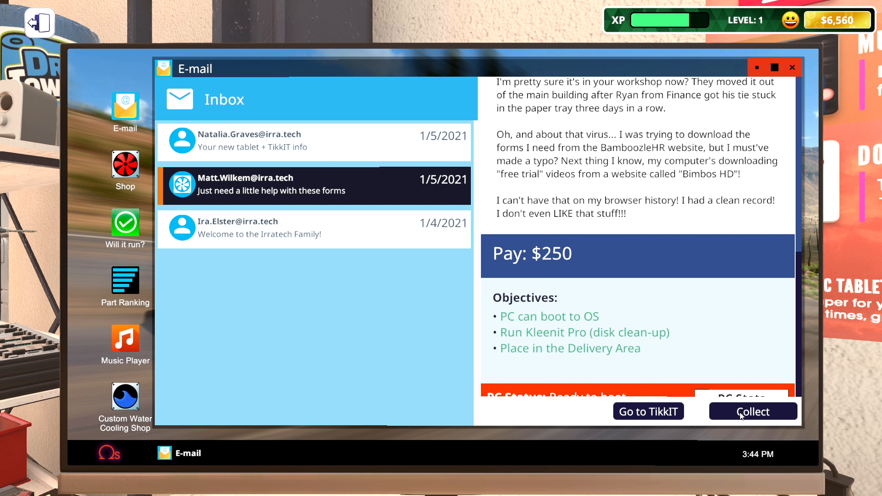
mouse_move(742, 414)
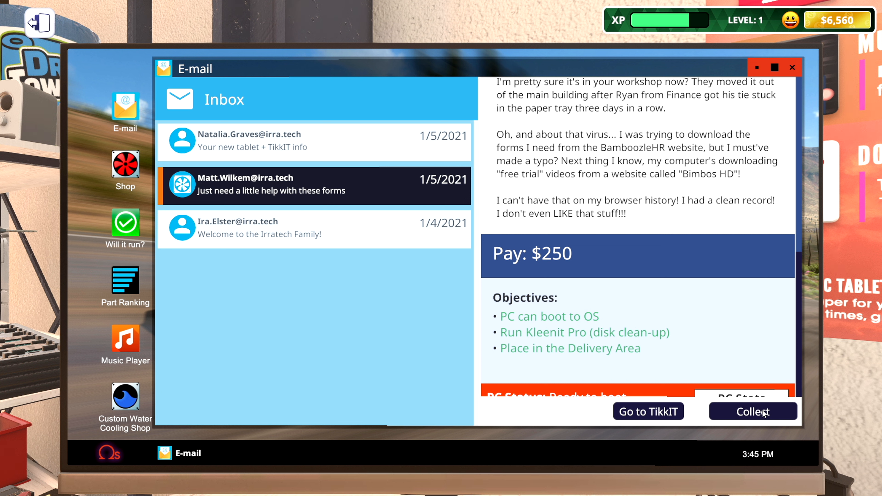
mouse_move(804, 322)
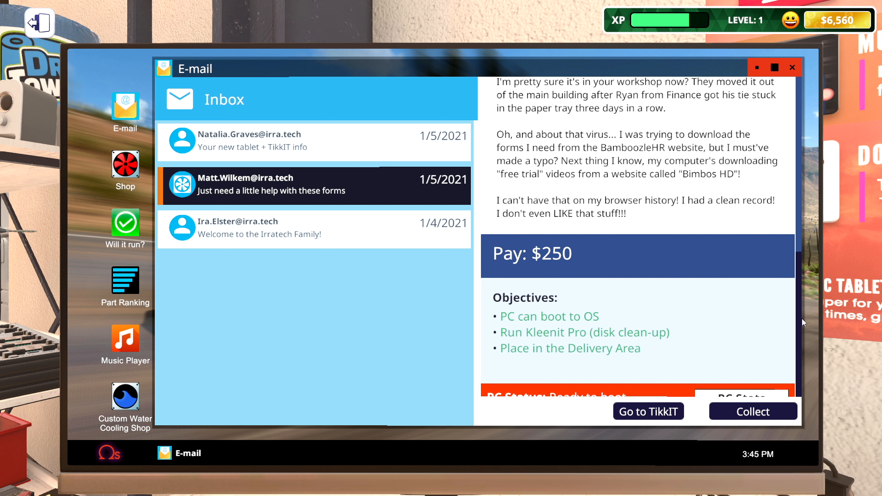
mouse_move(760, 419)
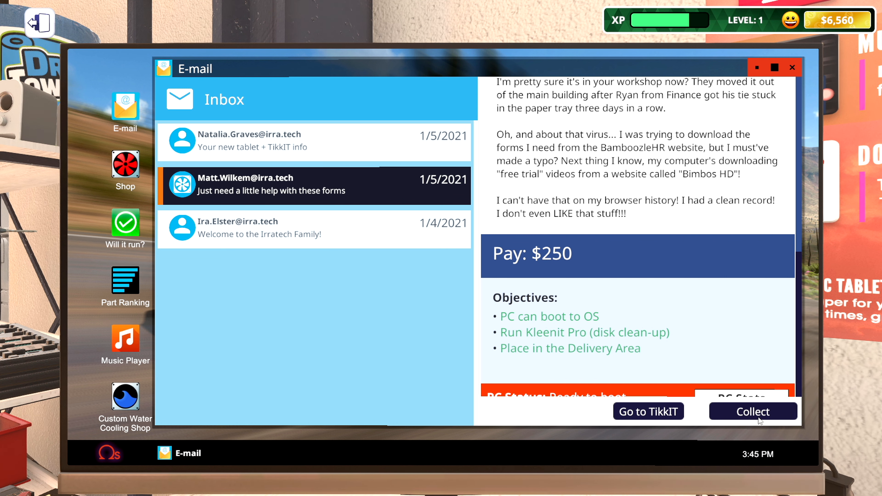
left_click(752, 411)
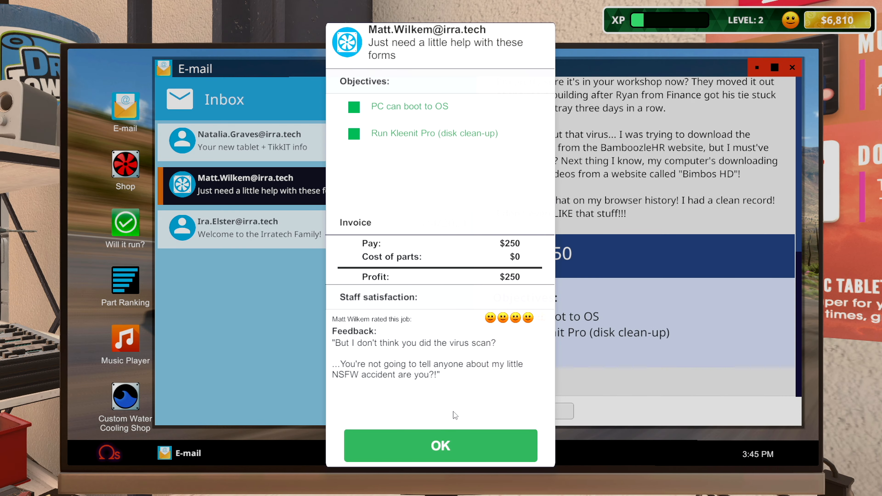
mouse_move(406, 396)
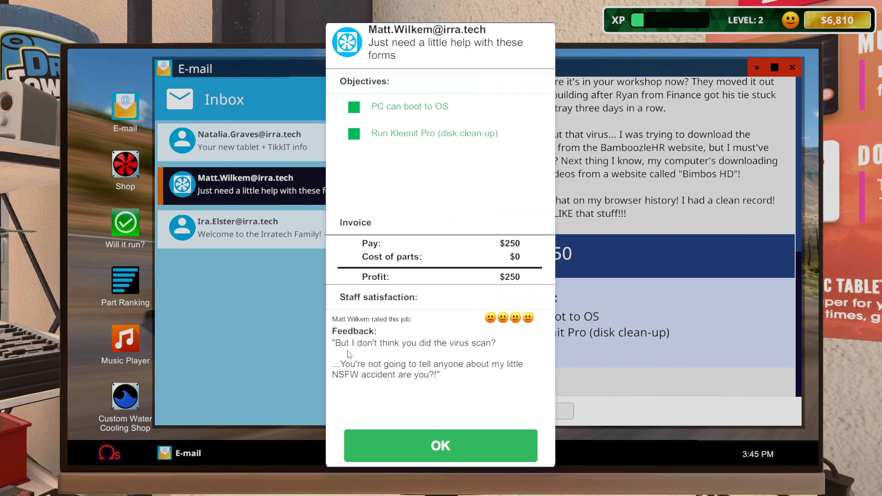
mouse_move(413, 354)
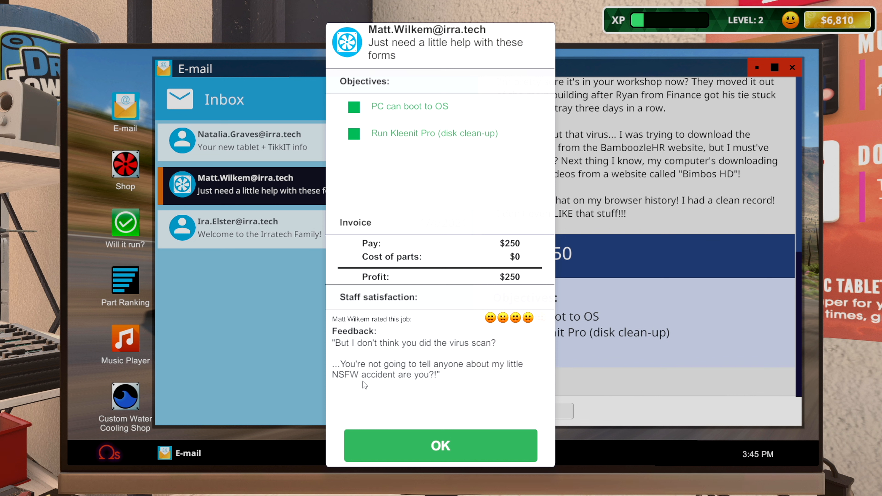
mouse_move(423, 382)
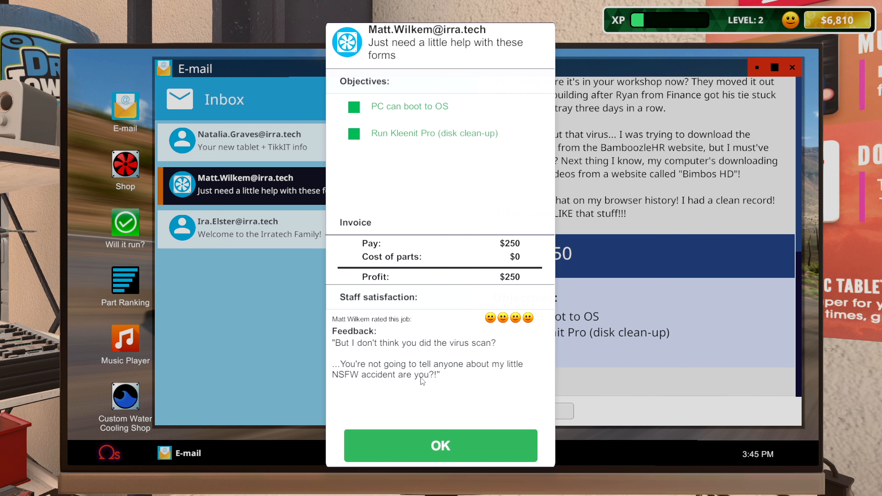
mouse_move(471, 451)
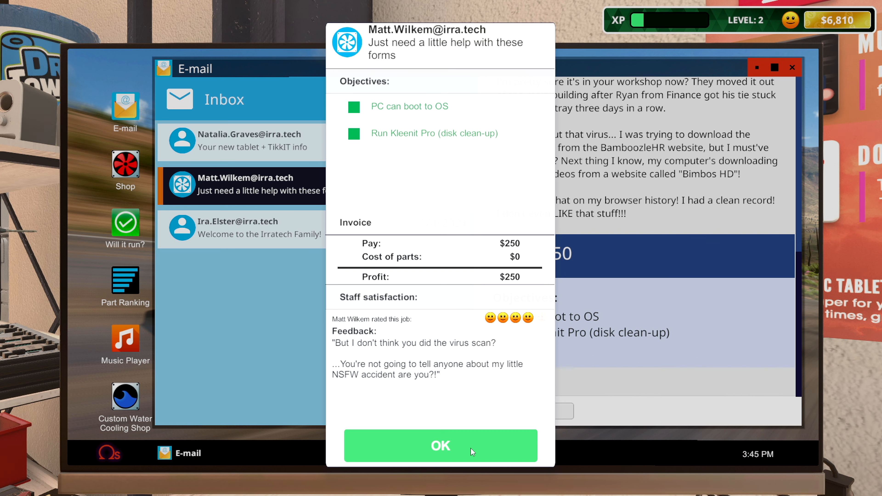
mouse_move(463, 451)
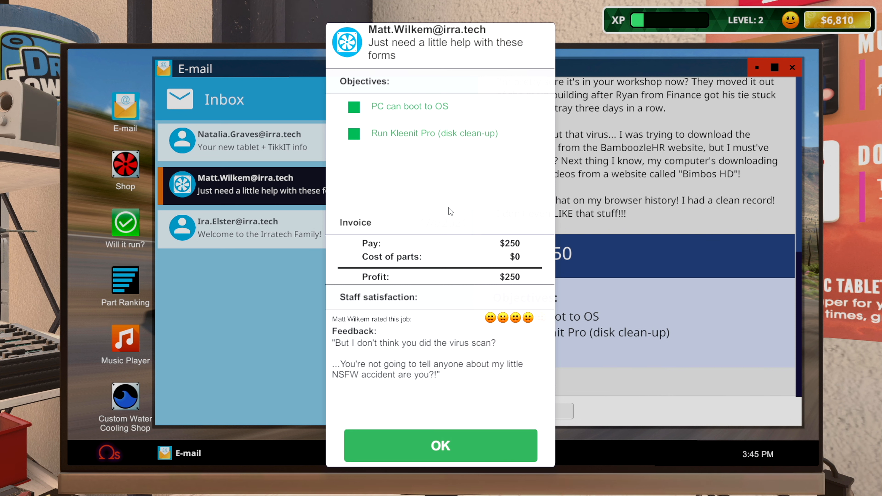
left_click(440, 446)
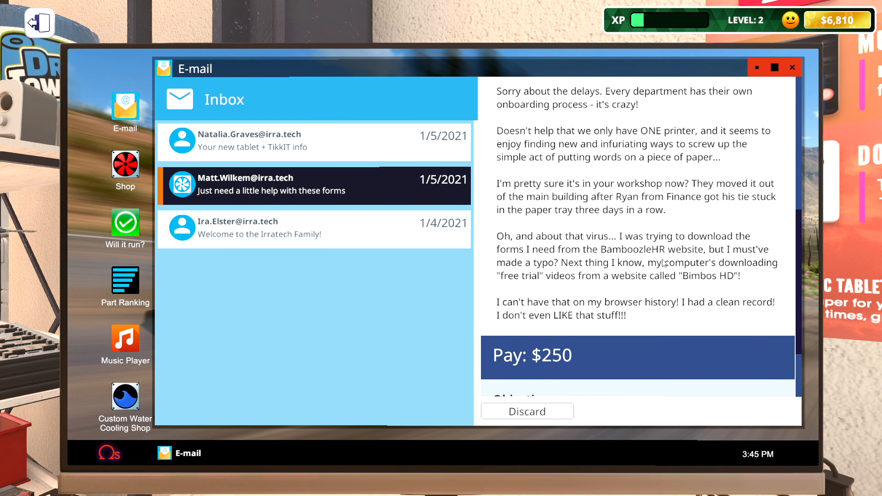
mouse_move(656, 293)
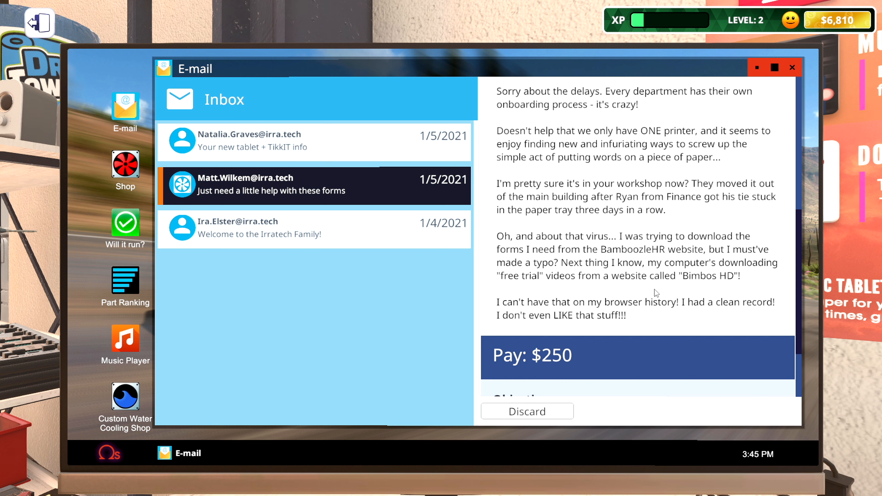
mouse_move(512, 247)
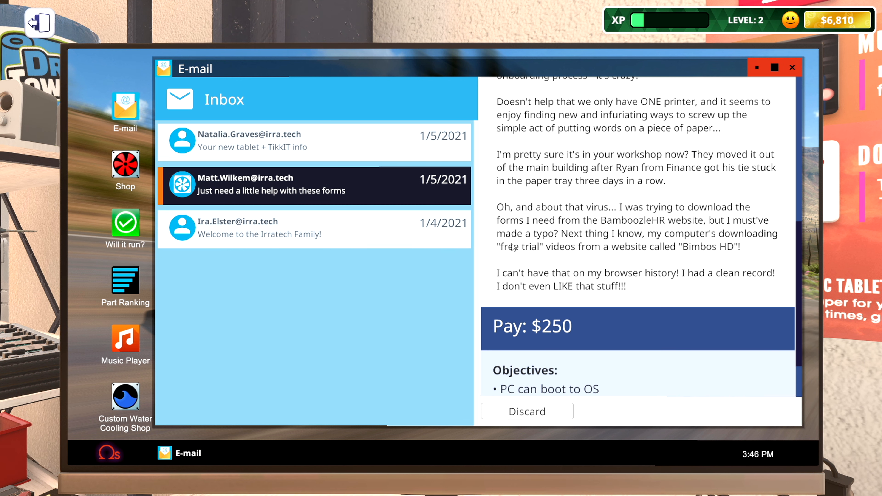
Discard the job and Natalia Graves' tablet e-mails, then leave the workshop computer.
scroll("down", 3)
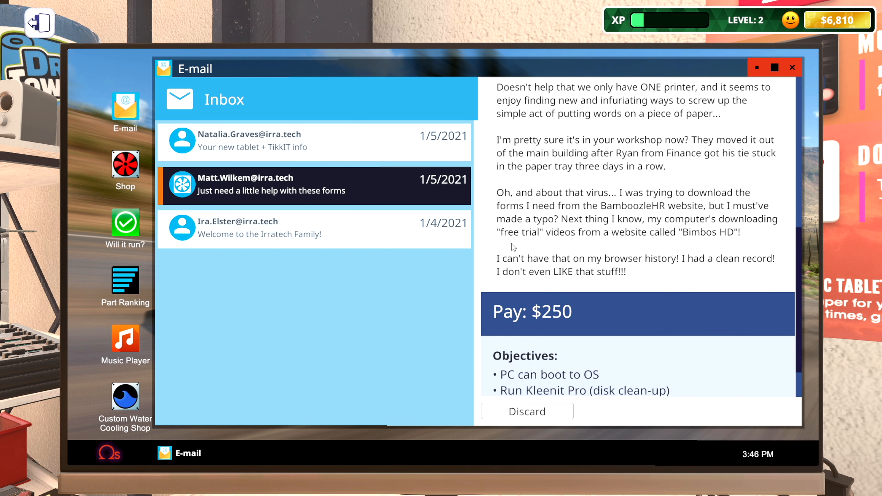
scroll("down", 3)
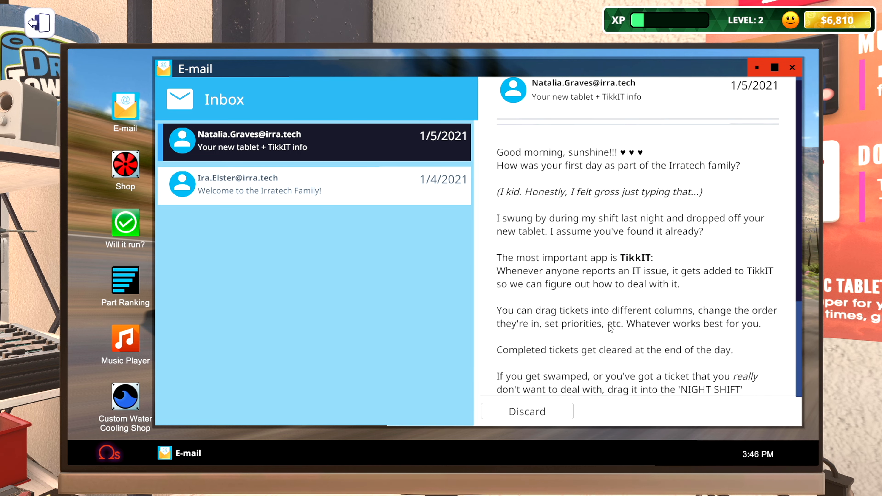
scroll("down", 3)
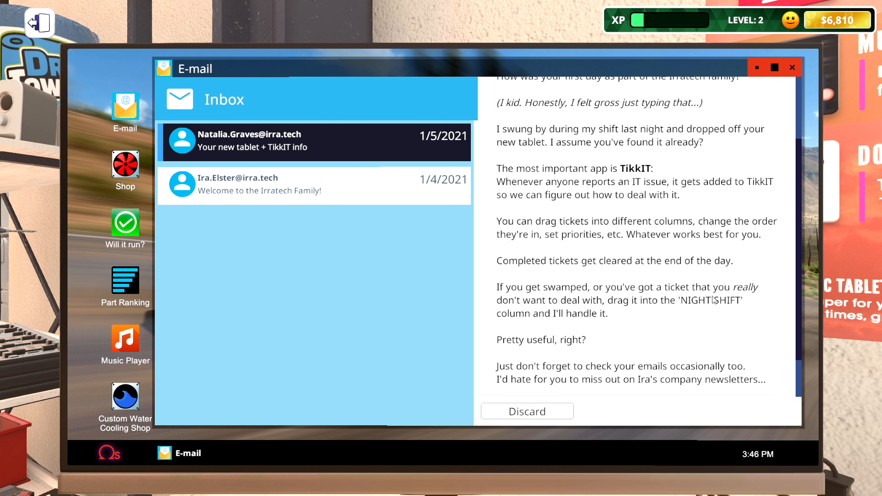
scroll("down", 3)
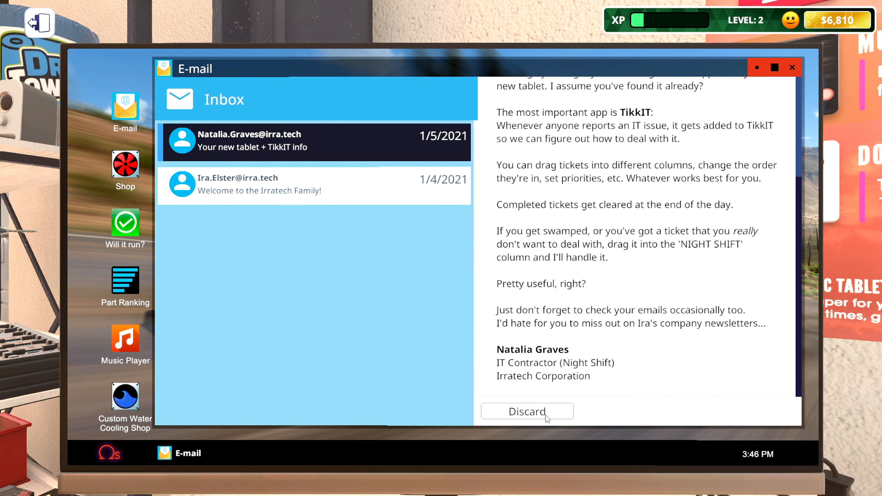
left_click(526, 411)
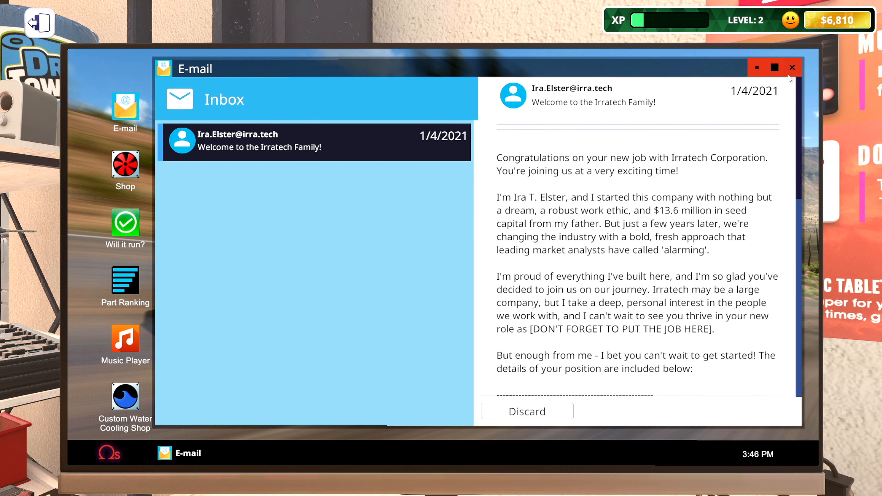
left_click(792, 67)
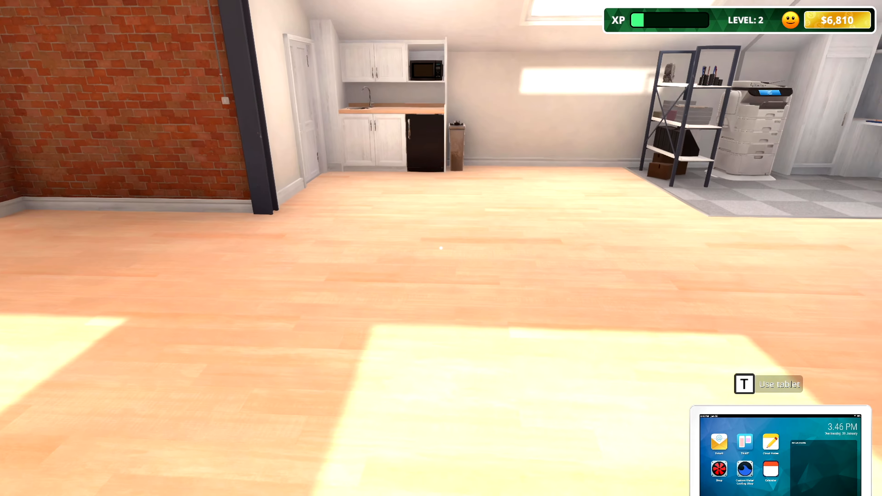
mouse_move(441, 248)
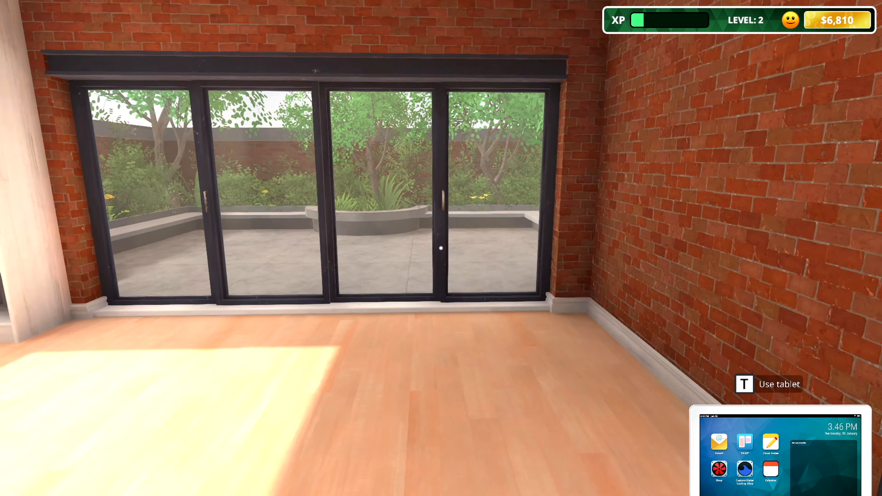